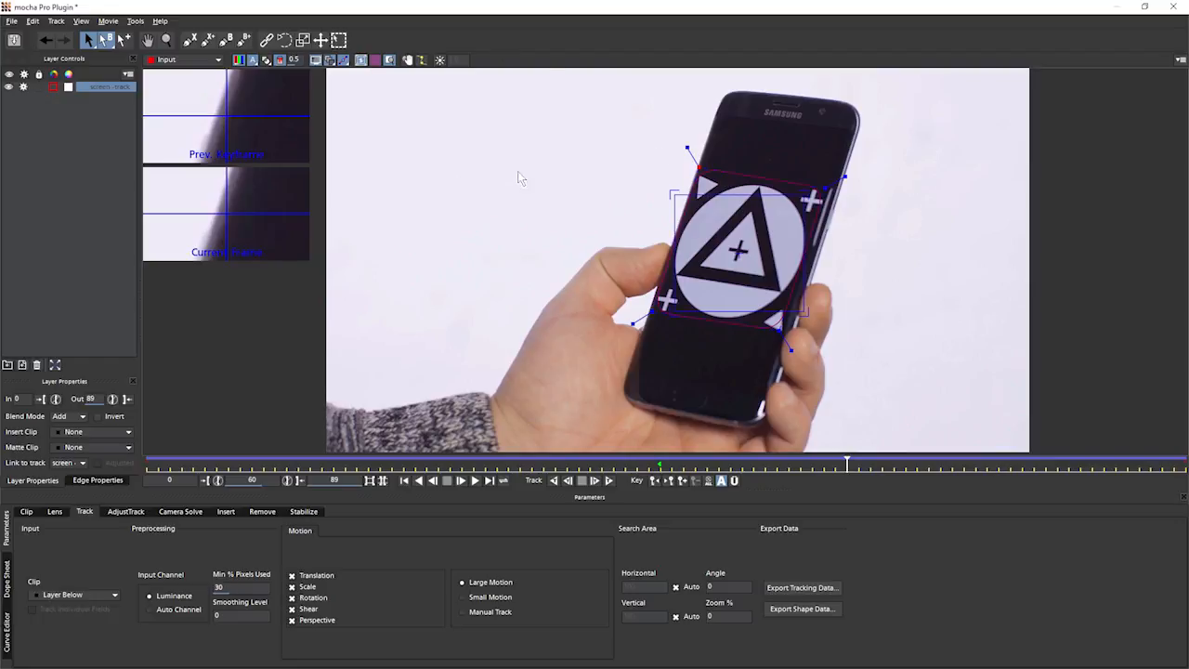
Step: Fit the surface to the phone screen corners and show the perspective grid over it
left_click(438, 59)
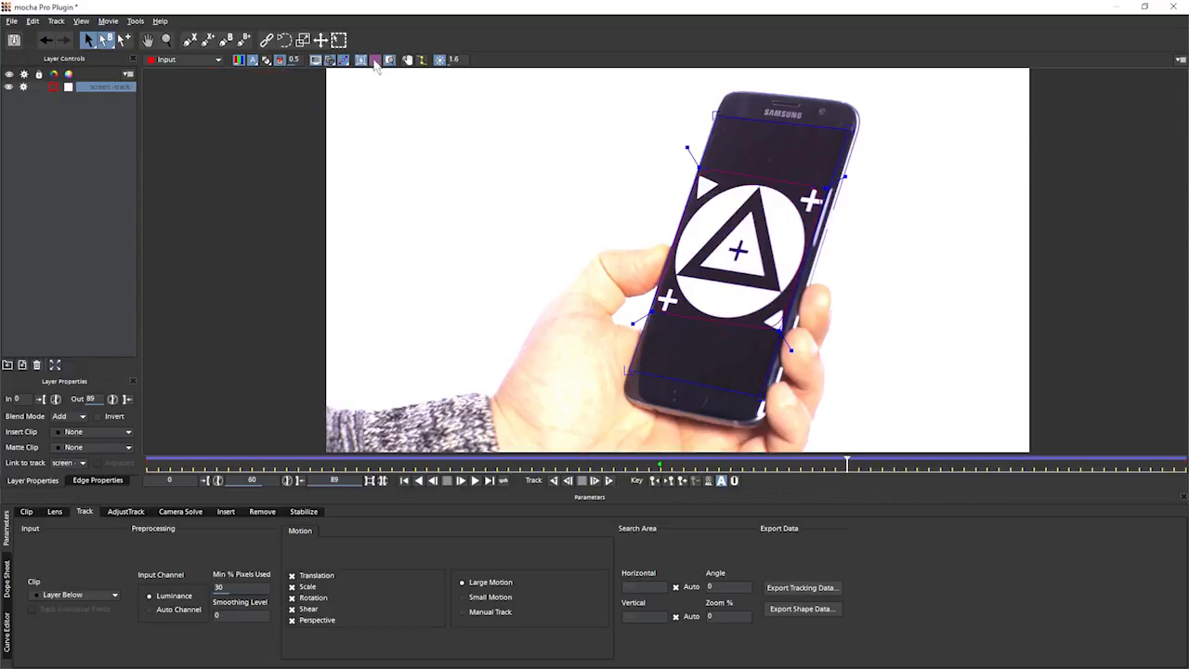
left_click(375, 60)
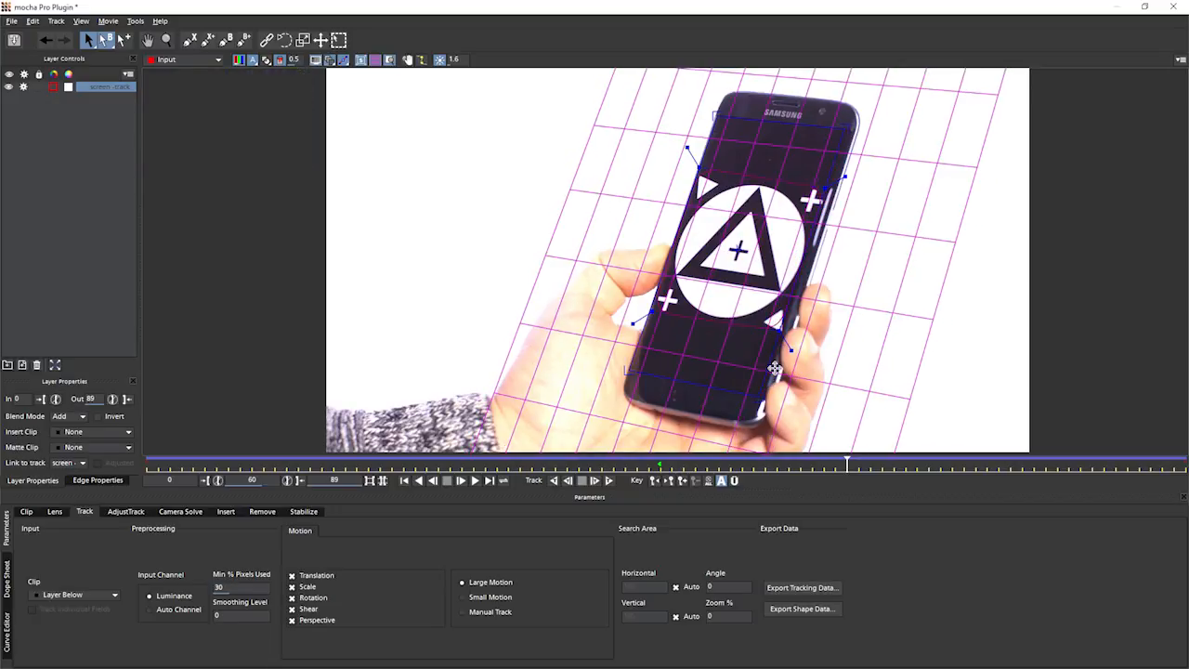
mouse_move(854, 152)
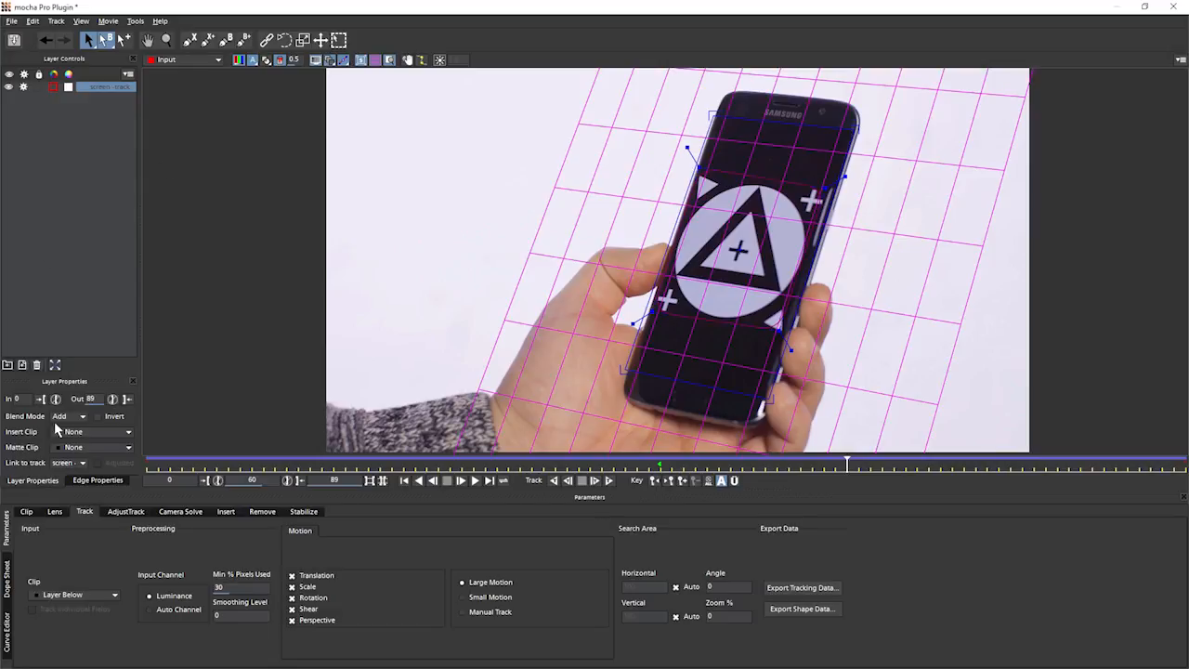
Step: Set the Insert Clip to the mocha Logo on the phone screen and hide the grid
left_click(96, 431)
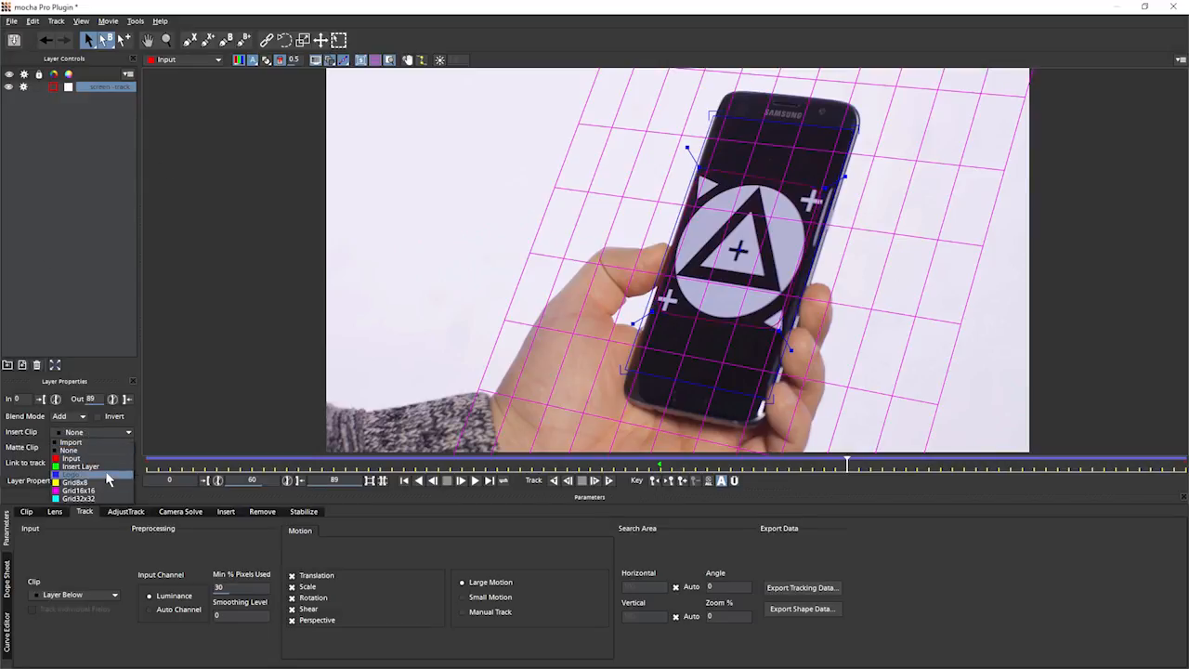
left_click(73, 431)
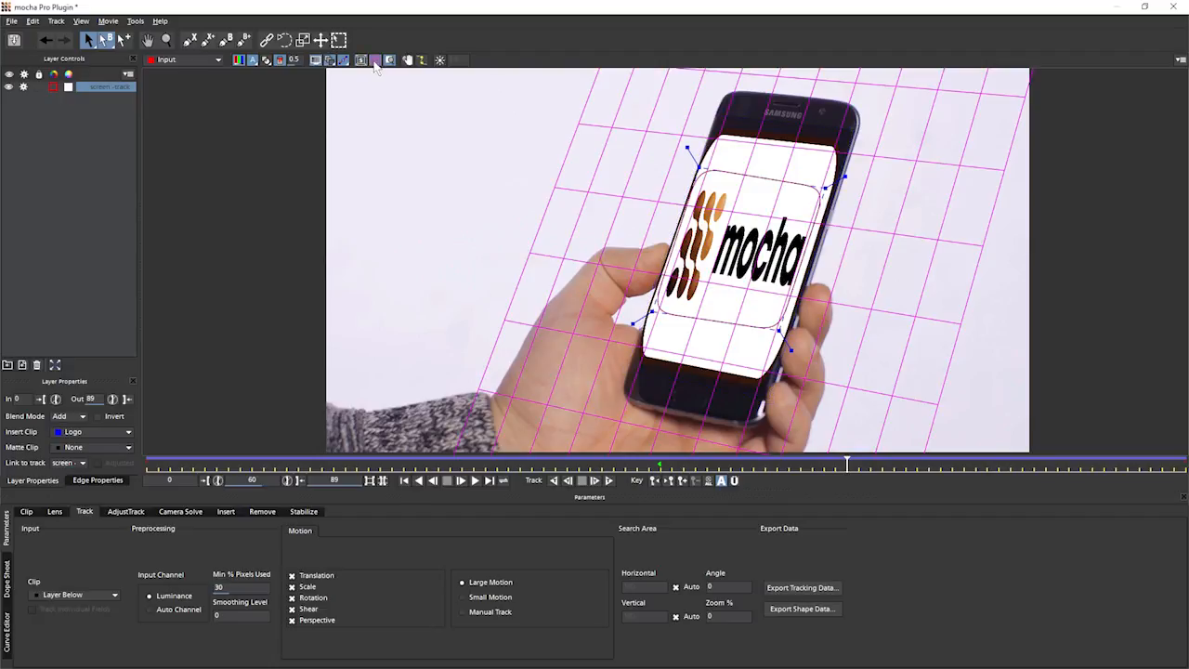
left_click(360, 60)
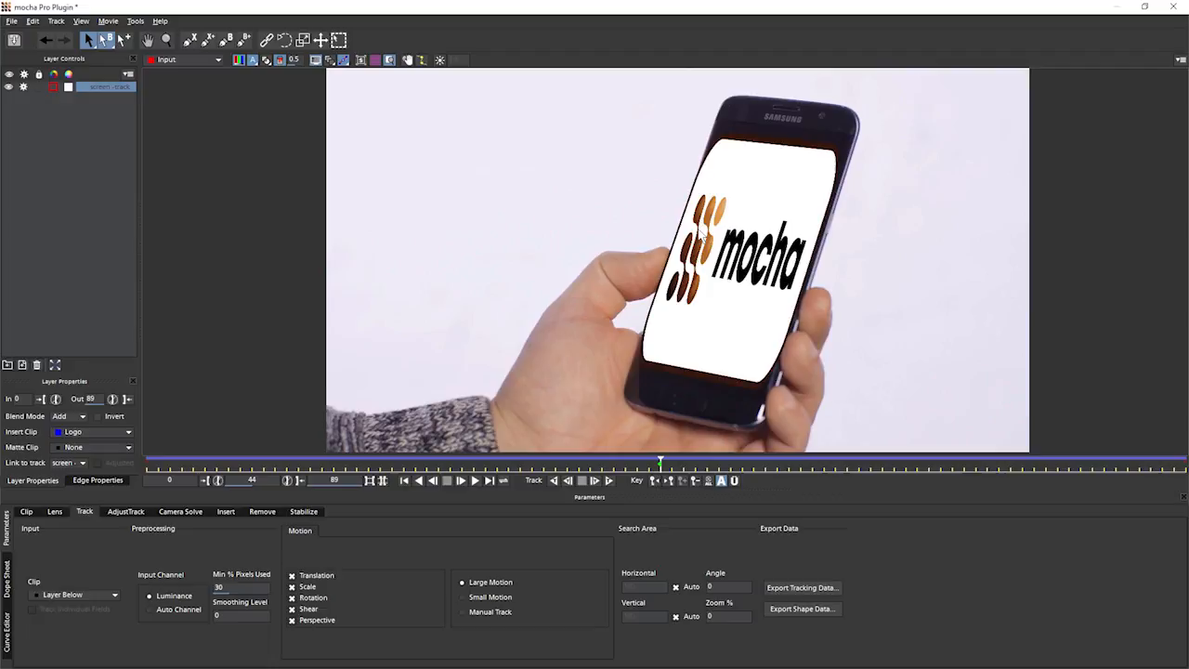
Step: From the Insert module, start importing a different insert image via the Choose Footage dialog
left_click(227, 510)
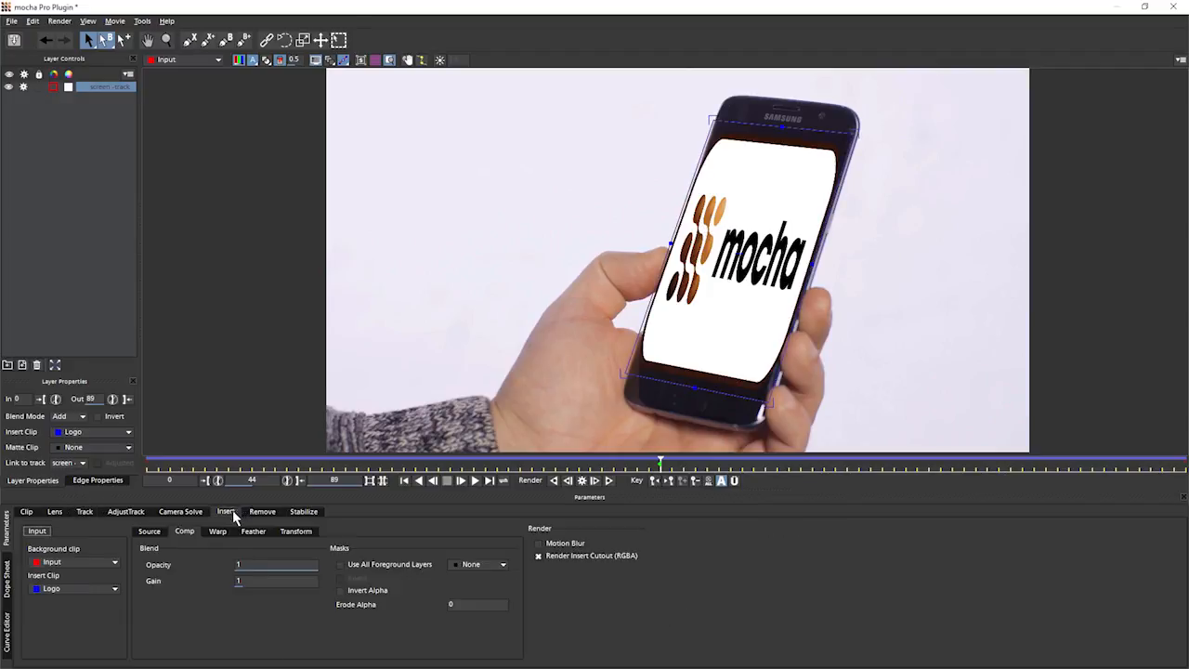
mouse_move(200, 564)
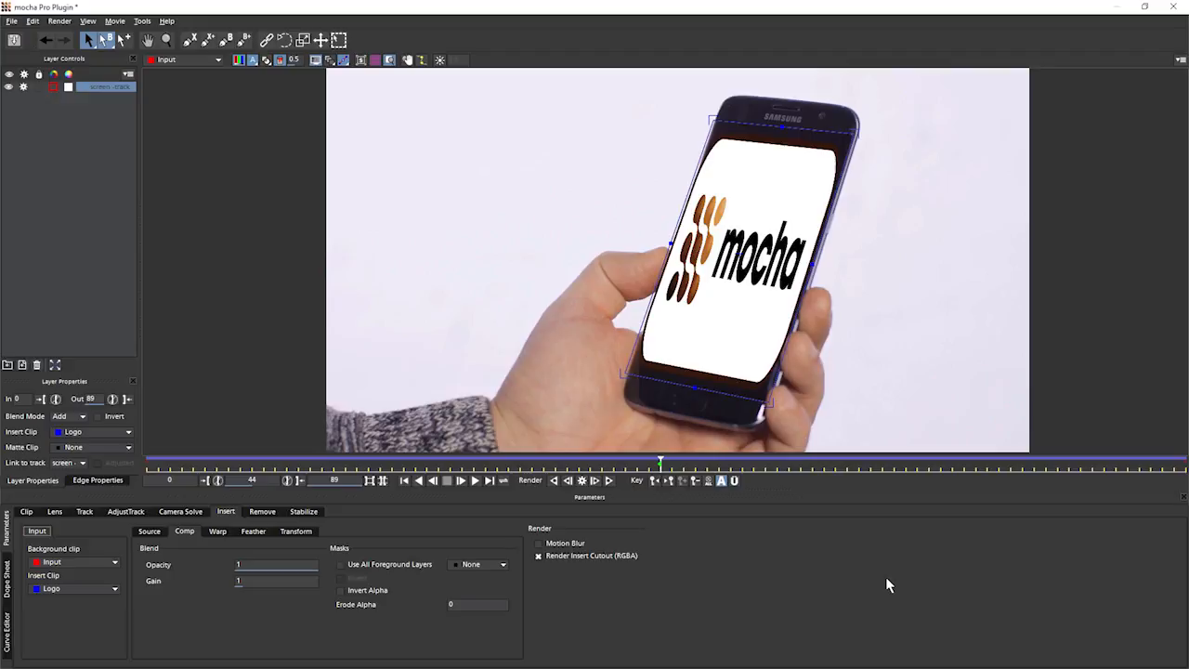
mouse_move(784, 394)
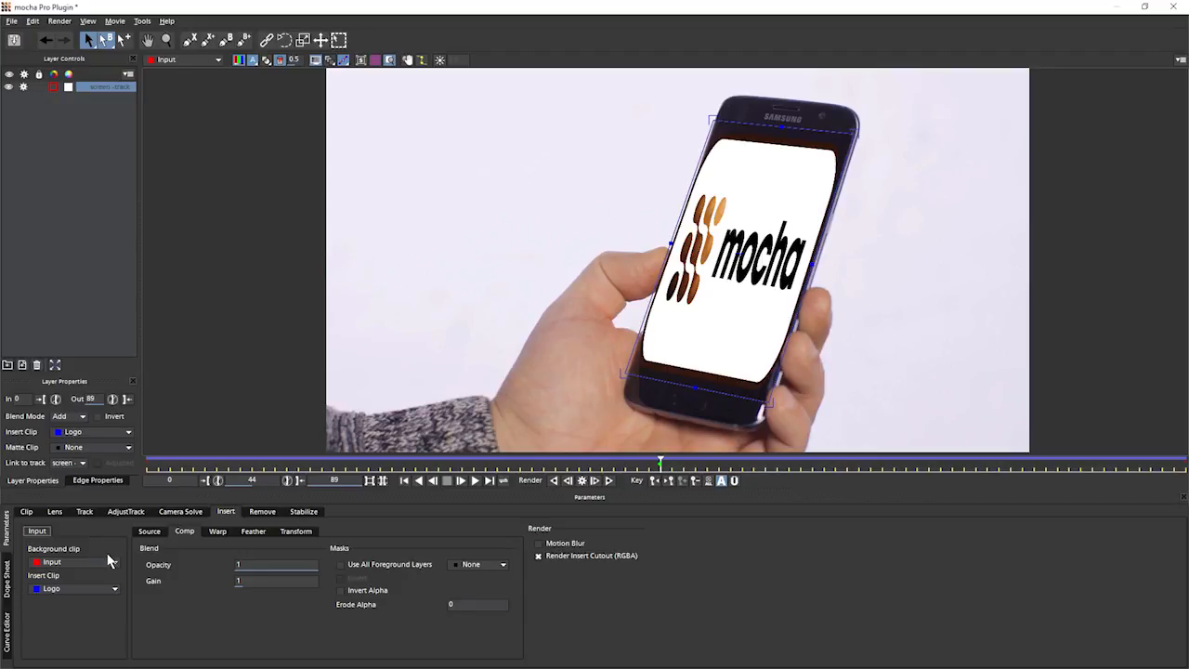
left_click(115, 561)
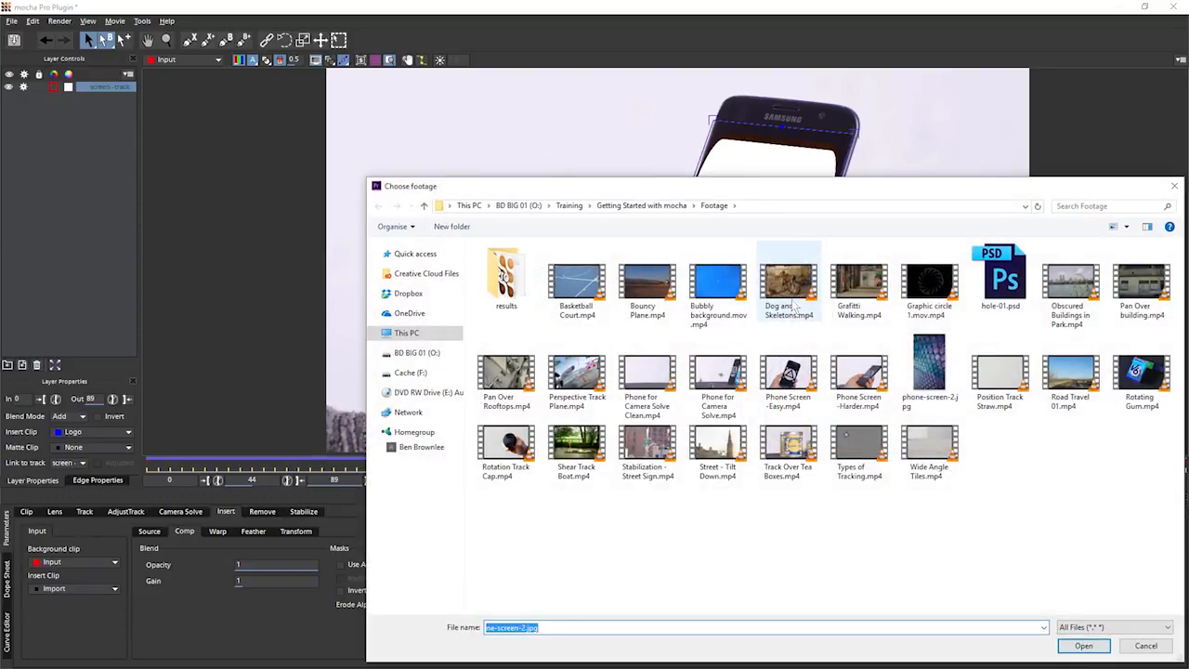
Step: Import the phone-screen image file as the insert, replacing the logo
left_click(1083, 644)
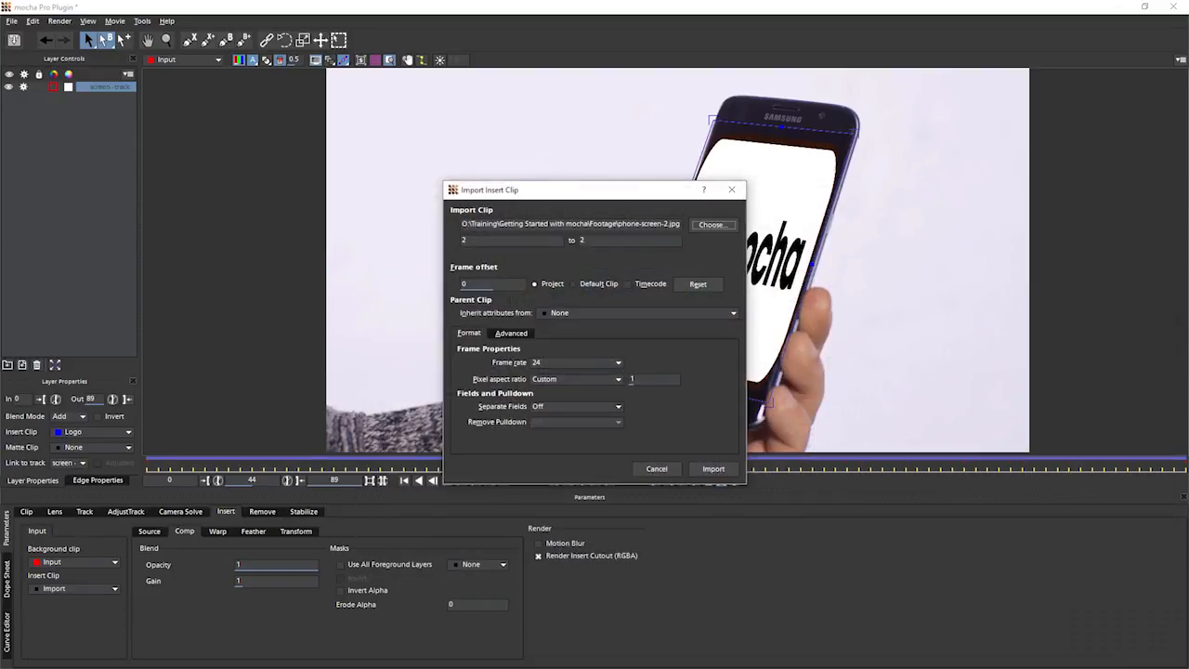
mouse_move(553, 455)
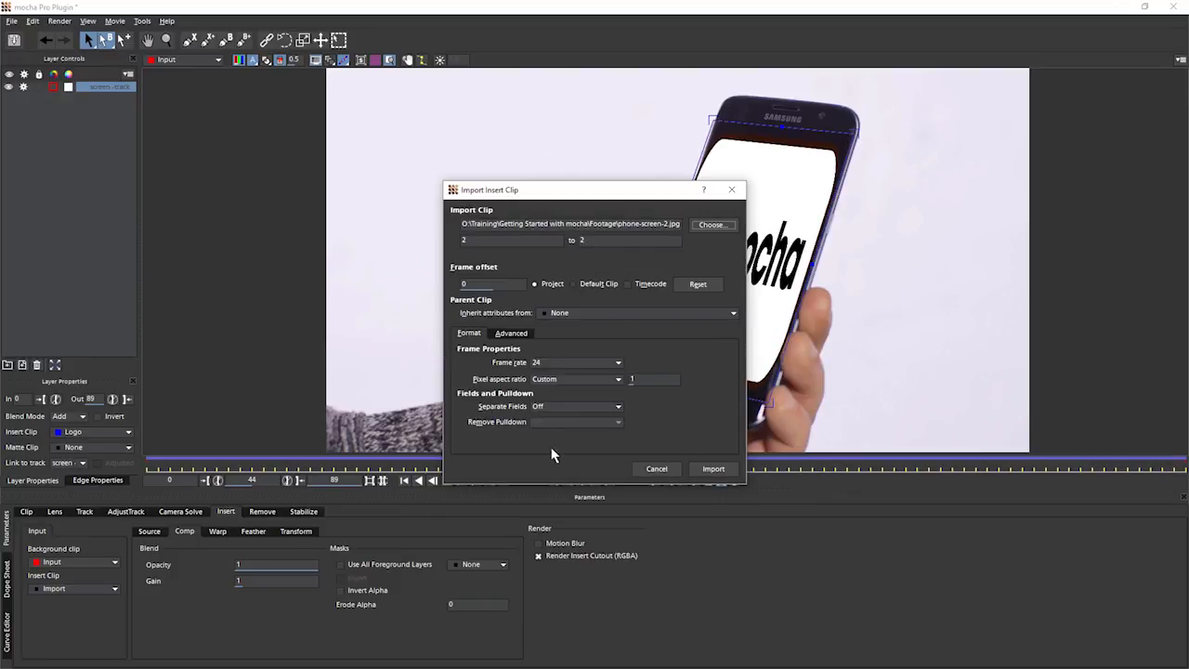
left_click(713, 468)
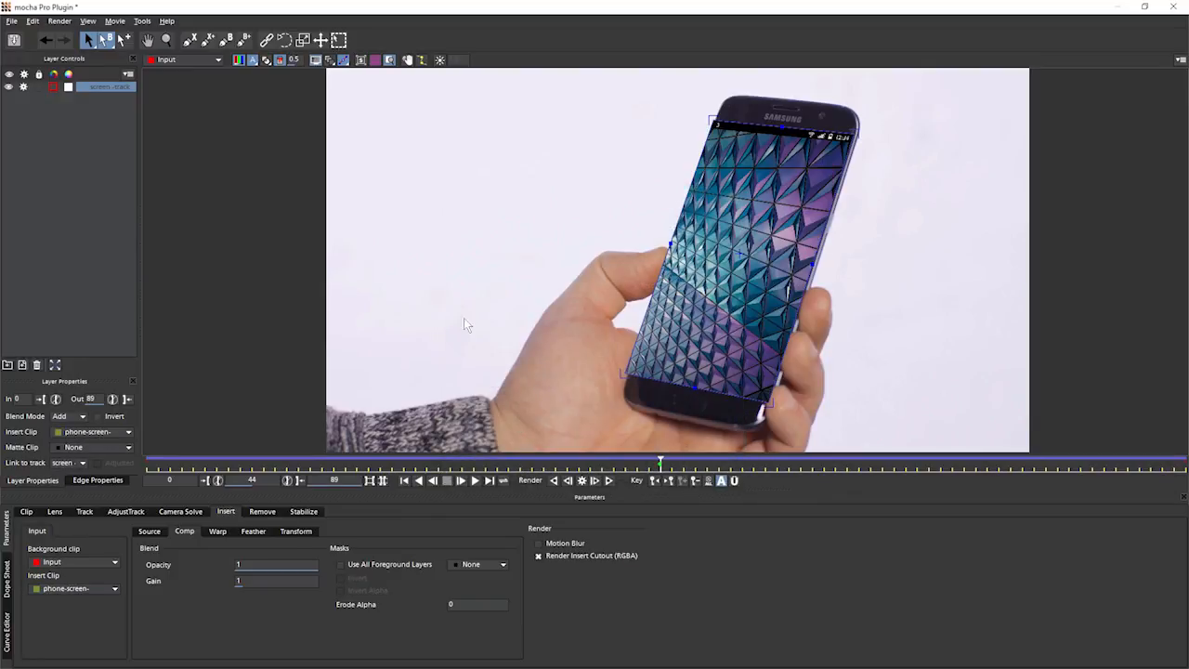
mouse_move(197, 595)
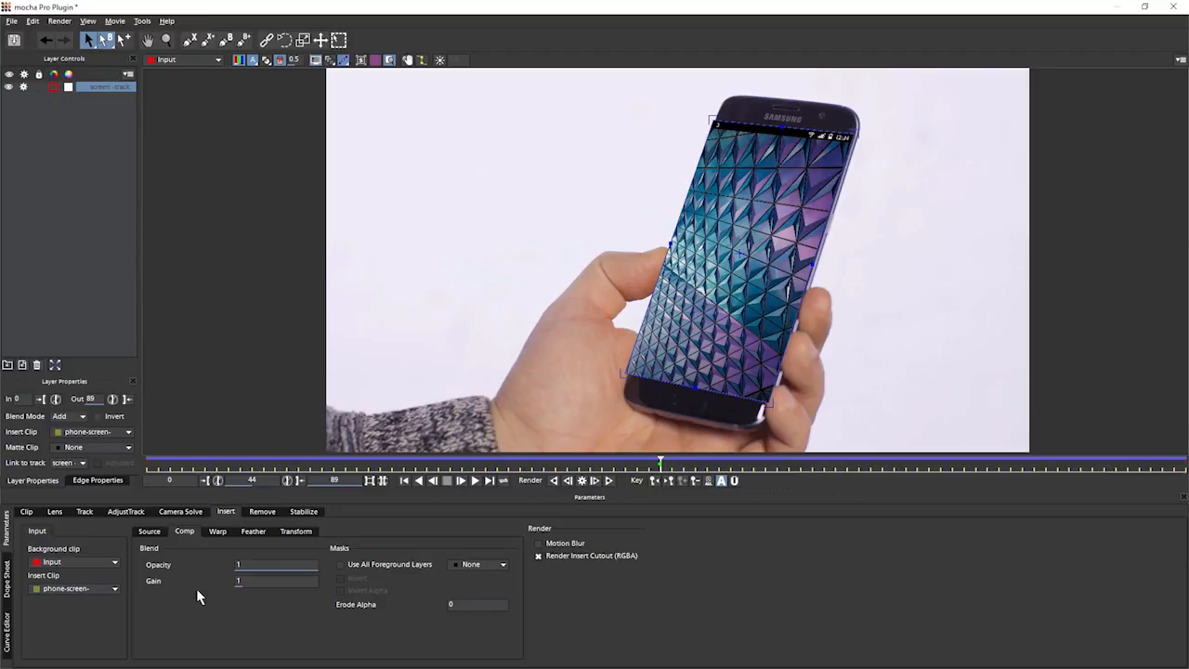
mouse_move(193, 569)
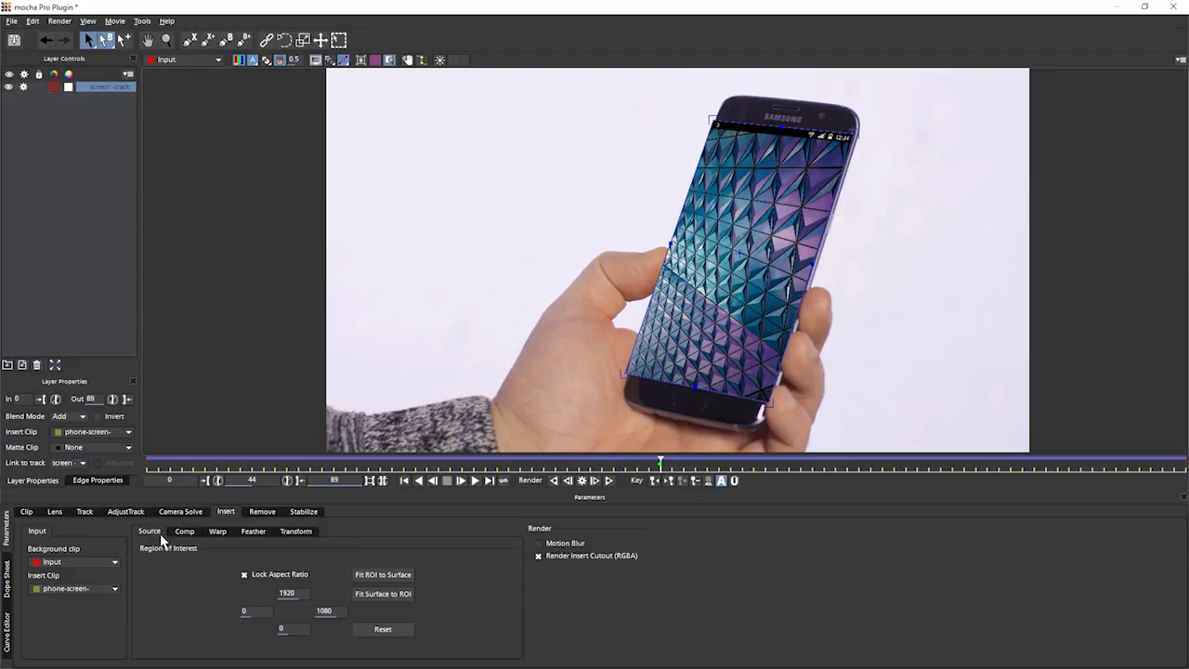
mouse_move(186, 557)
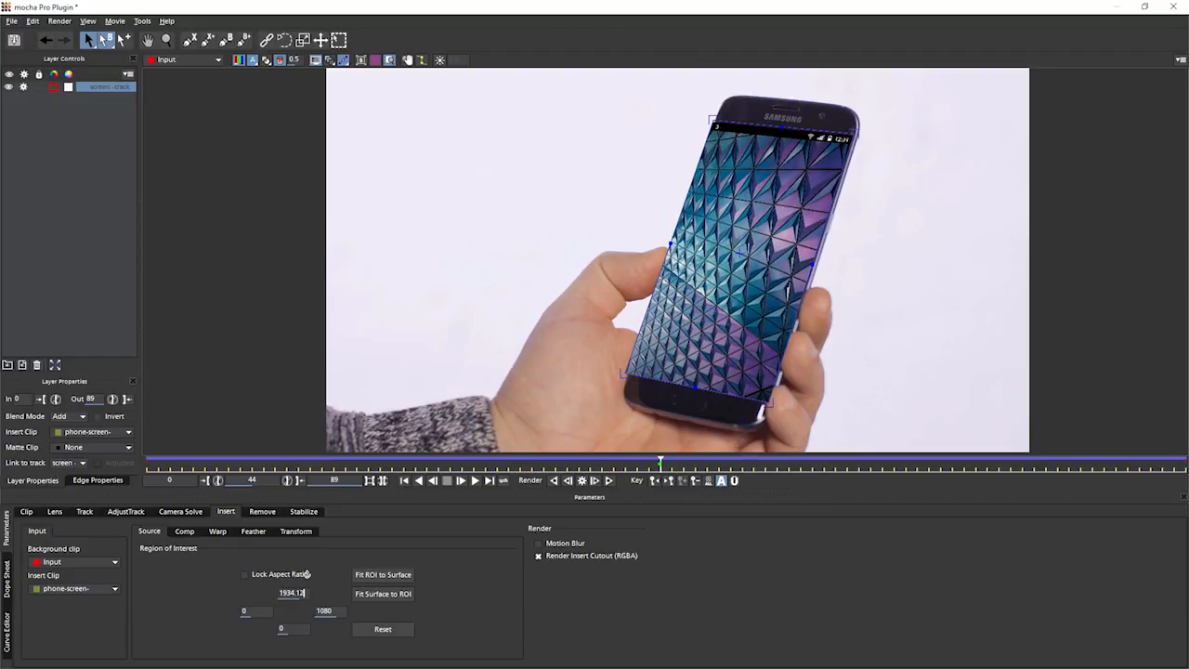
Step: Unlock the insert's aspect ratio and fit it to fill the whole tracked surface
left_click(382, 574)
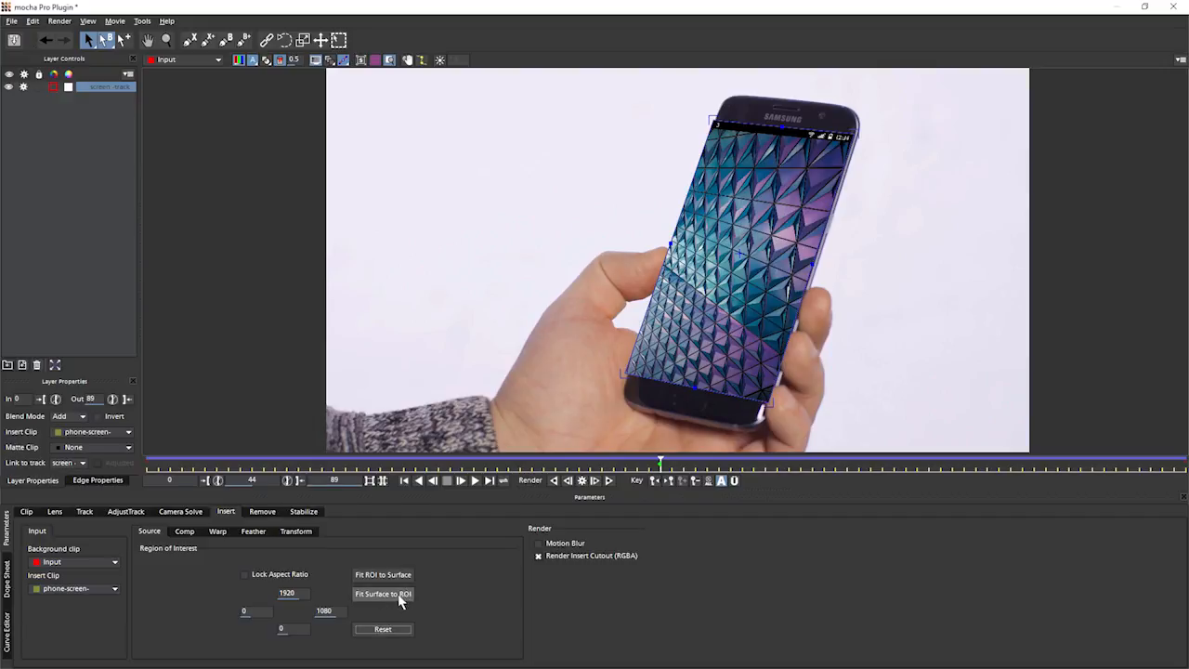
left_click(383, 595)
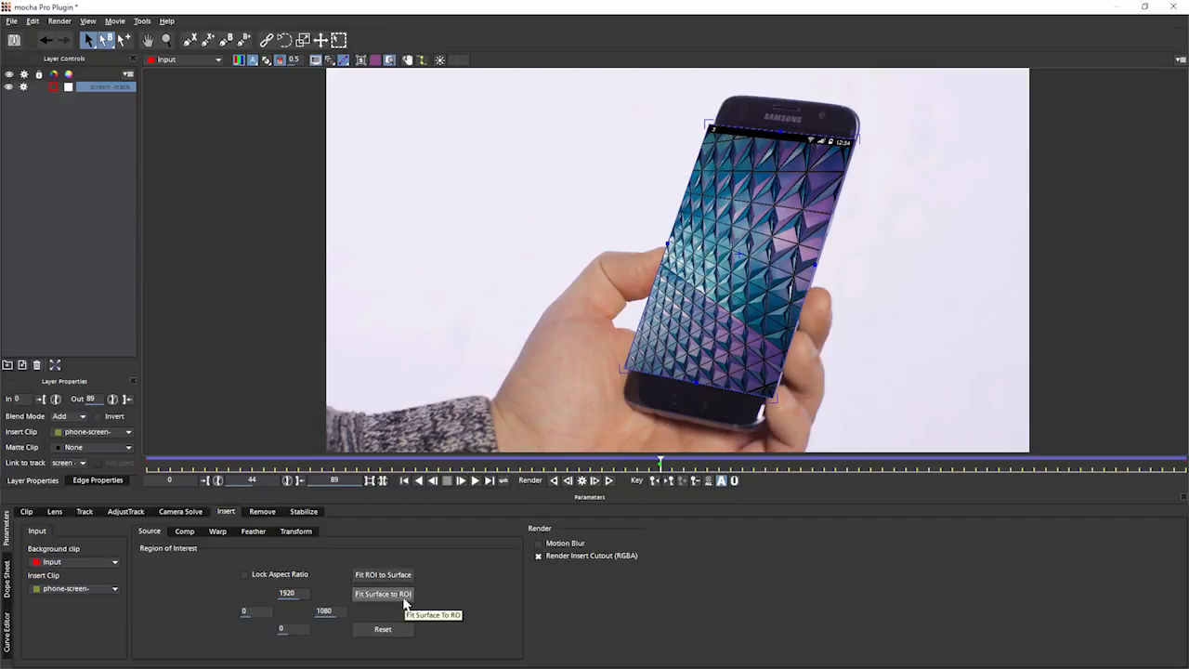
mouse_move(734, 368)
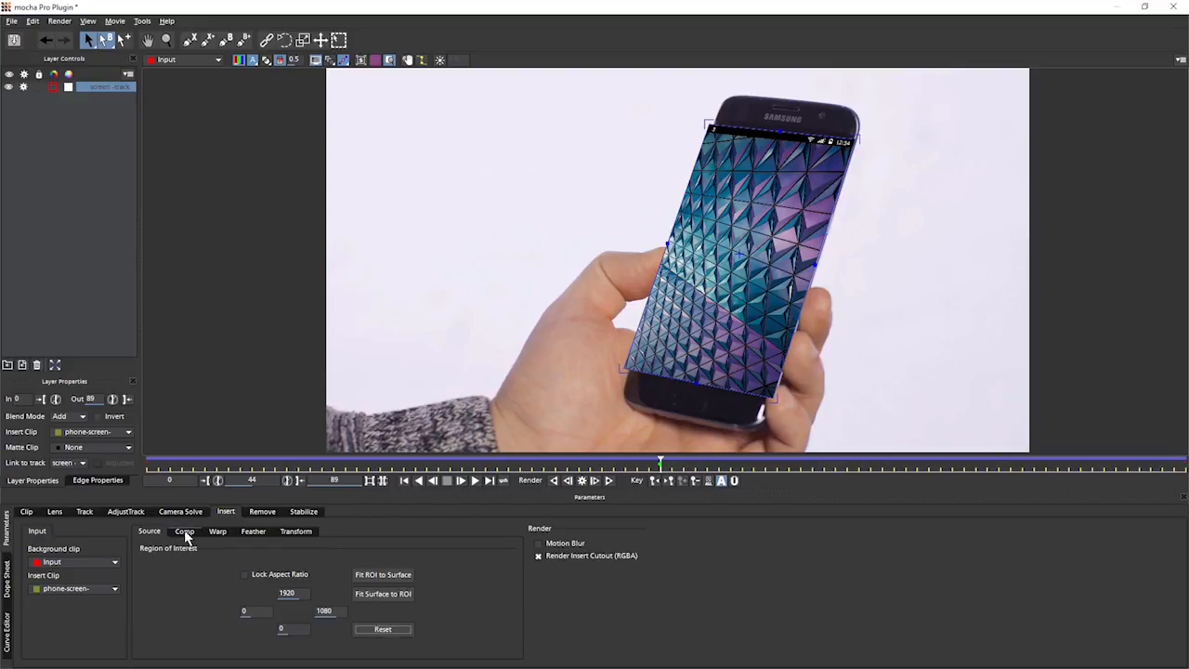
Step: In the Comp settings, lower the insert's opacity to 0.80 and adjust gain to 1.14
left_click(184, 531)
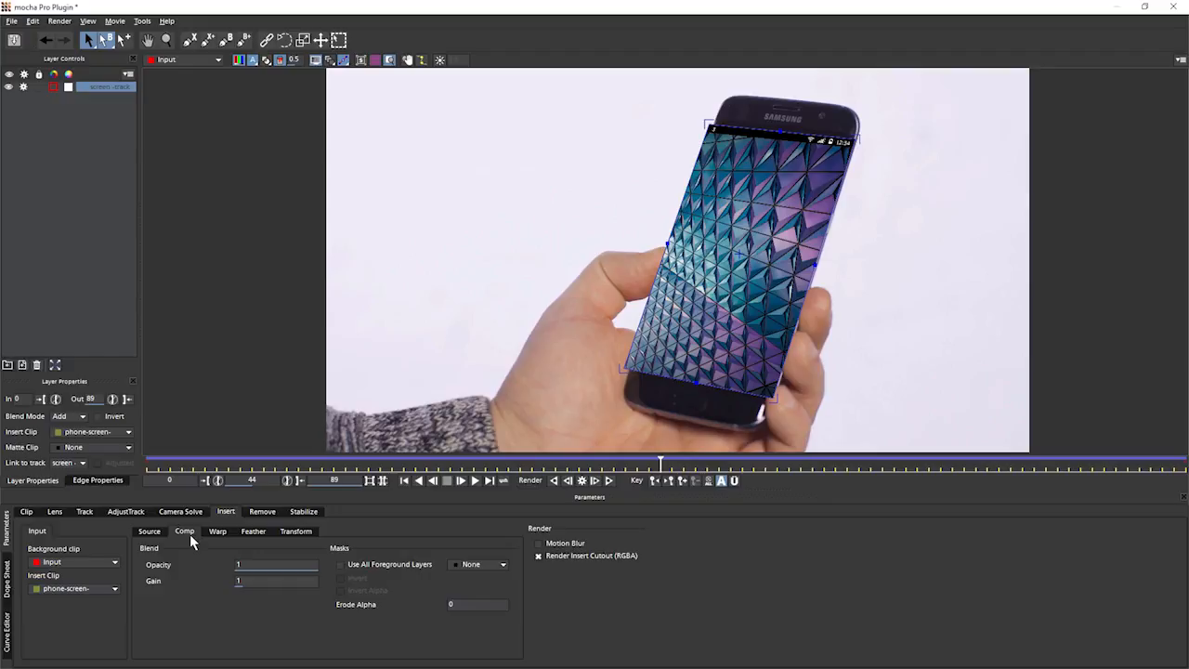
mouse_move(238, 549)
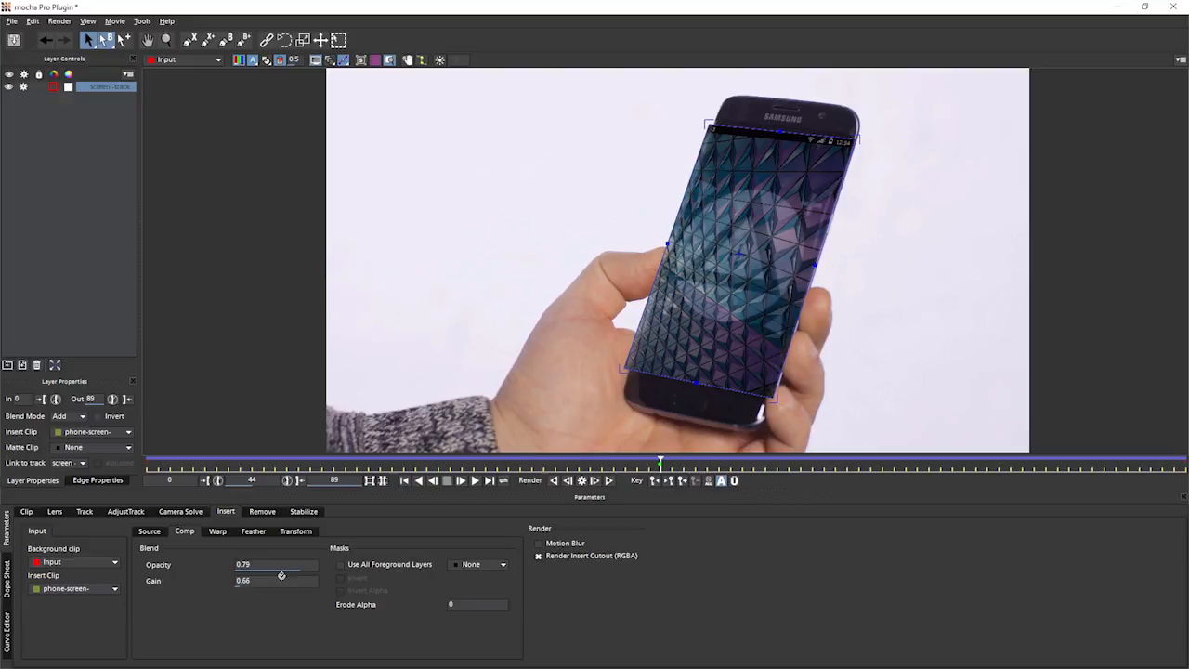
left_click_drag(283, 580, 270, 587)
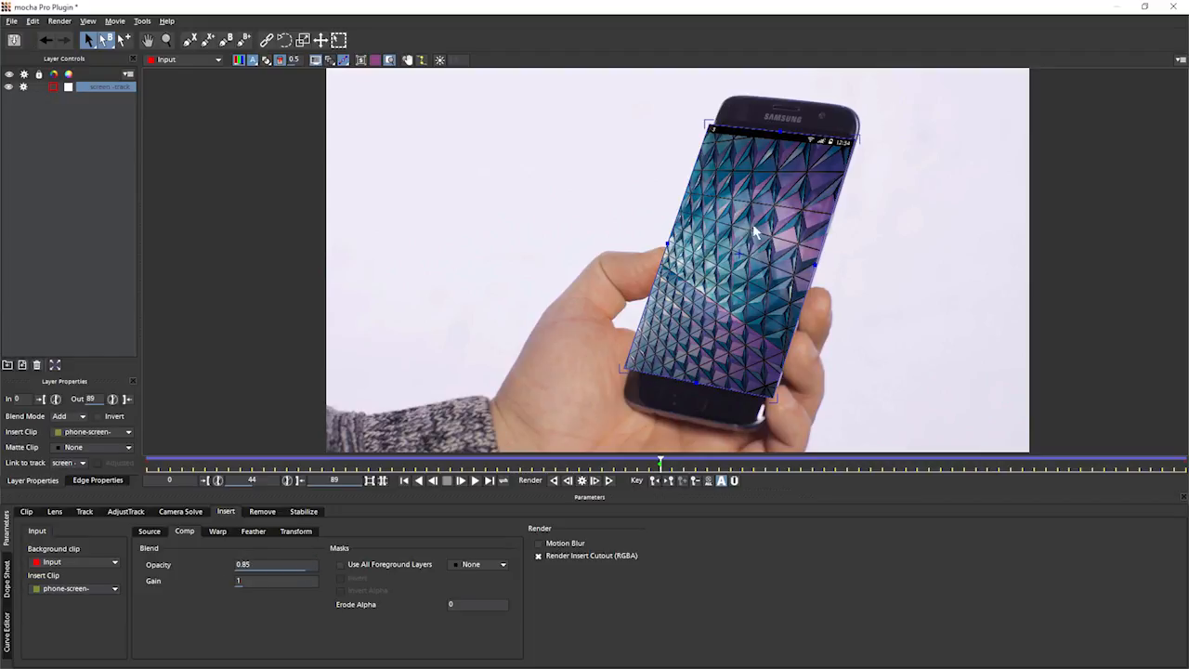
mouse_move(598, 384)
type(".14")
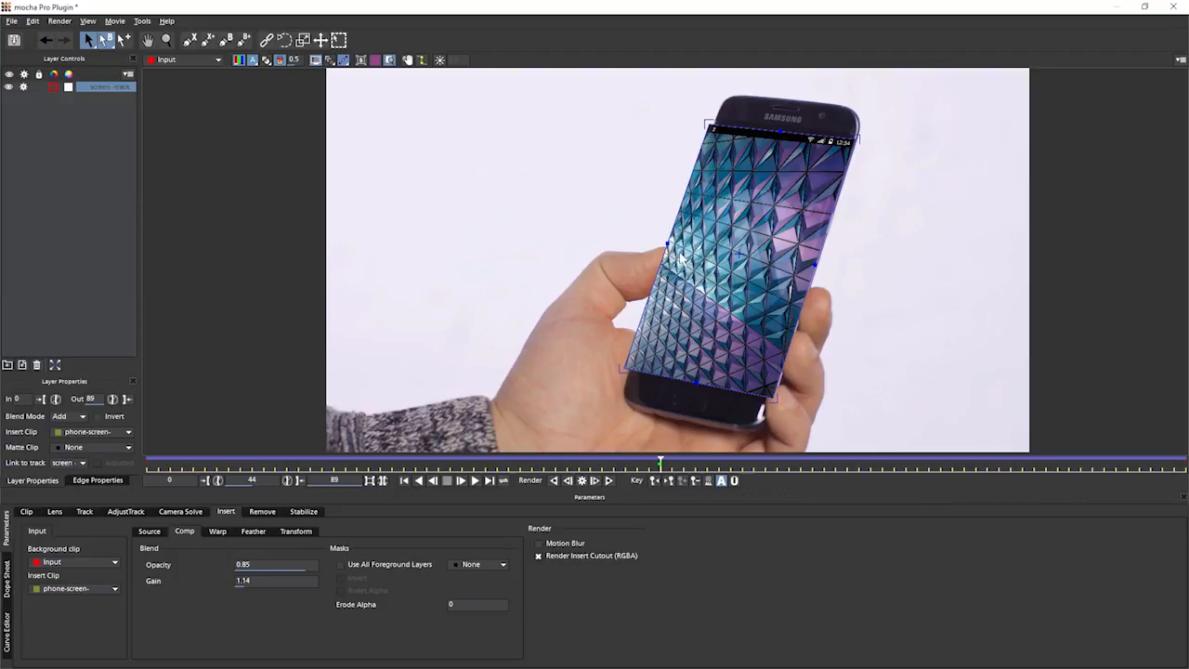
mouse_move(240, 548)
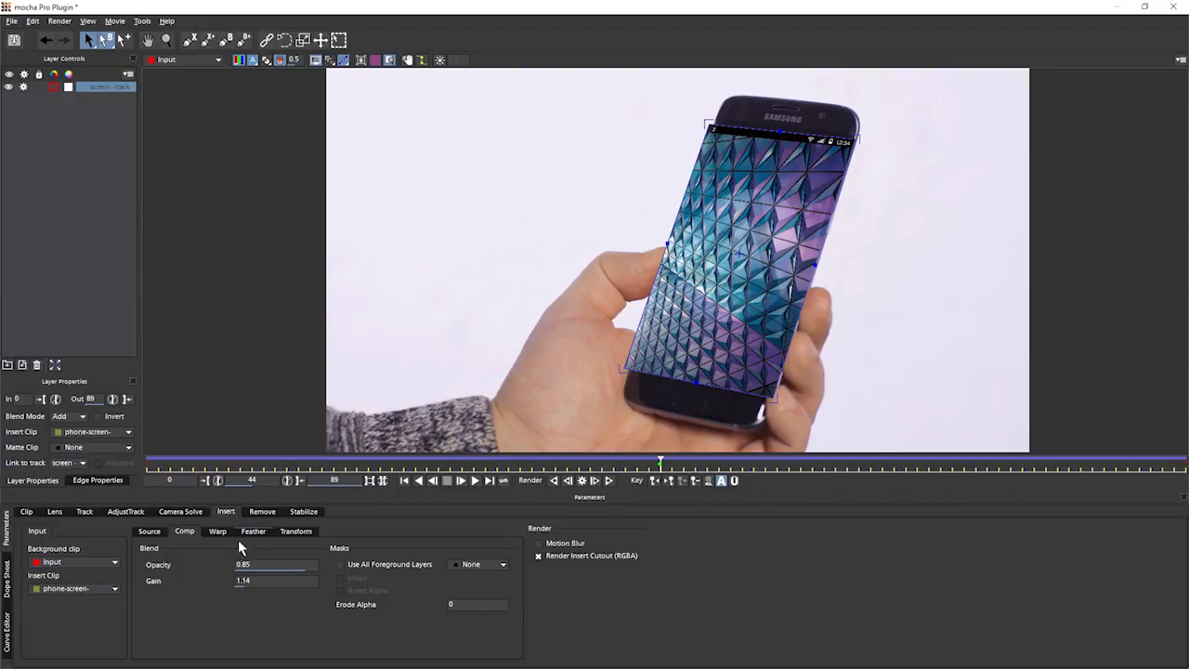
mouse_move(216, 542)
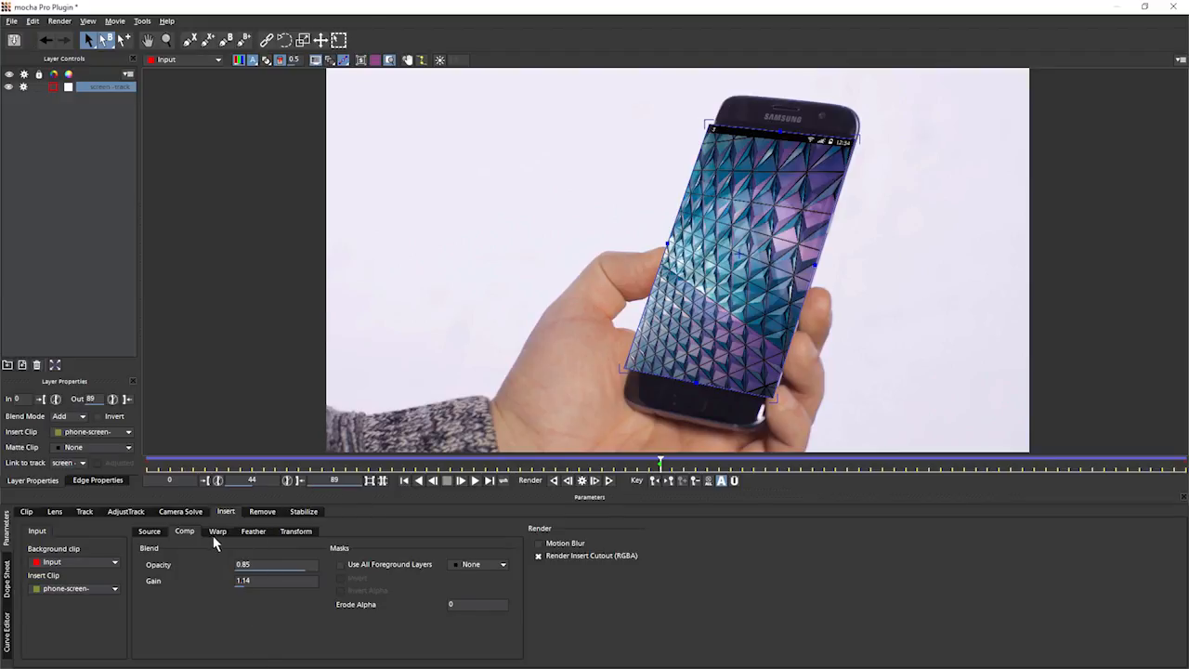
Step: Show the warp mesh, pull its corner out to the curved screen edge, then hide the mesh
left_click(218, 532)
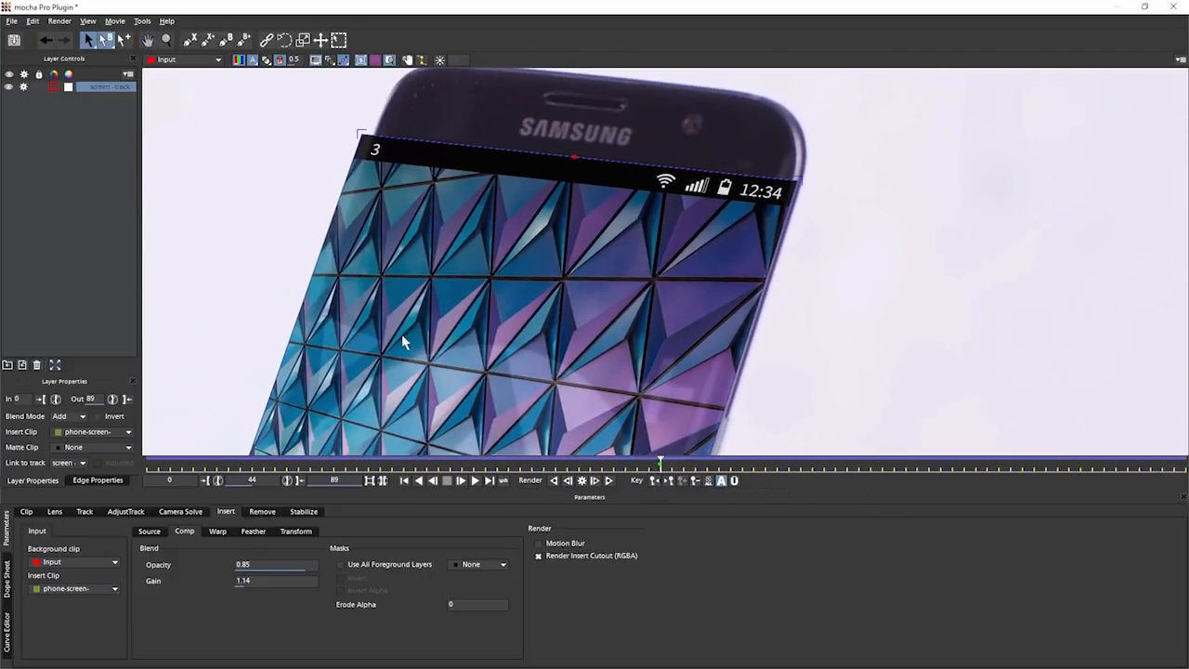
left_click(217, 531)
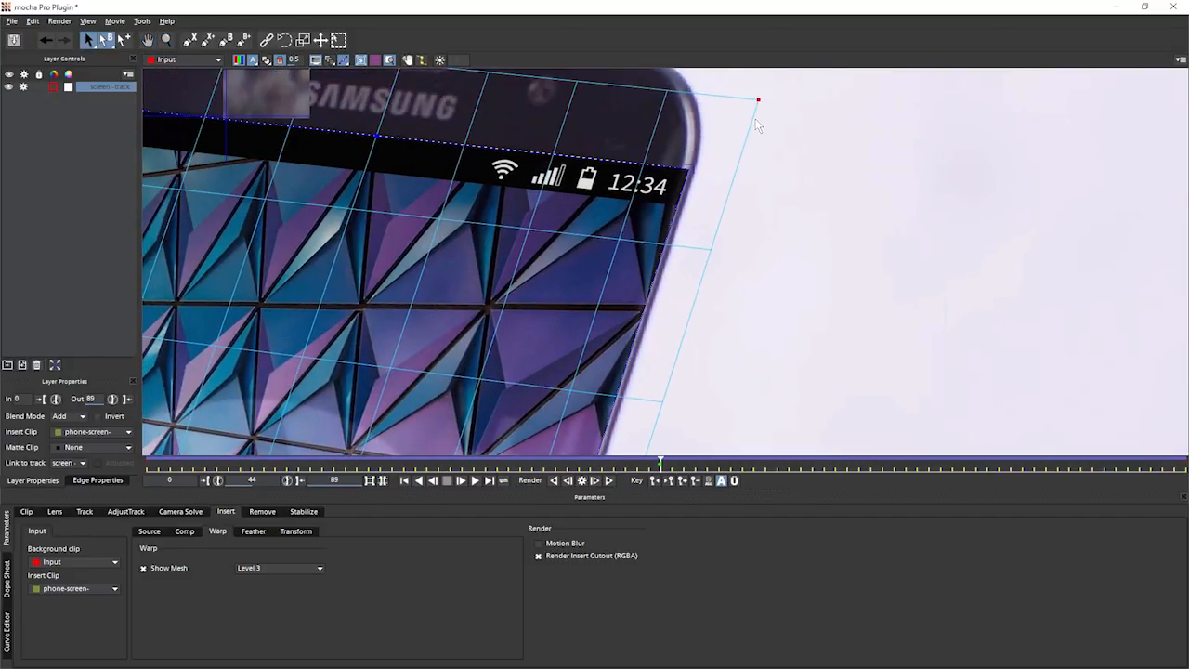
left_click_drag(758, 101, 697, 264)
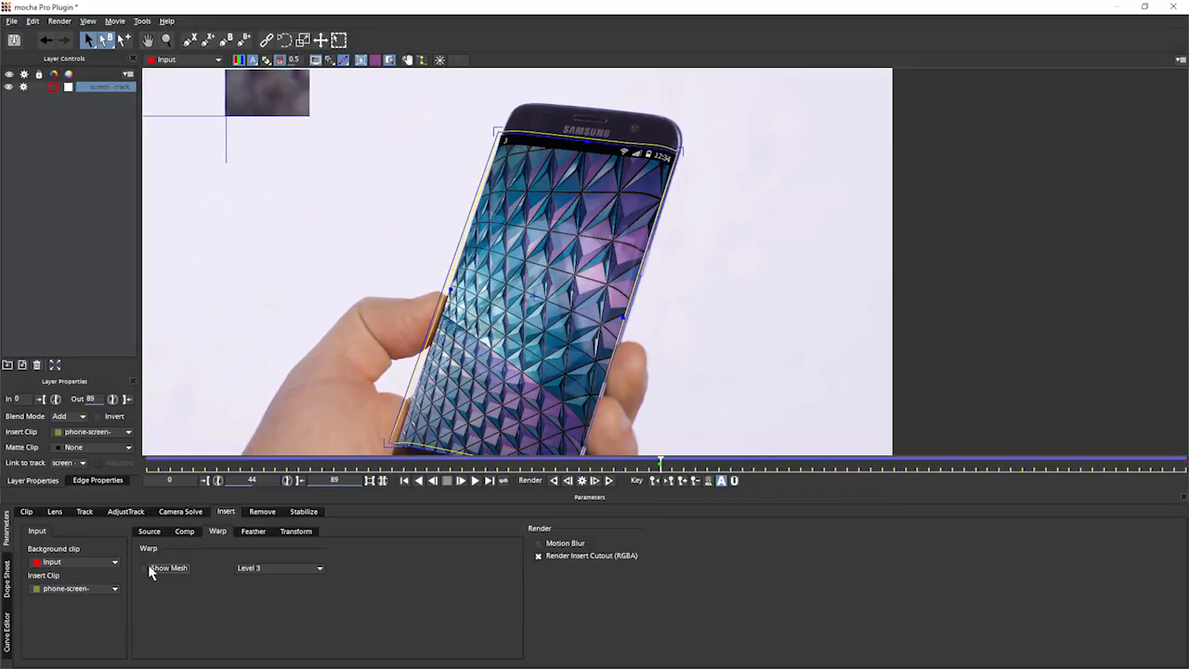
left_click(145, 568)
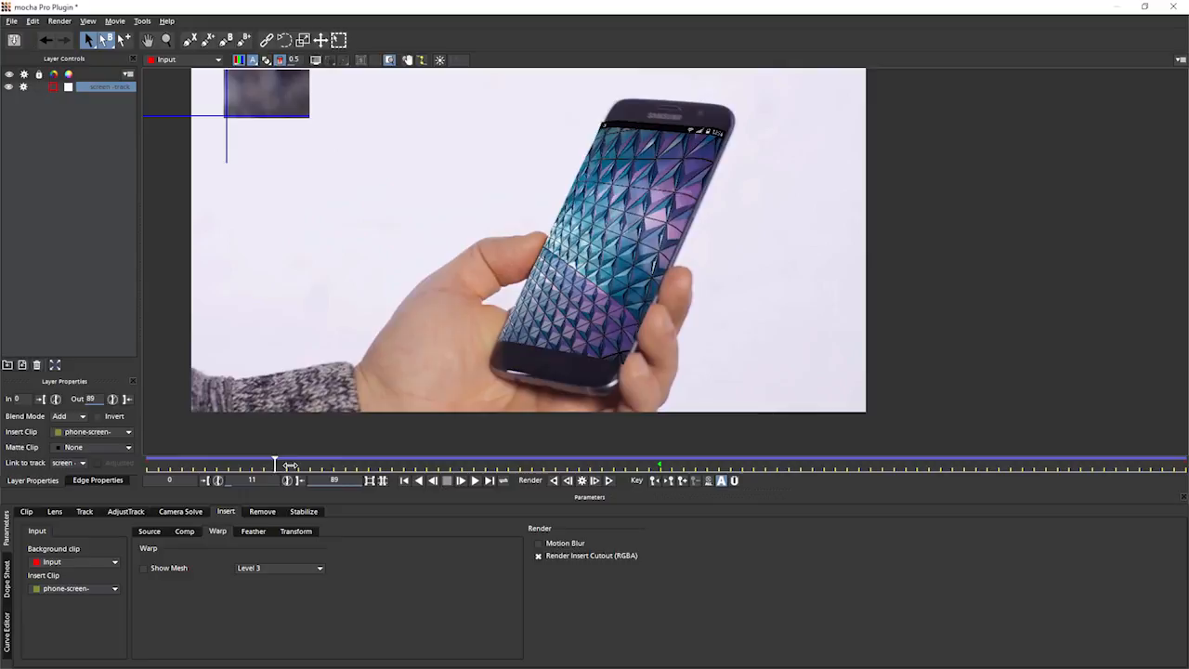
left_click_drag(275, 464, 251, 464)
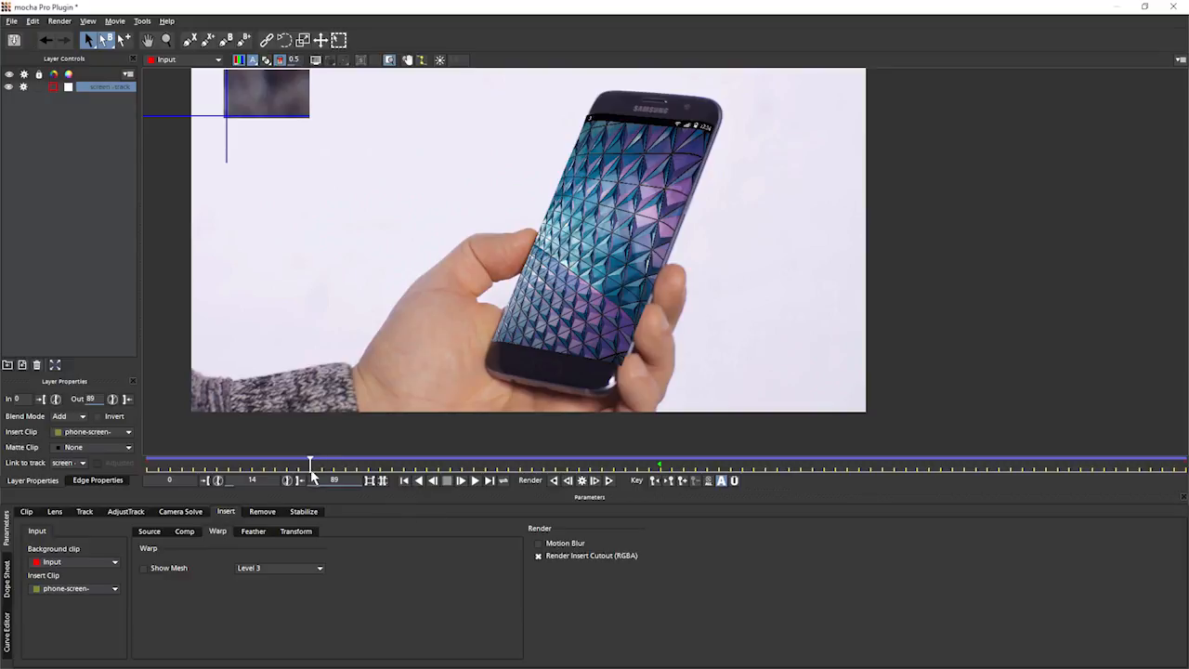
mouse_move(609, 388)
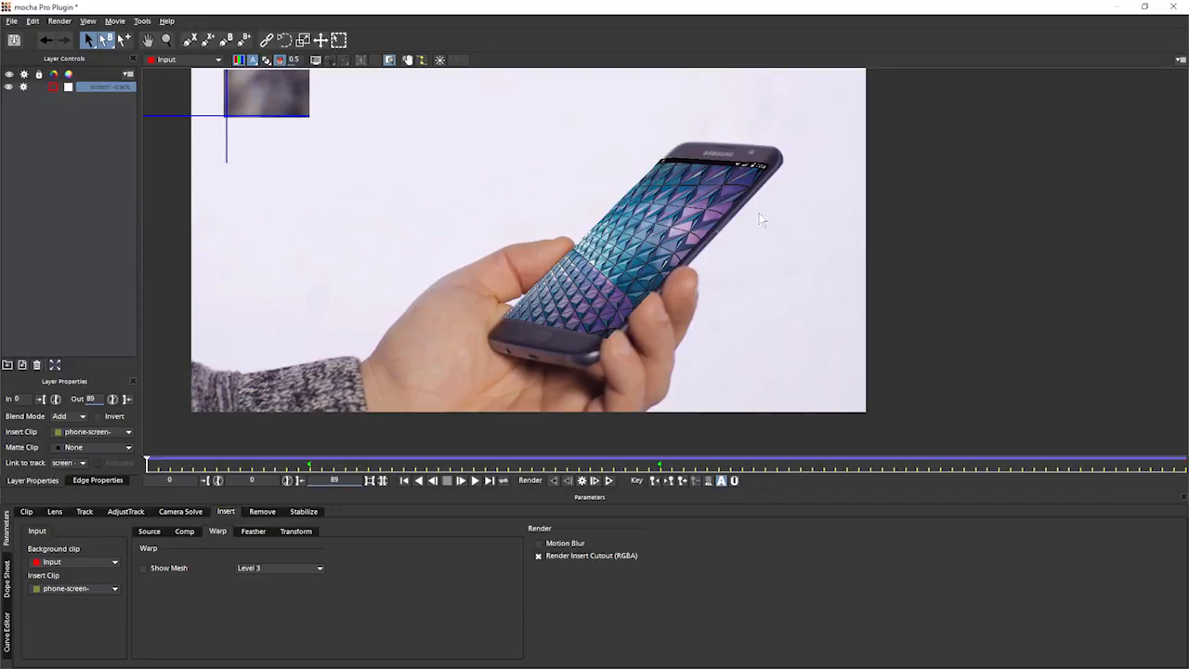
left_click(145, 569)
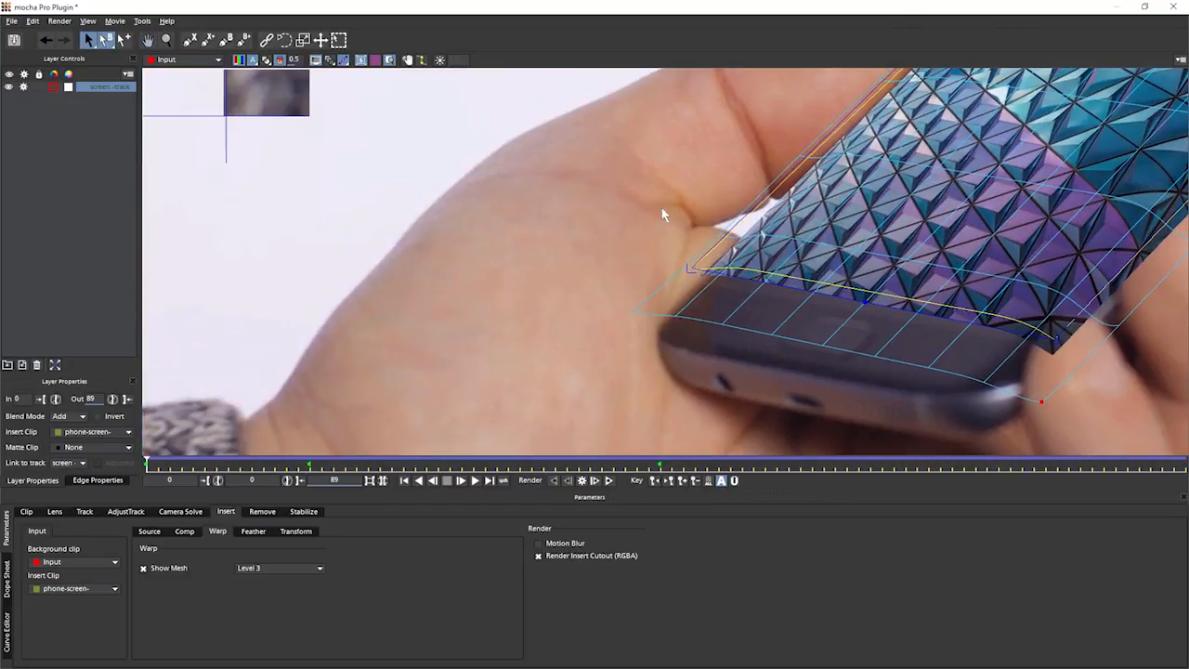
mouse_move(550, 316)
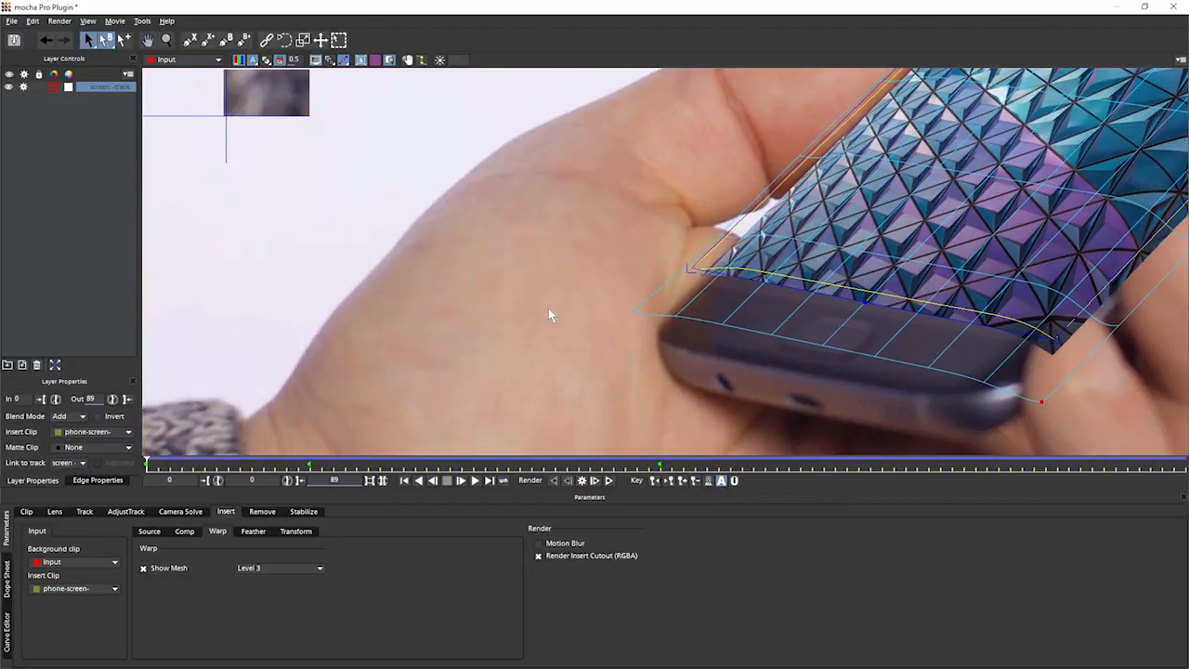
mouse_move(498, 237)
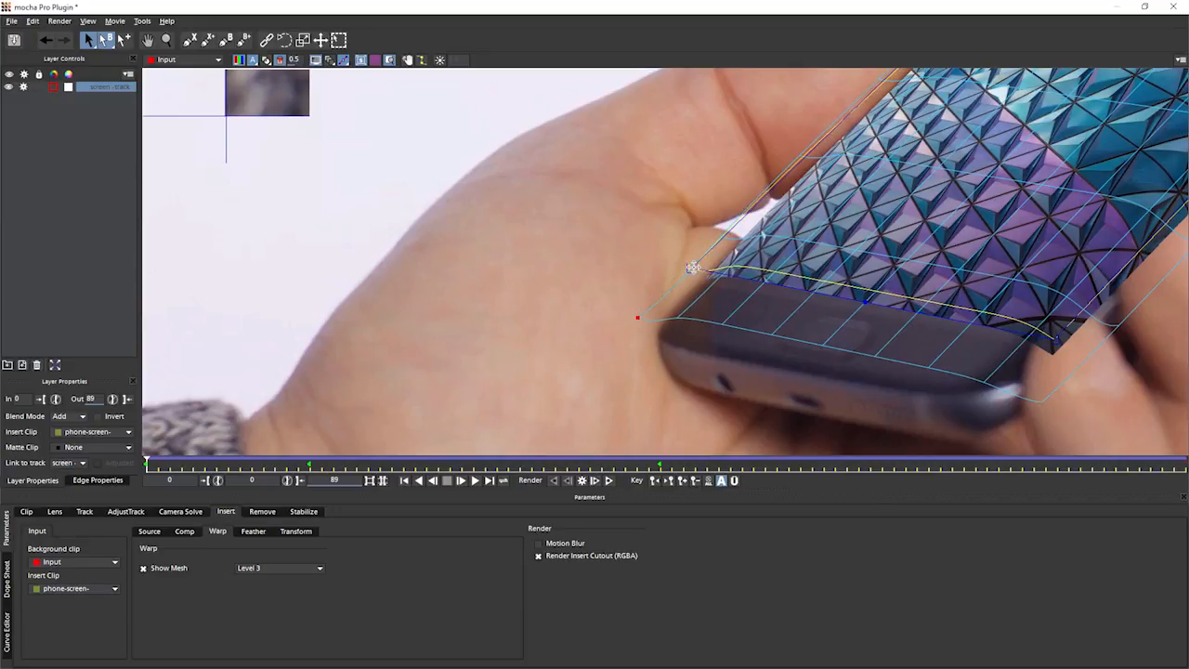
Step: Pull a warp mesh point so the insert's lower edge fits the curved screen edge
left_click_drag(691, 267, 726, 239)
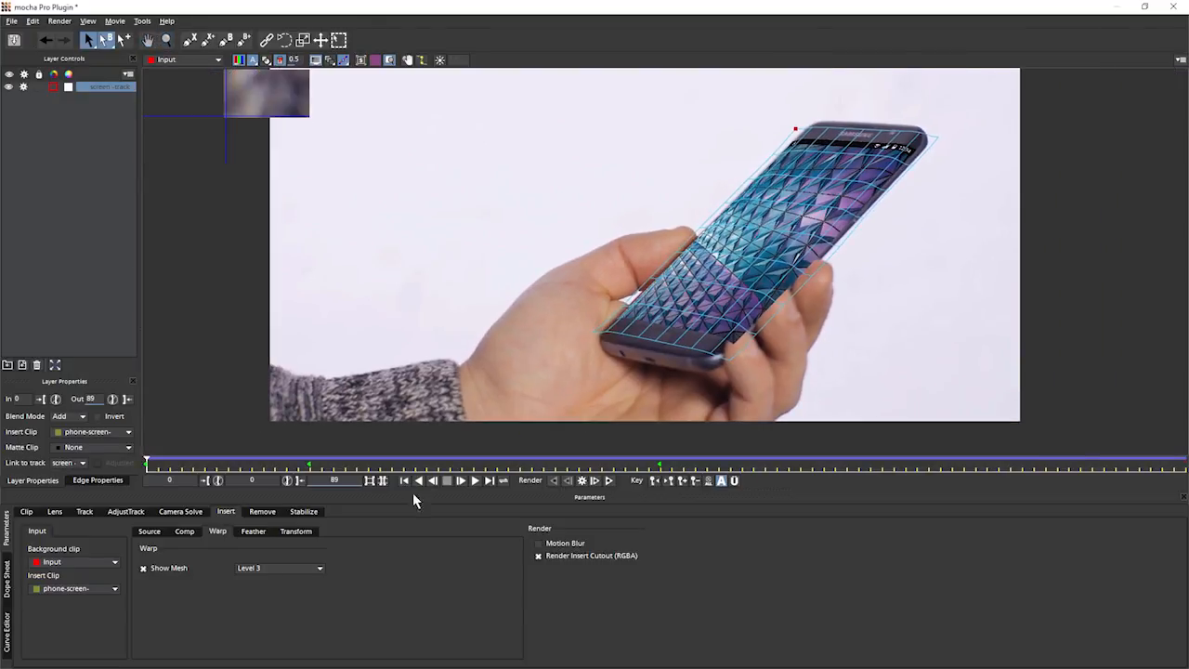
left_click(143, 569)
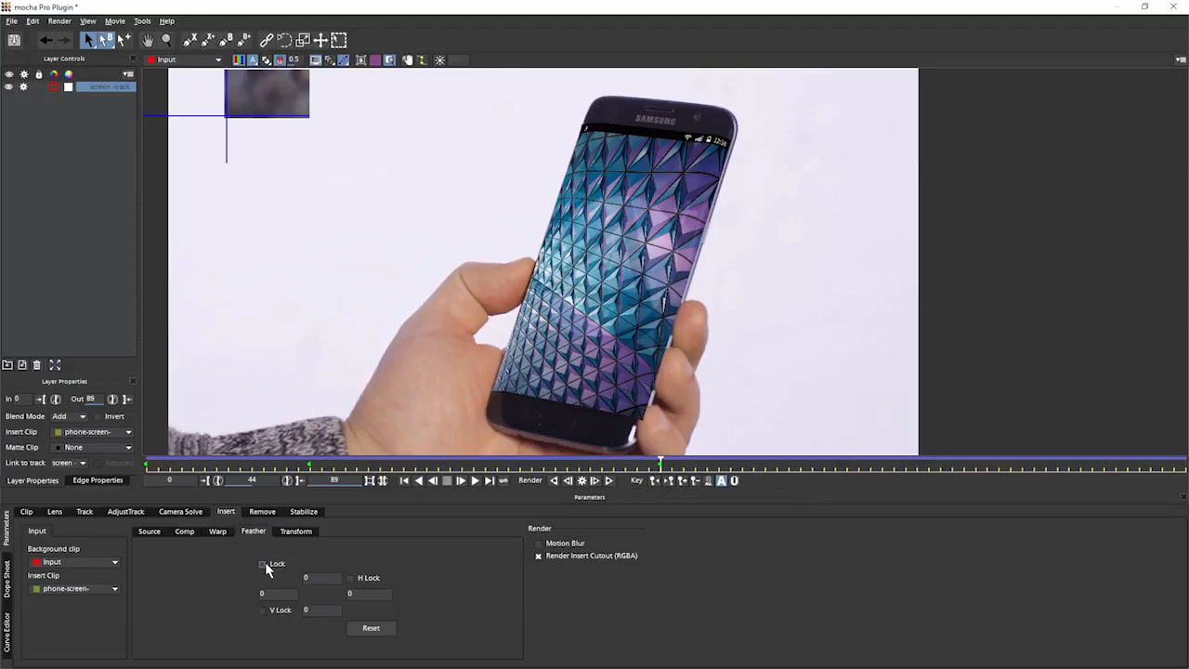
Step: Lock horizontal and vertical feather together at 0.02 to soften the insert border
left_click(264, 565)
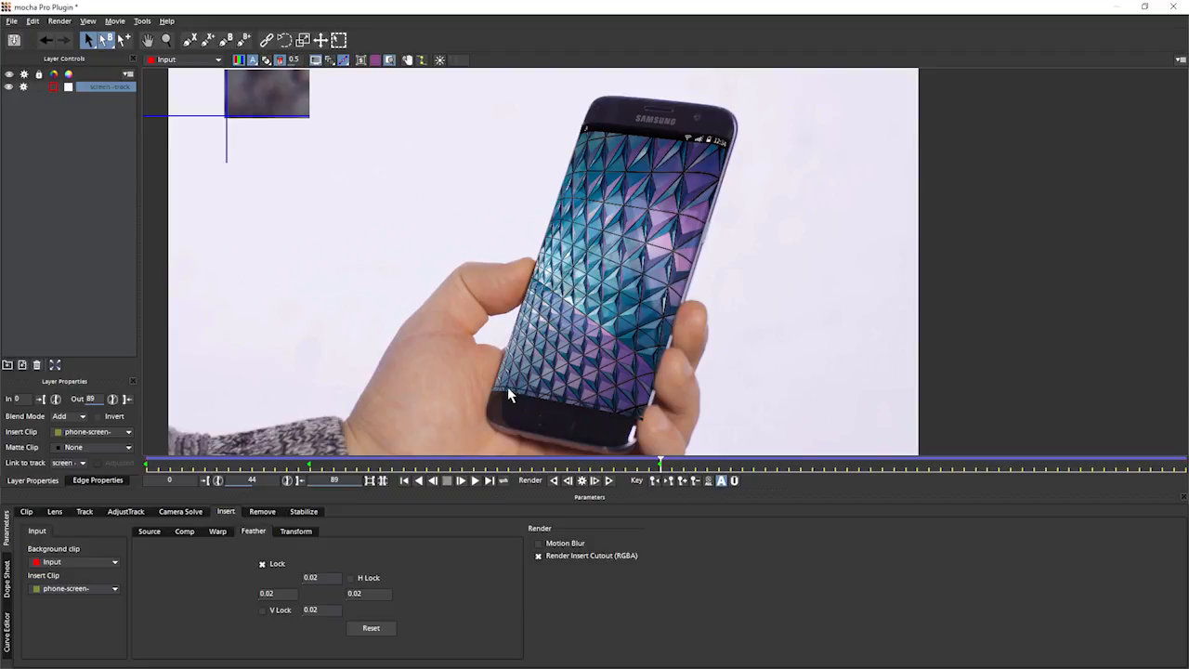
mouse_move(542, 401)
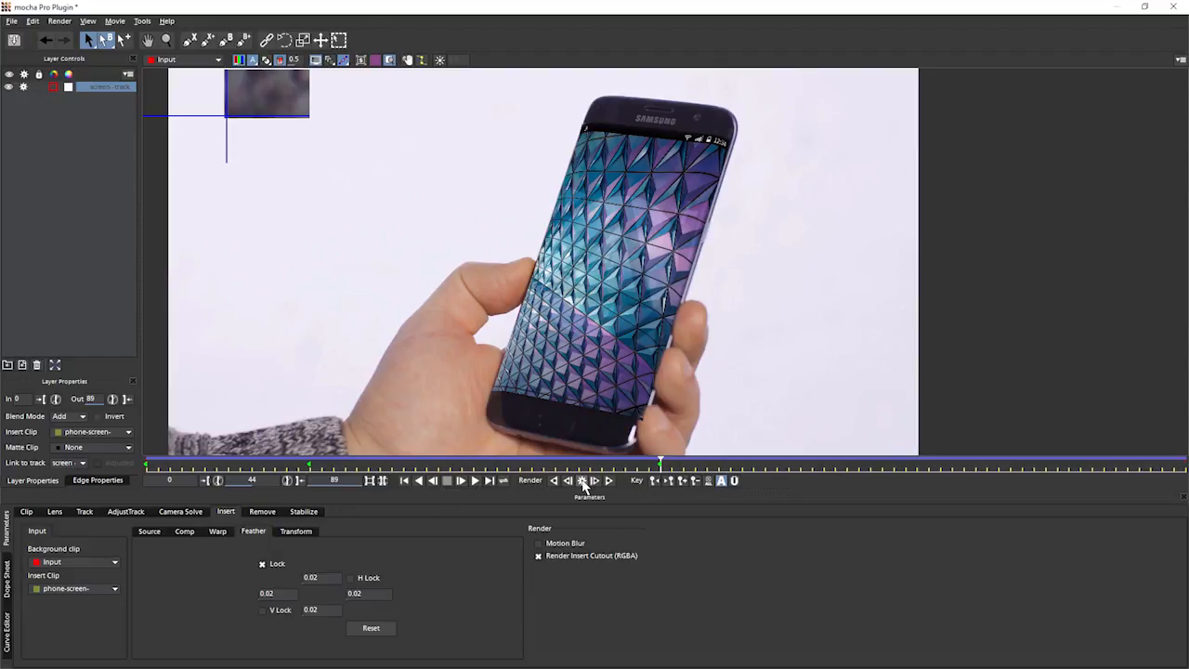
mouse_move(517, 403)
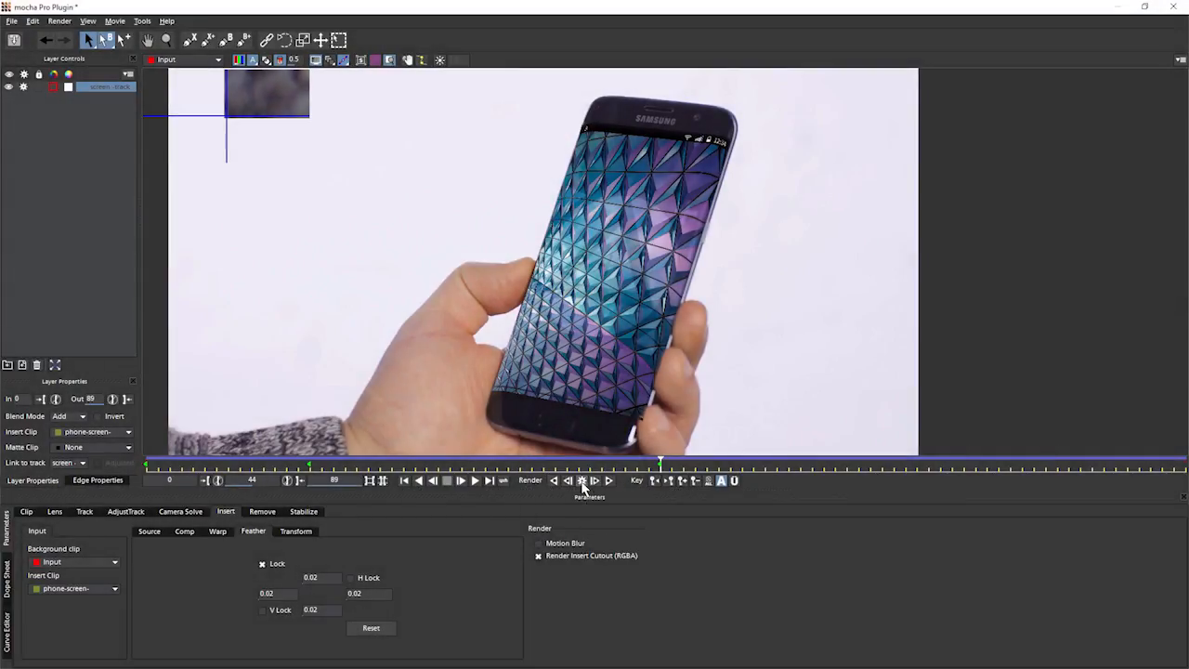
Step: View the Insert composite and render the current frame with the retyped locked feather values
left_click(186, 60)
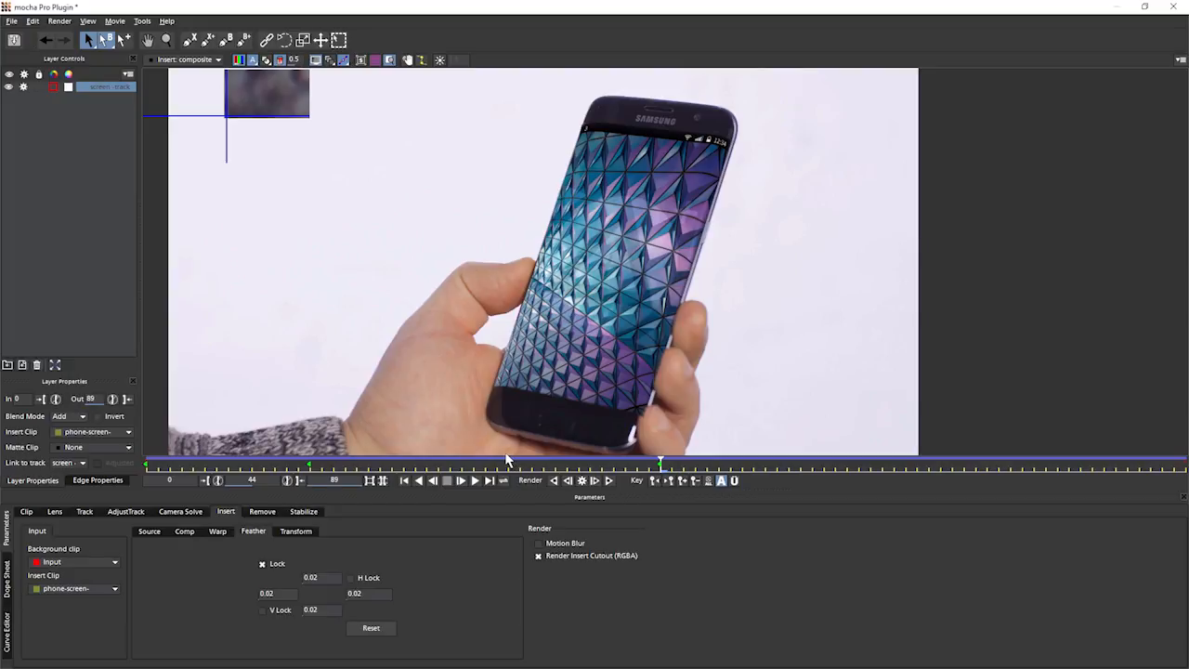
mouse_move(520, 394)
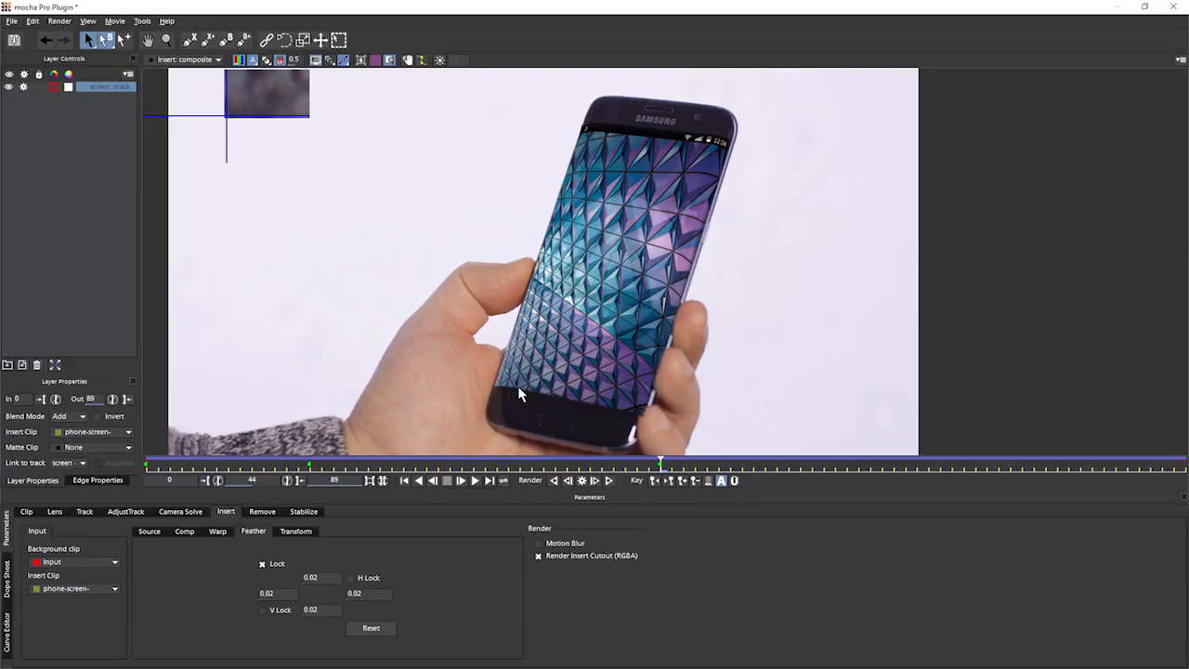
mouse_move(509, 394)
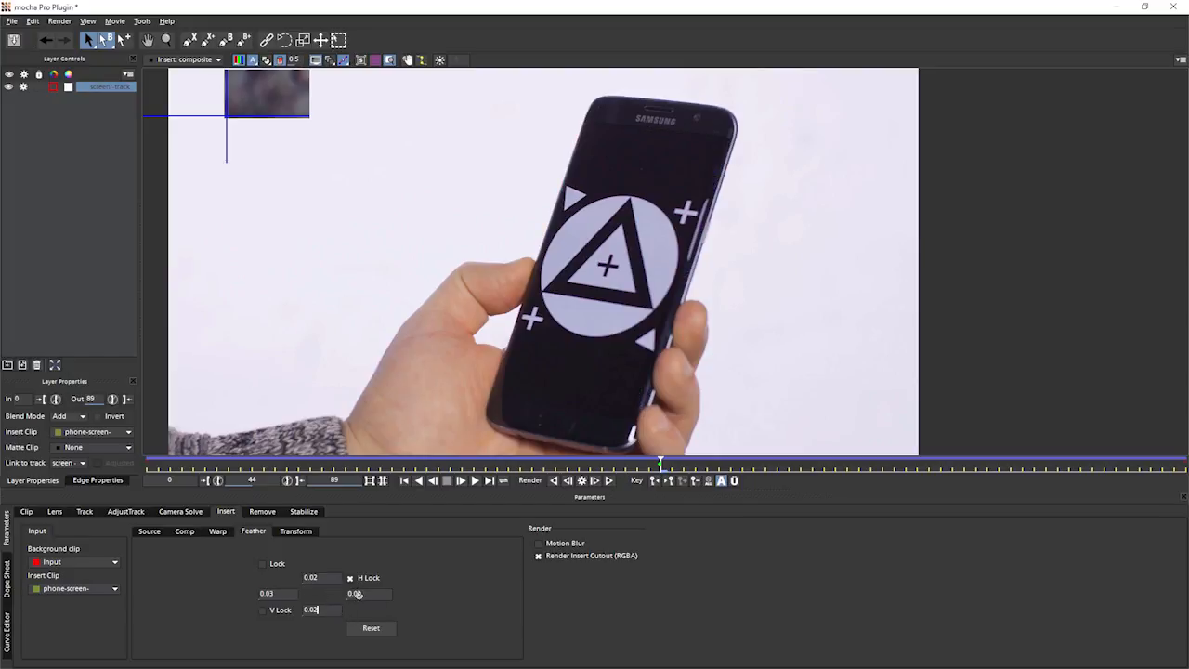
left_click(530, 480)
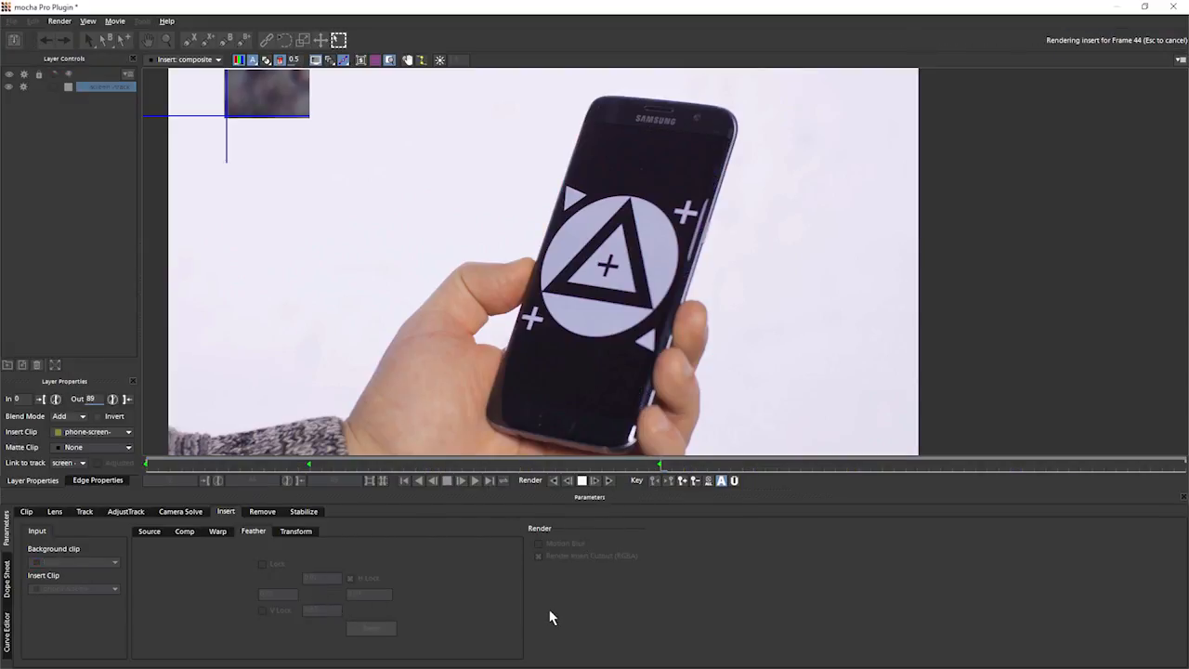
left_click(530, 479)
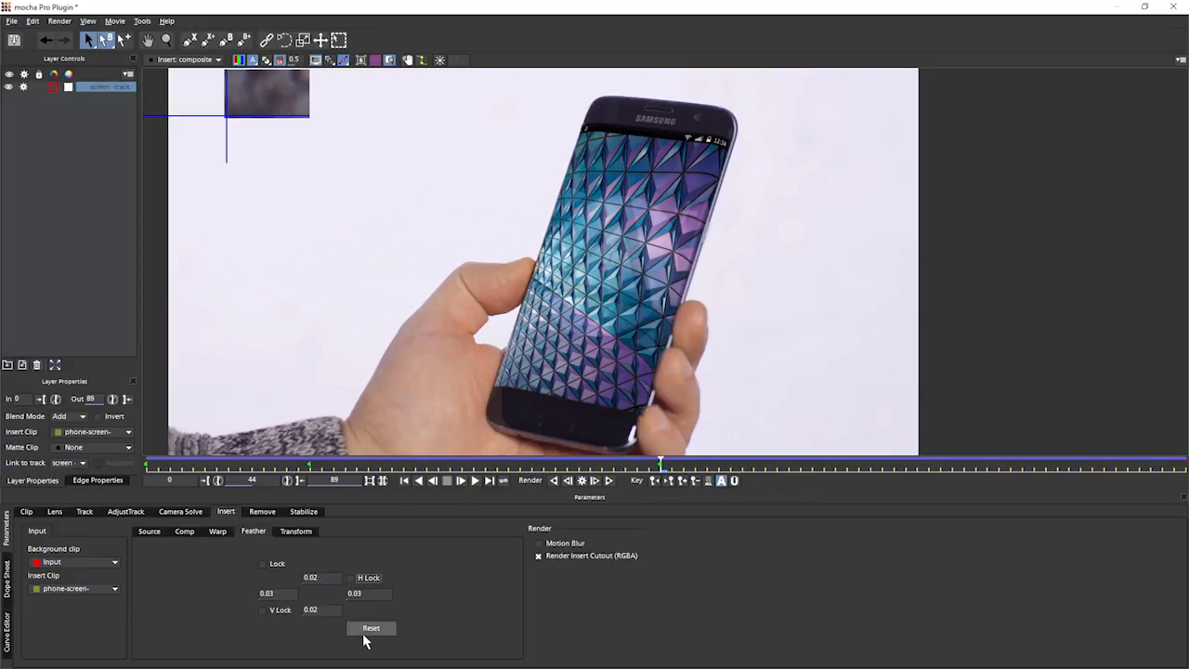
left_click(262, 565)
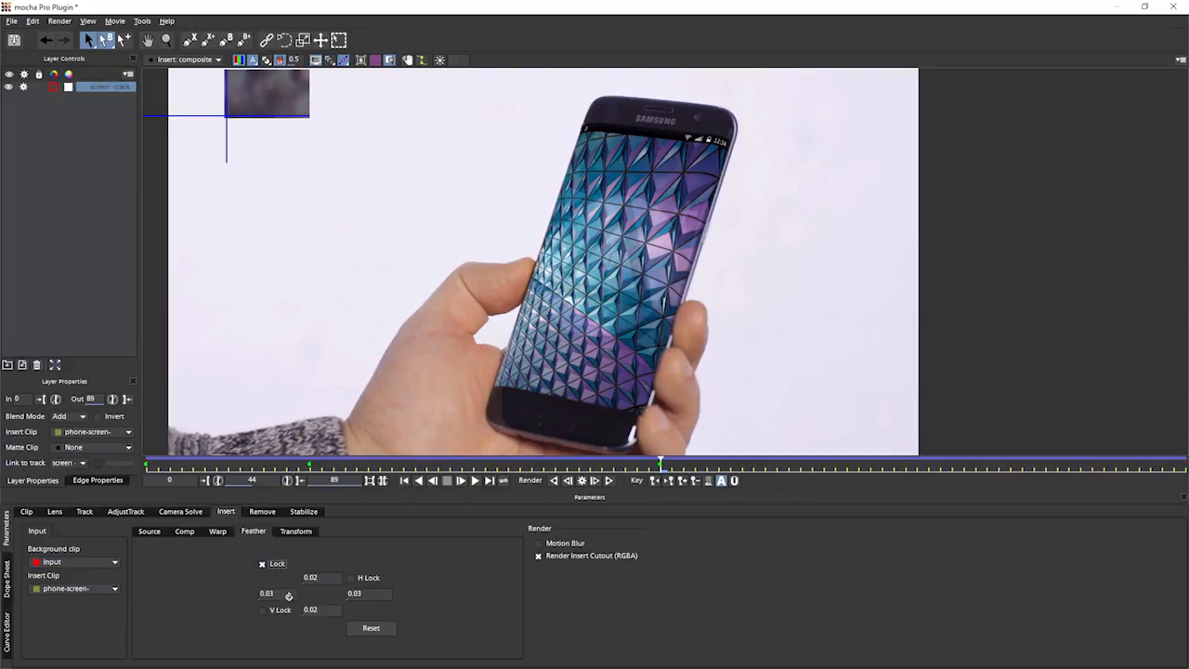
Step: Relink the feather amounts, scrub to a fast-moving frame and view the selected layer
left_click(263, 609)
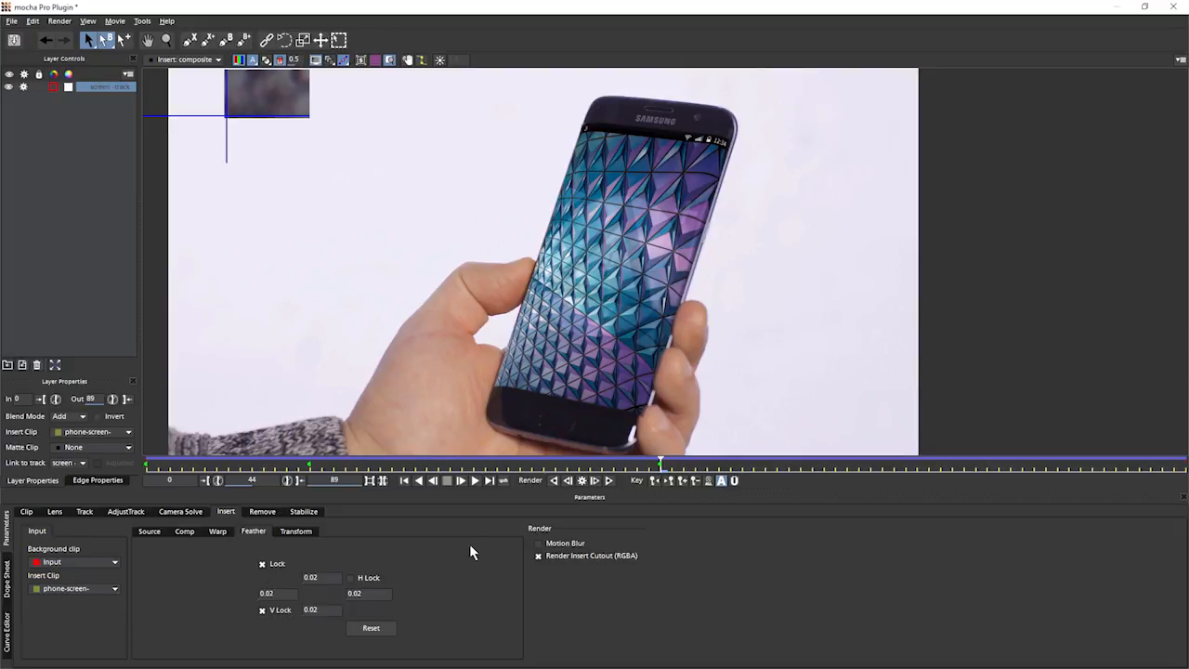
mouse_move(290, 564)
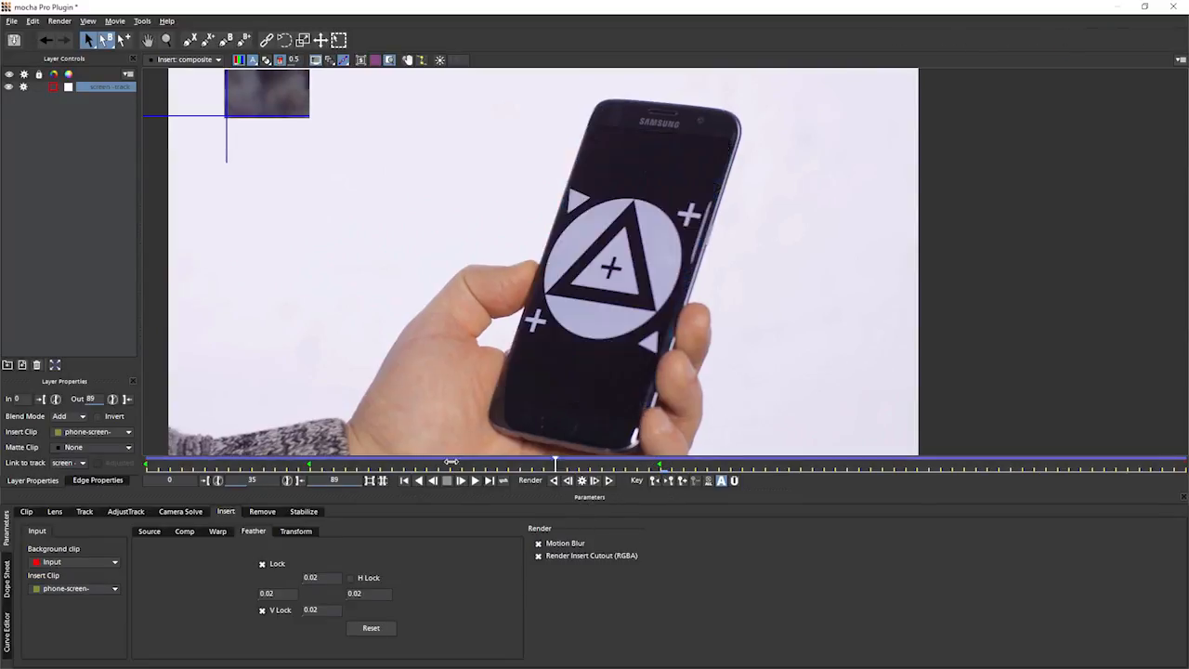
left_click_drag(449, 460, 176, 461)
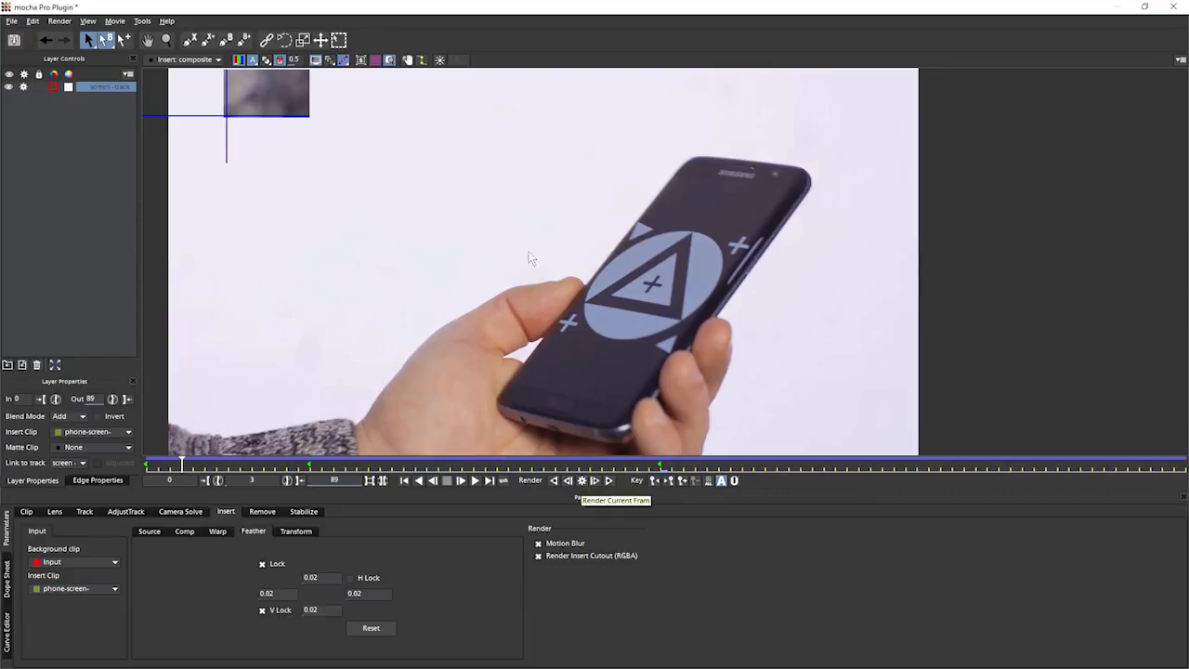
left_click(185, 60)
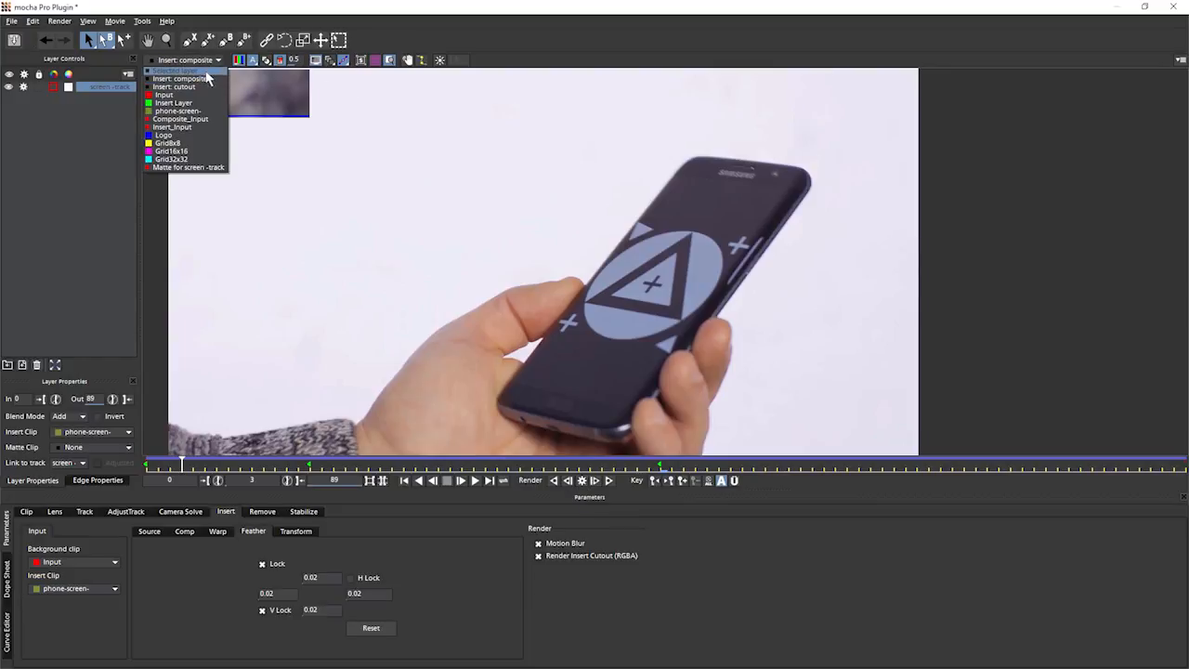
left_click(176, 71)
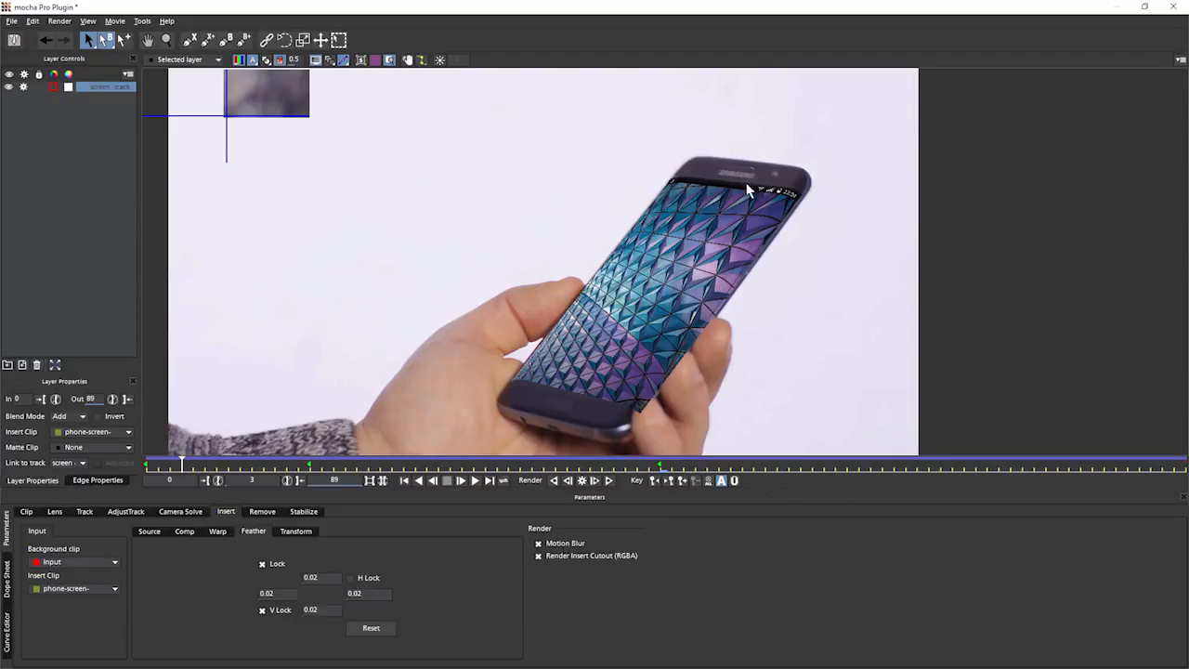
mouse_move(576, 412)
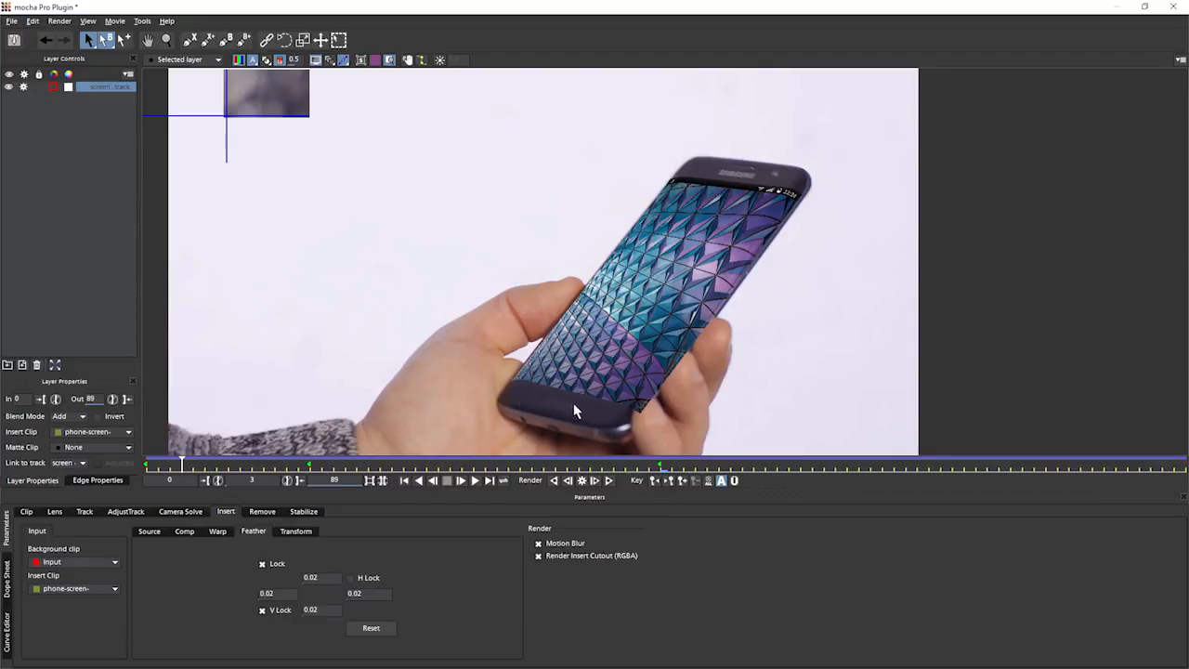
mouse_move(659, 360)
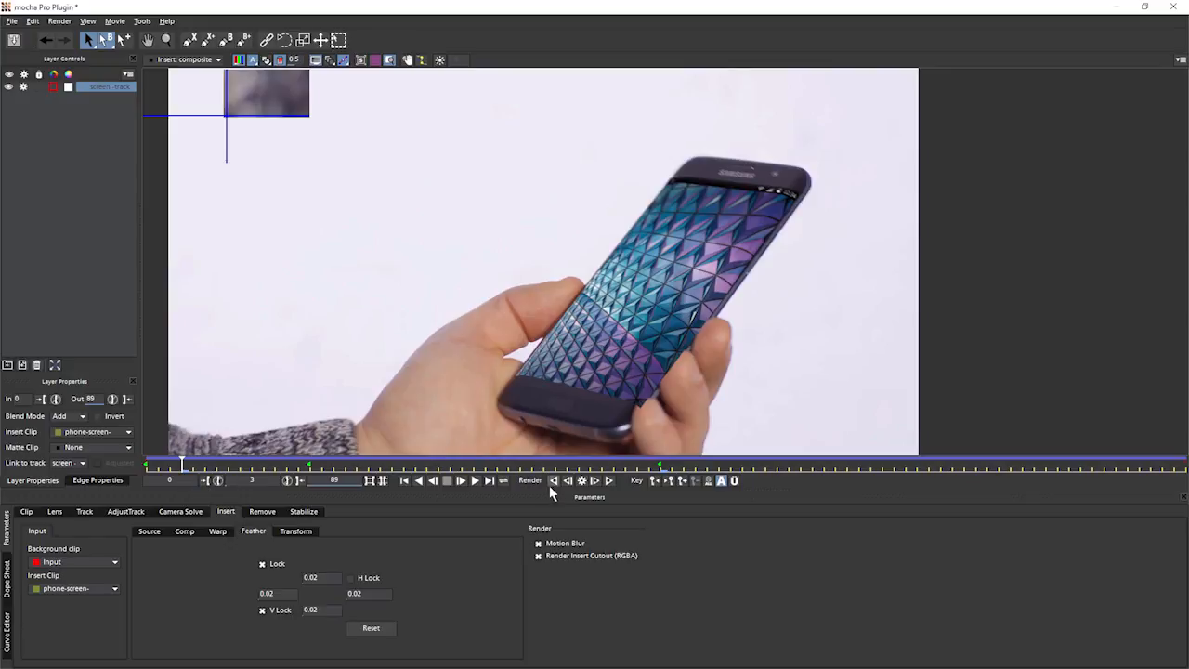
Step: Render forward to the shot's end, return to frame 0 and render the insert across all frames
left_click(529, 479)
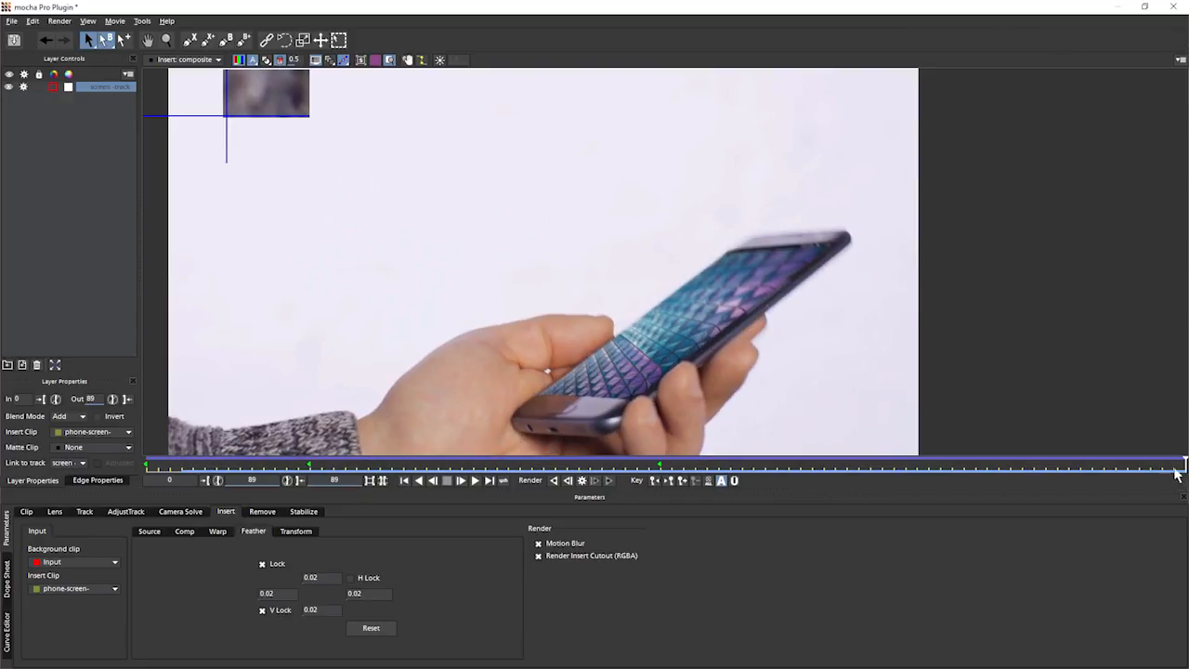
mouse_move(1122, 481)
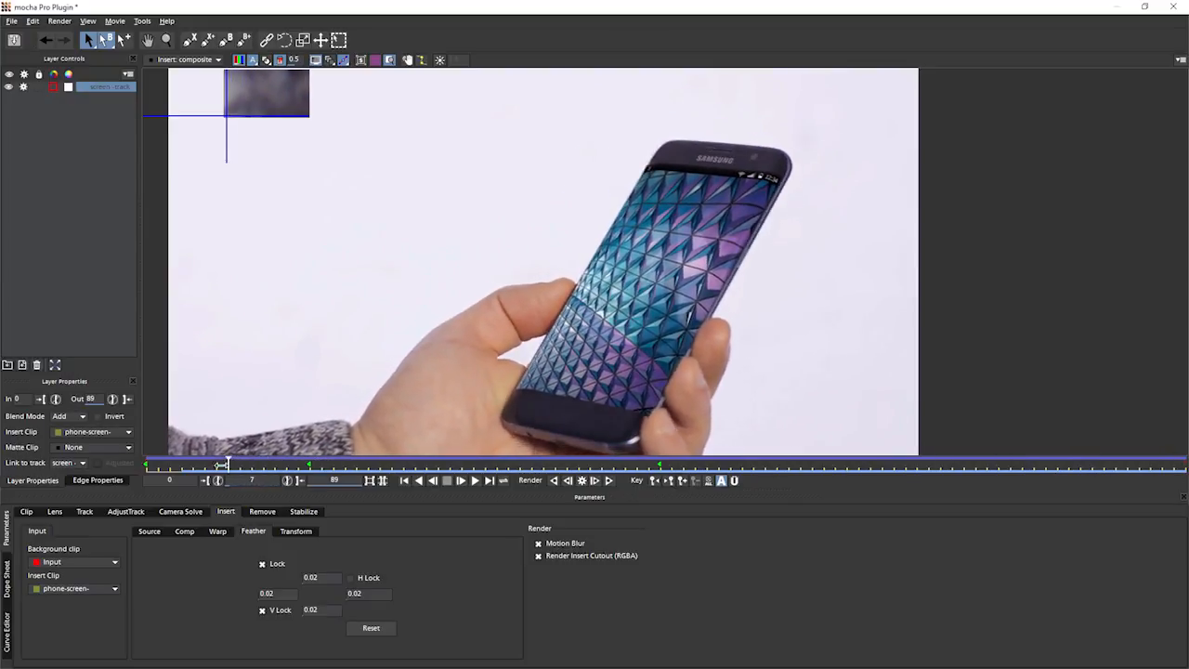
left_click_drag(221, 465, 171, 465)
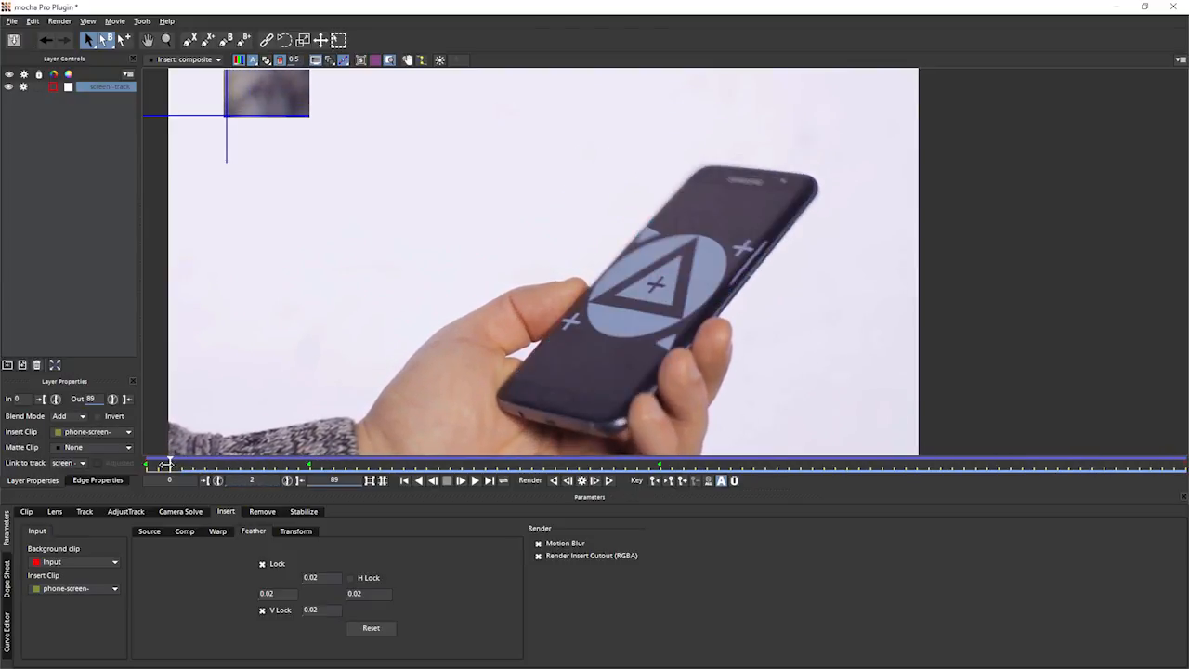
left_click(169, 479)
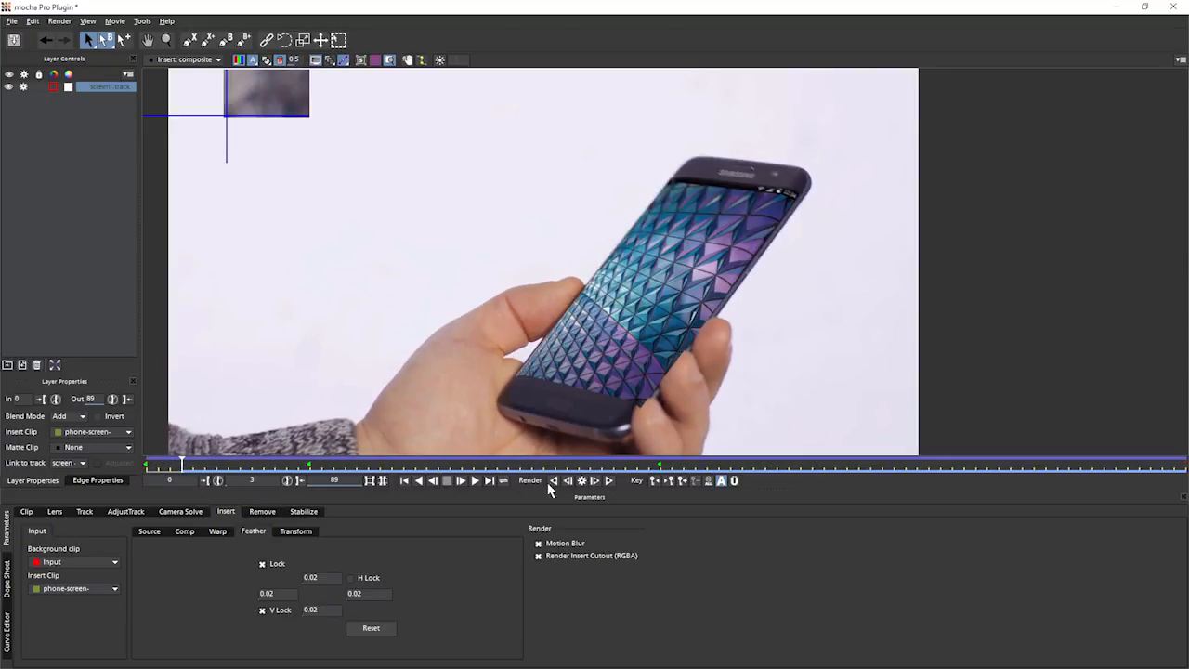
left_click(553, 479)
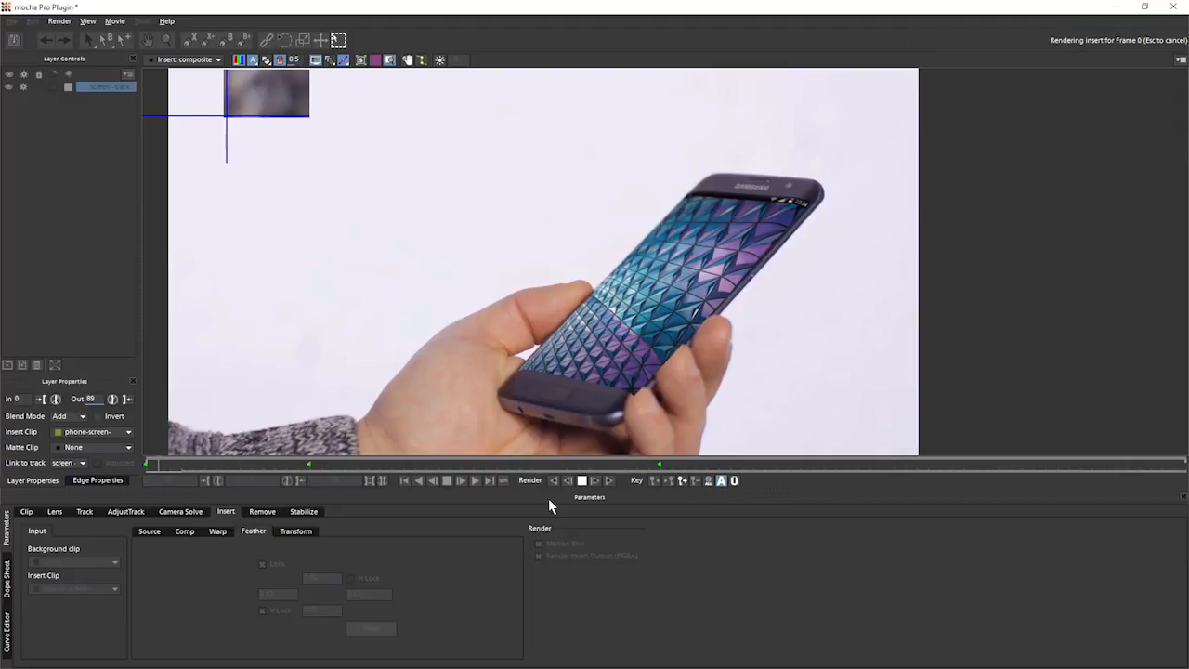
left_click(446, 479)
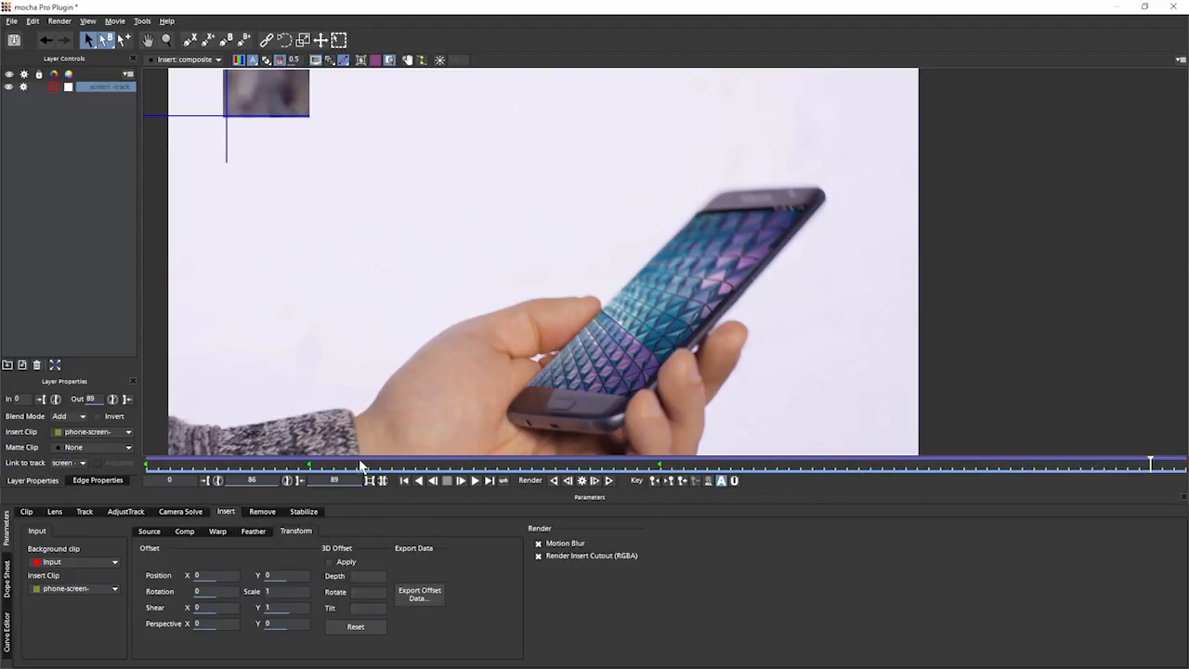
Step: Show the selected layer in the viewer and scrub to a frame with the phone facing camera
left_click(185, 59)
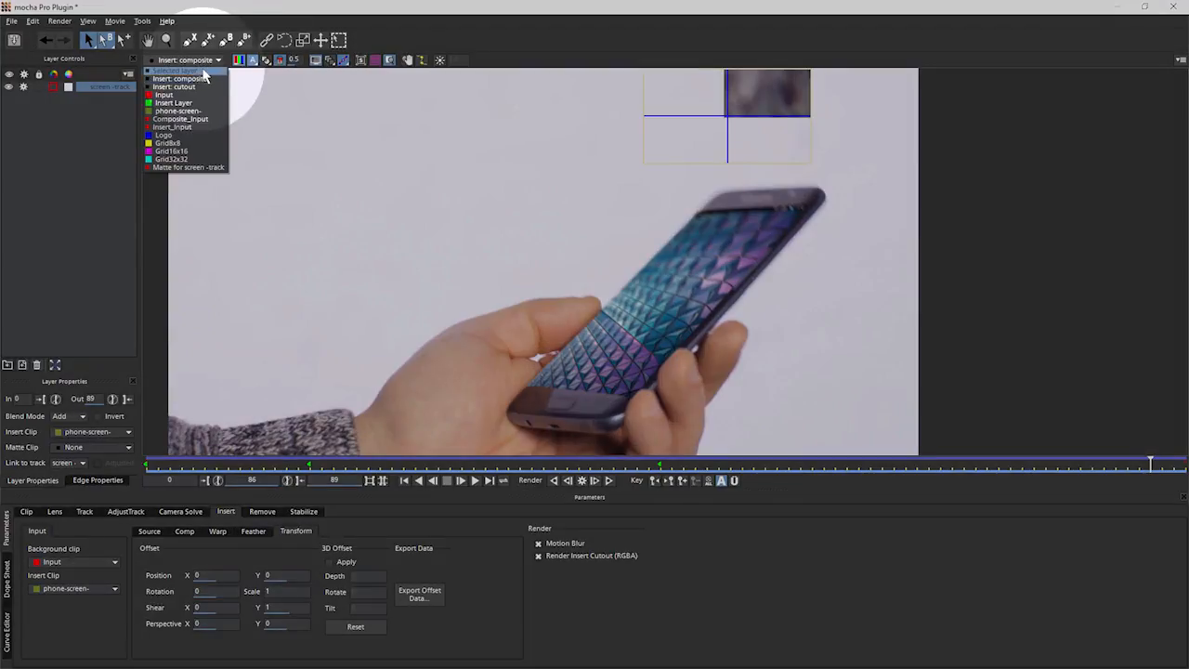
left_click(177, 71)
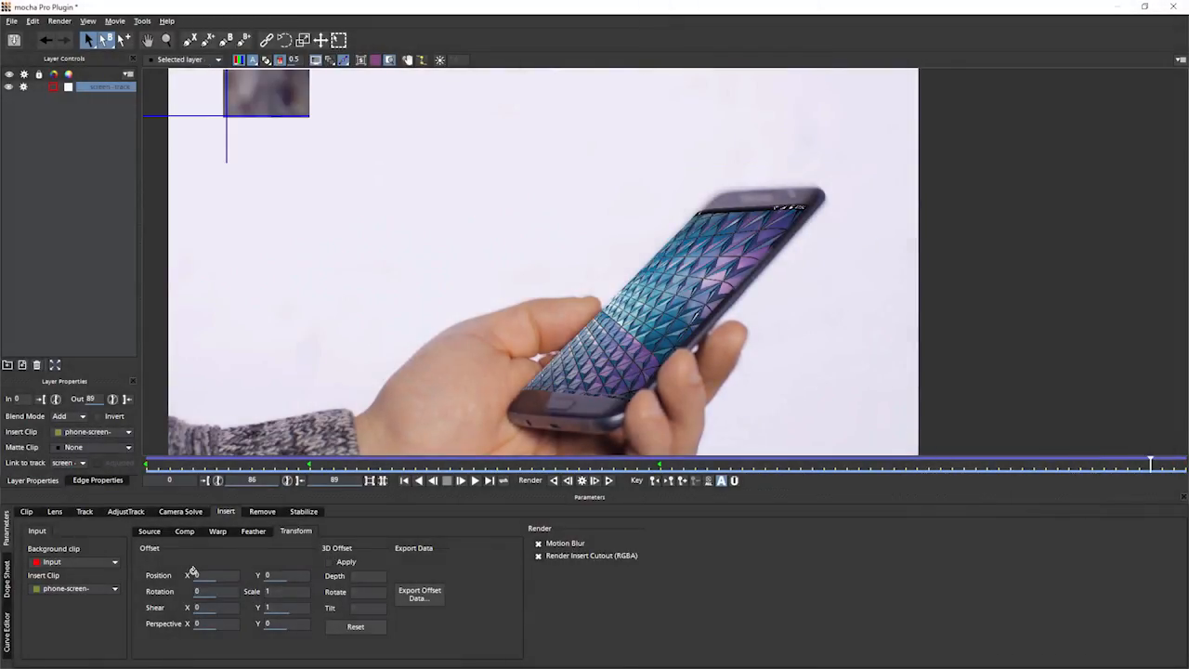
mouse_move(741, 492)
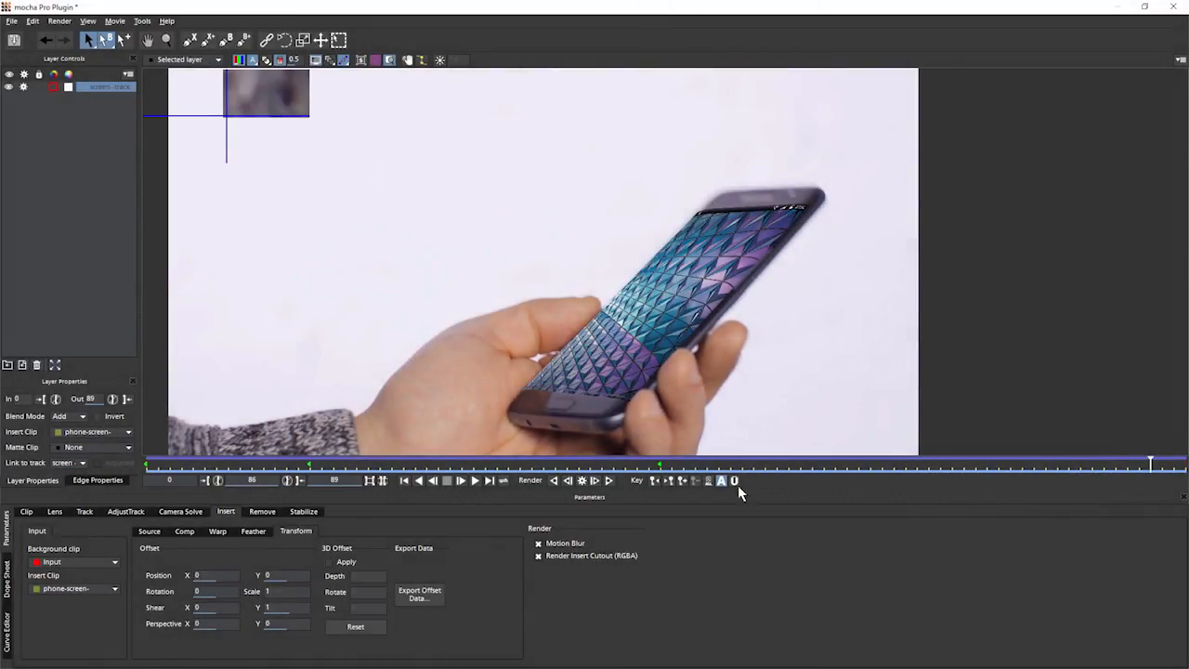
left_click_drag(660, 464, 308, 464)
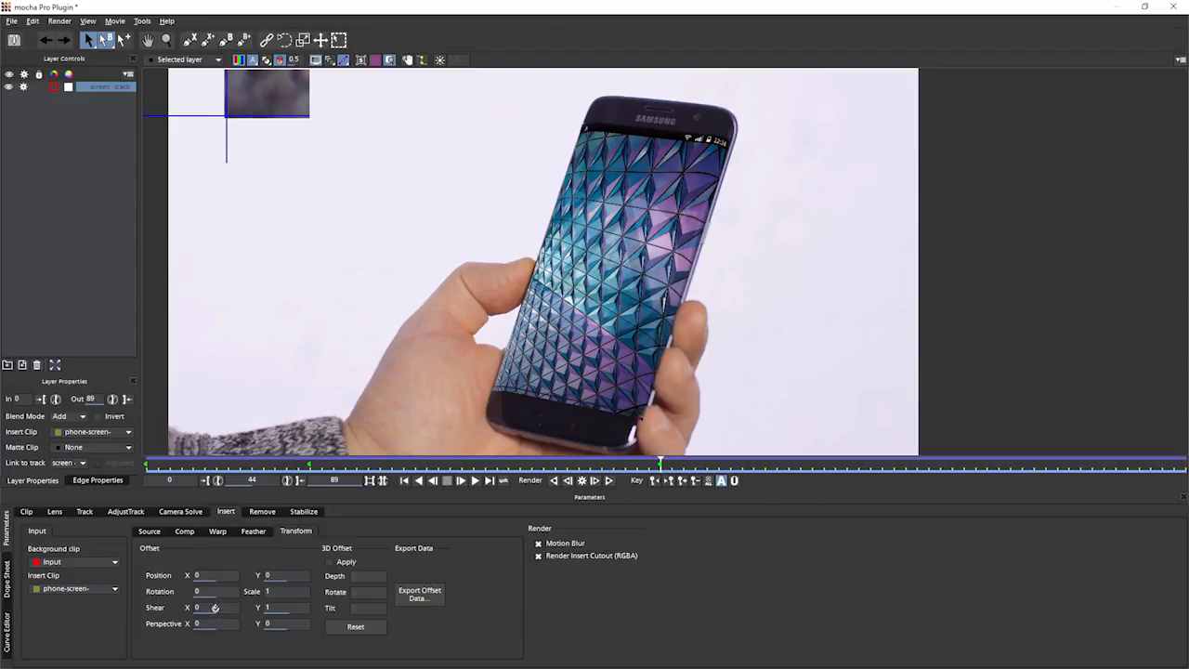
left_click_drag(213, 605, 202, 605)
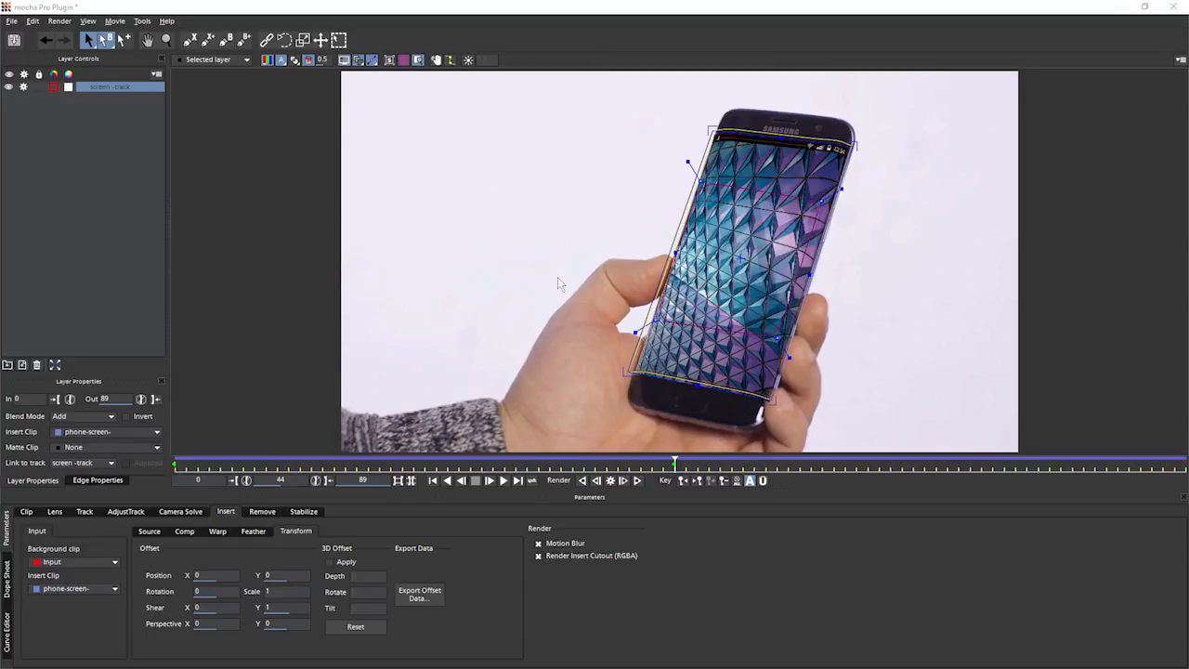
mouse_move(379, 564)
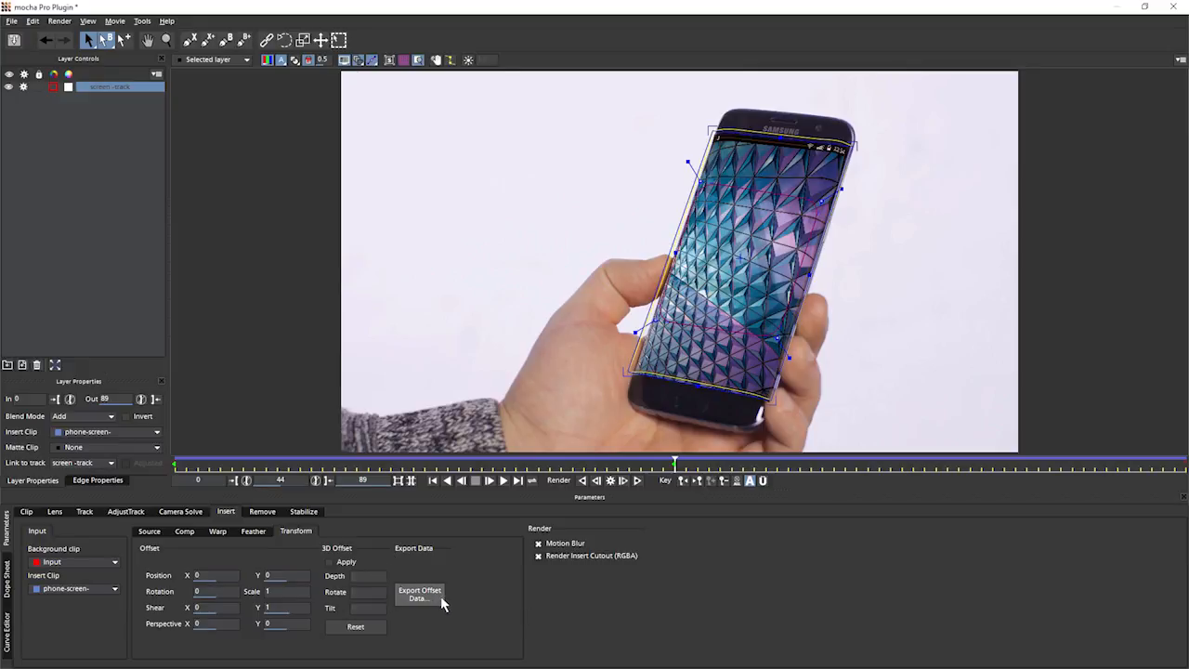
Step: Bring up the Export Offset Data options with After Effects among the formats
left_click(419, 594)
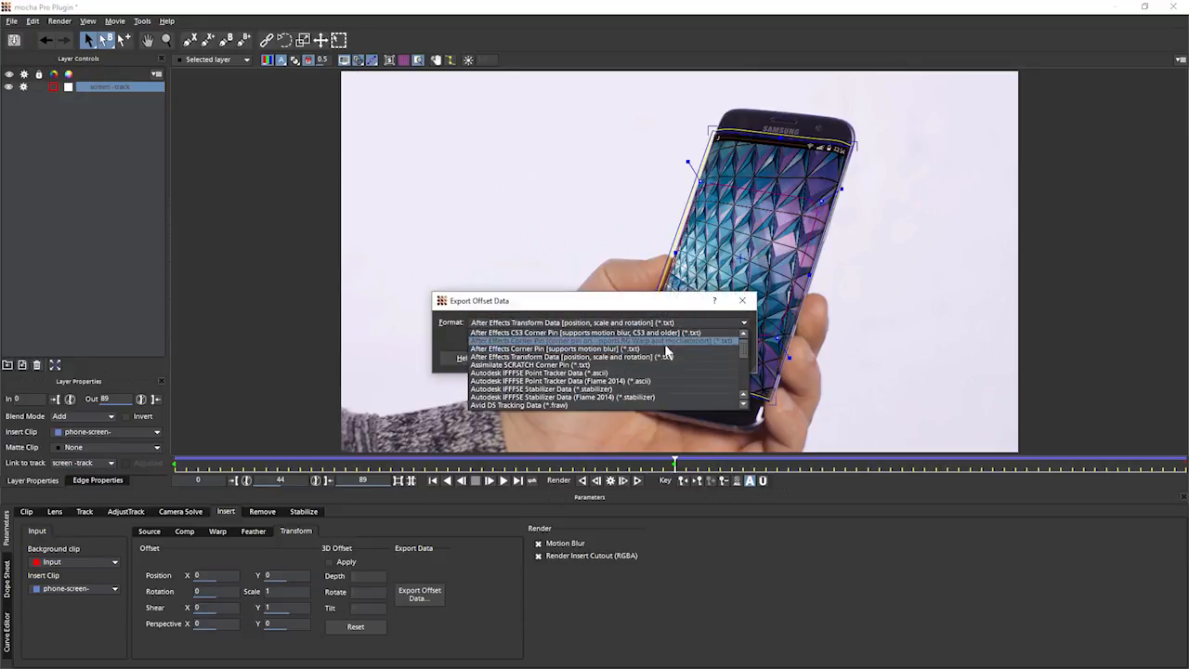
mouse_move(672, 356)
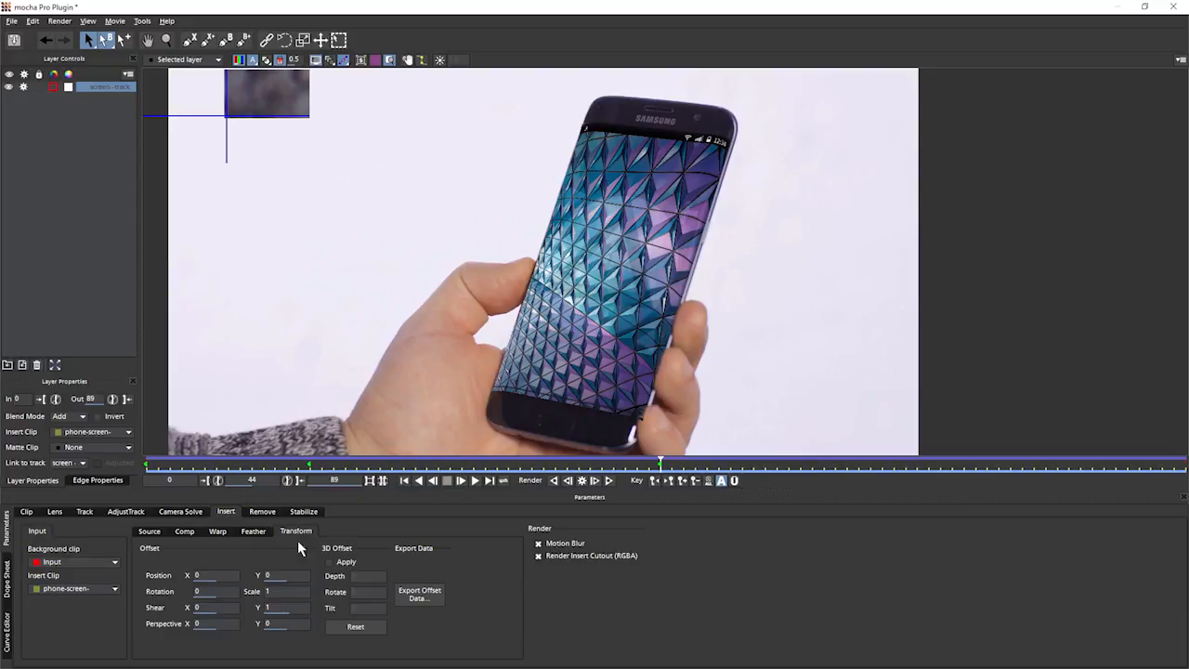
Step: Show the insert's blend and matte settings and switch the composited insert back on
left_click(215, 531)
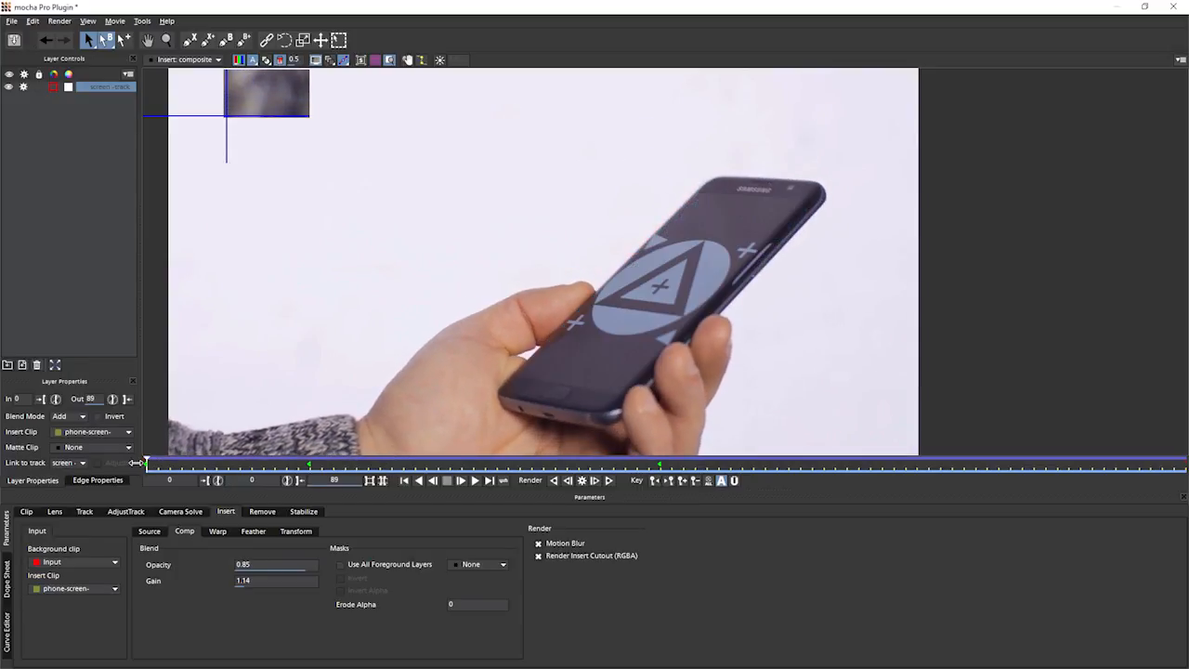
left_click(529, 480)
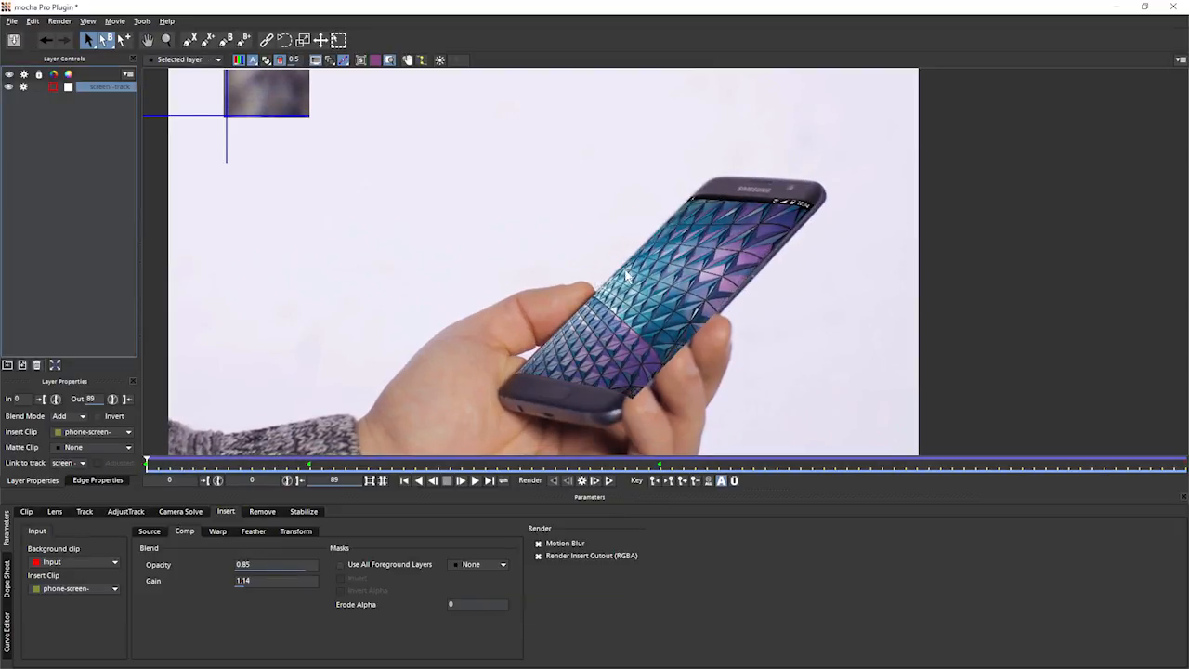
mouse_move(702, 249)
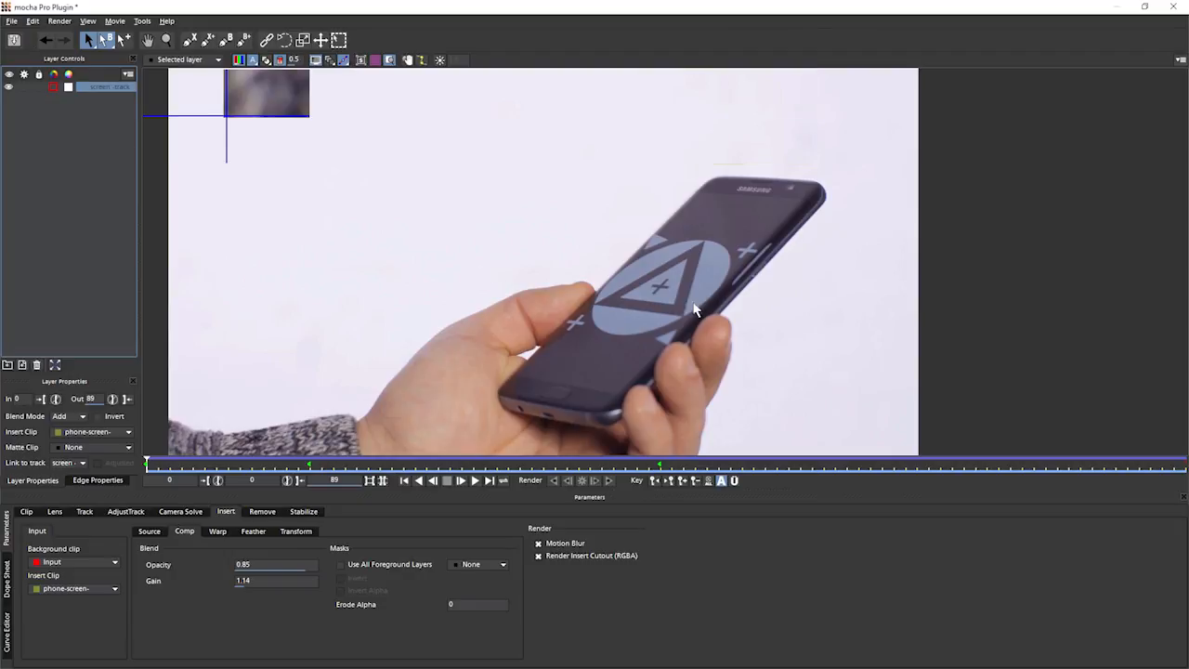
mouse_move(517, 375)
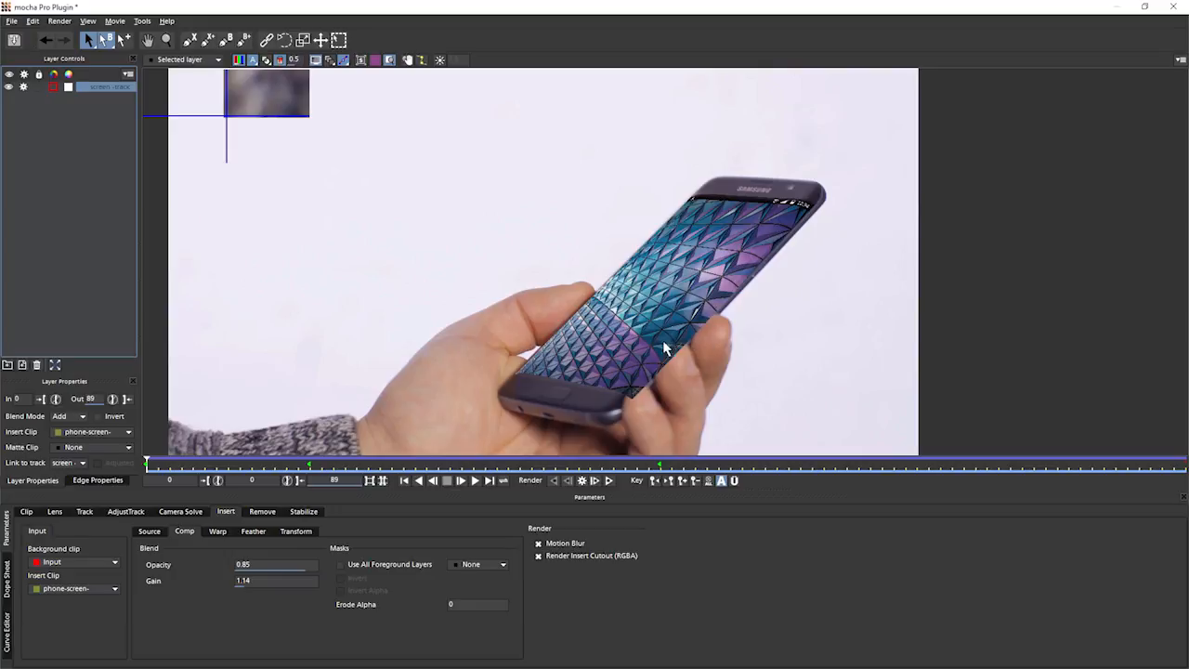
mouse_move(646, 411)
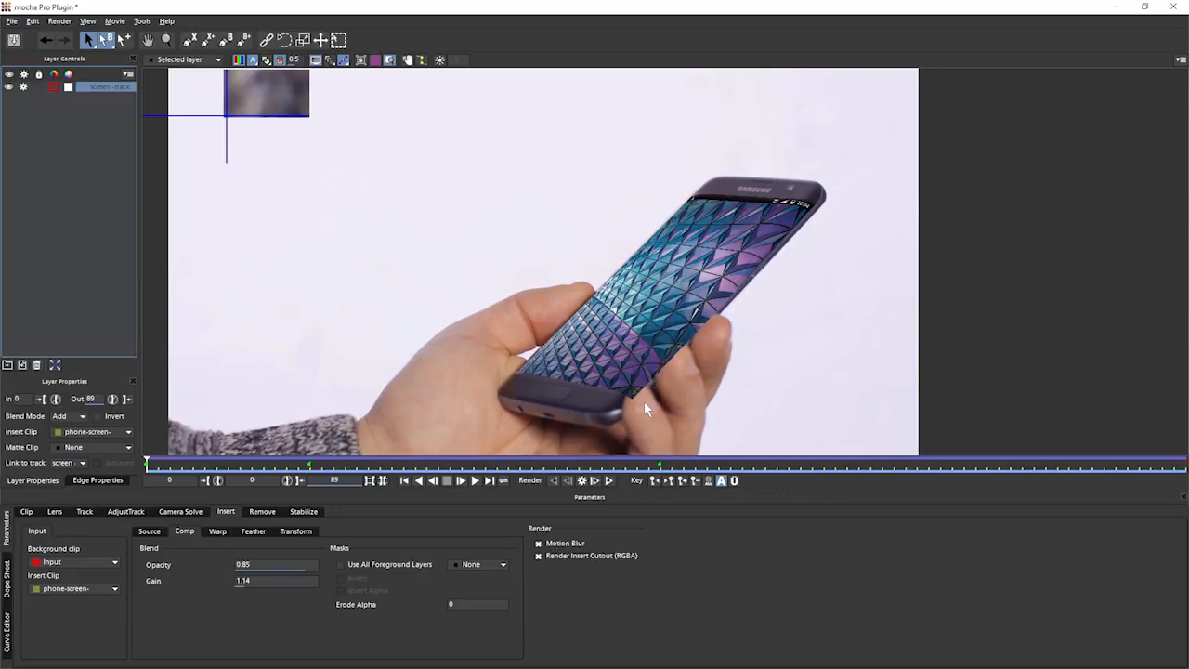
mouse_move(644, 429)
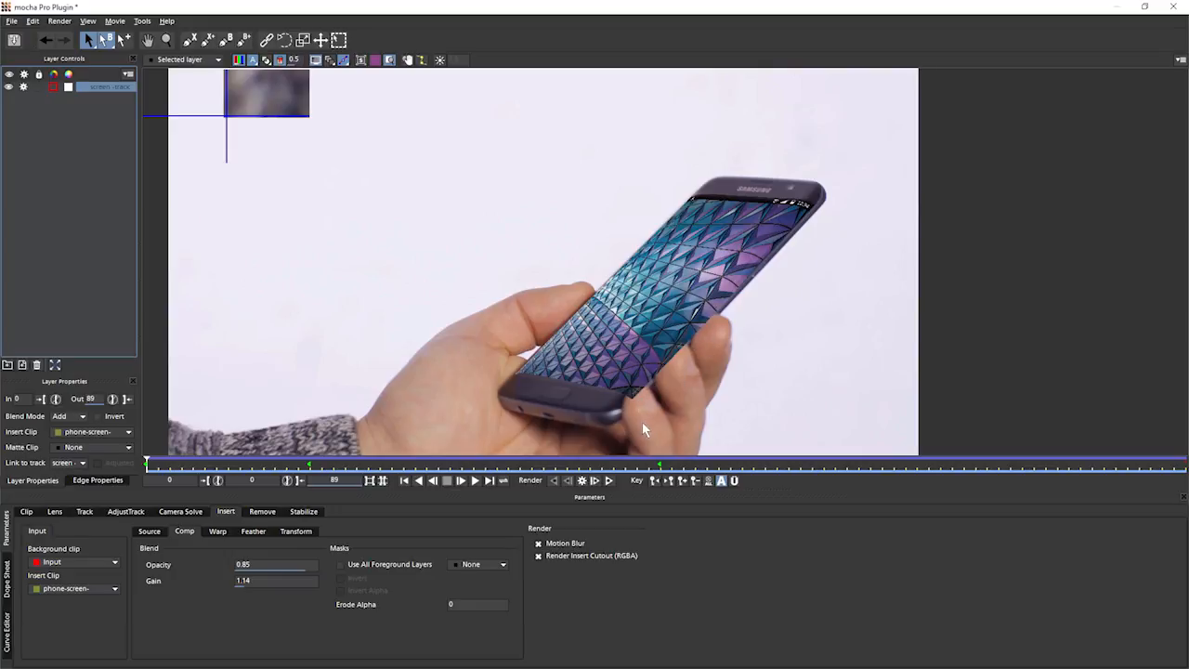
mouse_move(834, 234)
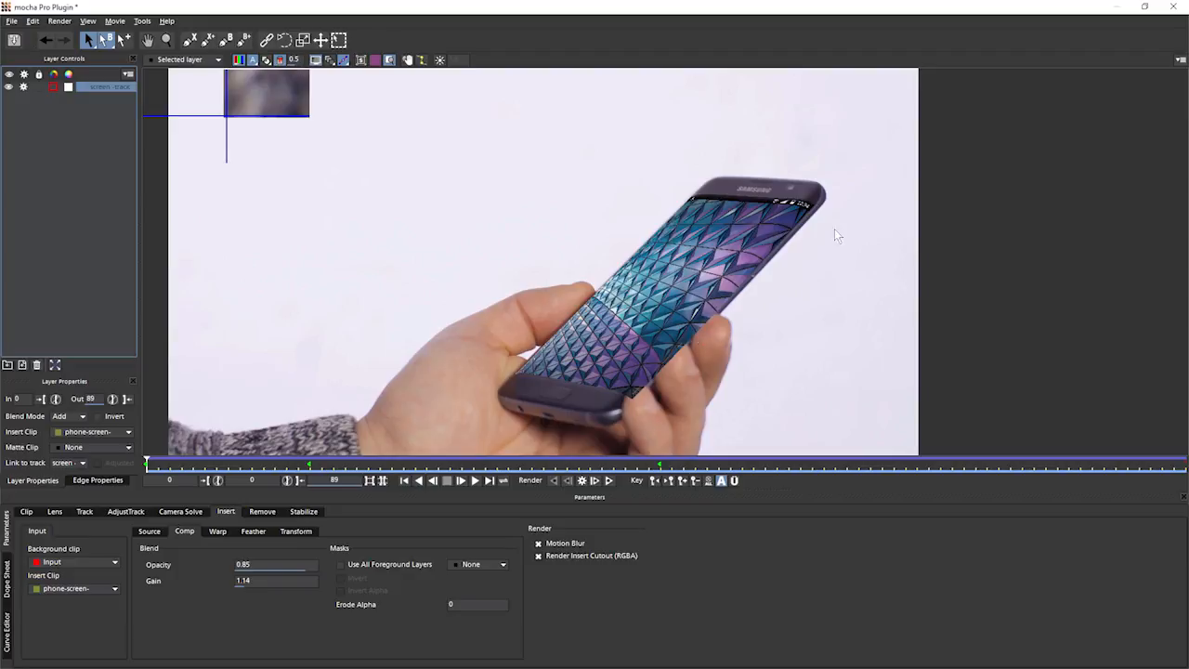
mouse_move(652, 373)
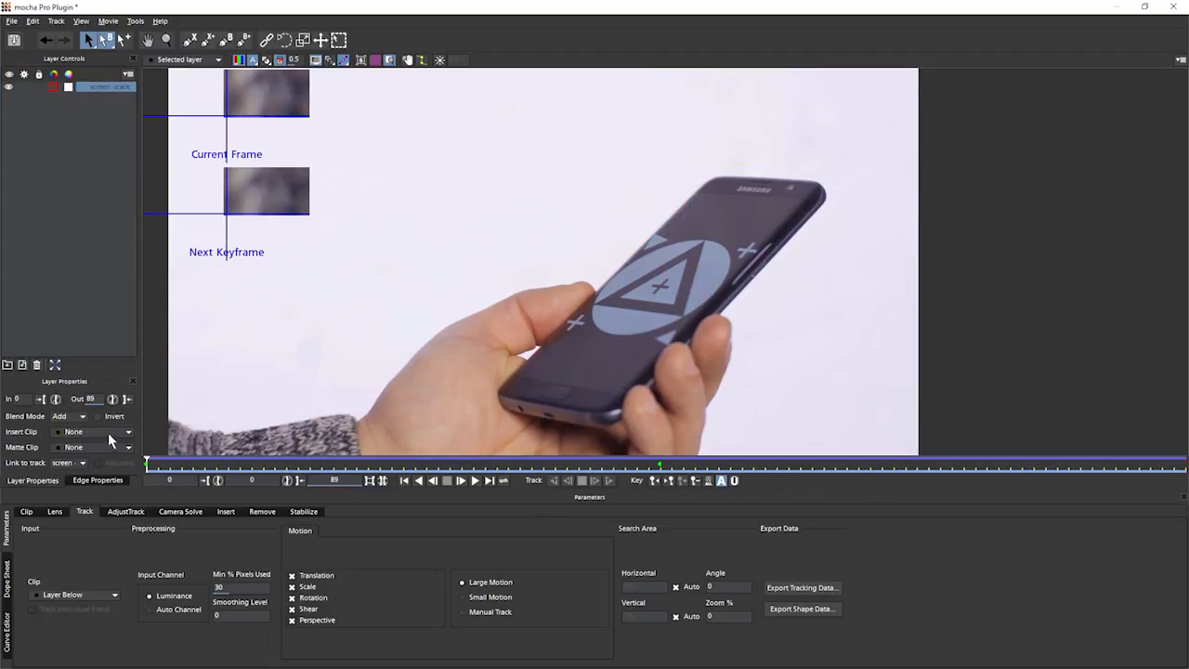
Step: Set the insert clip to None and start a new shape layer for the finger
left_click(97, 431)
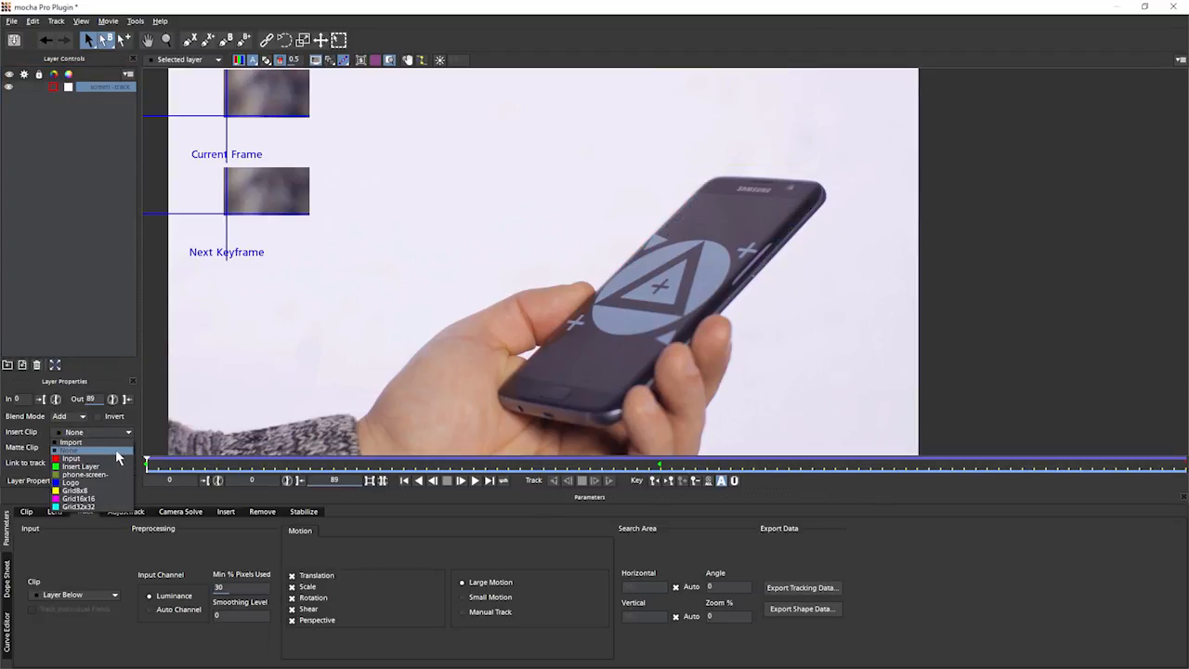
left_click(78, 464)
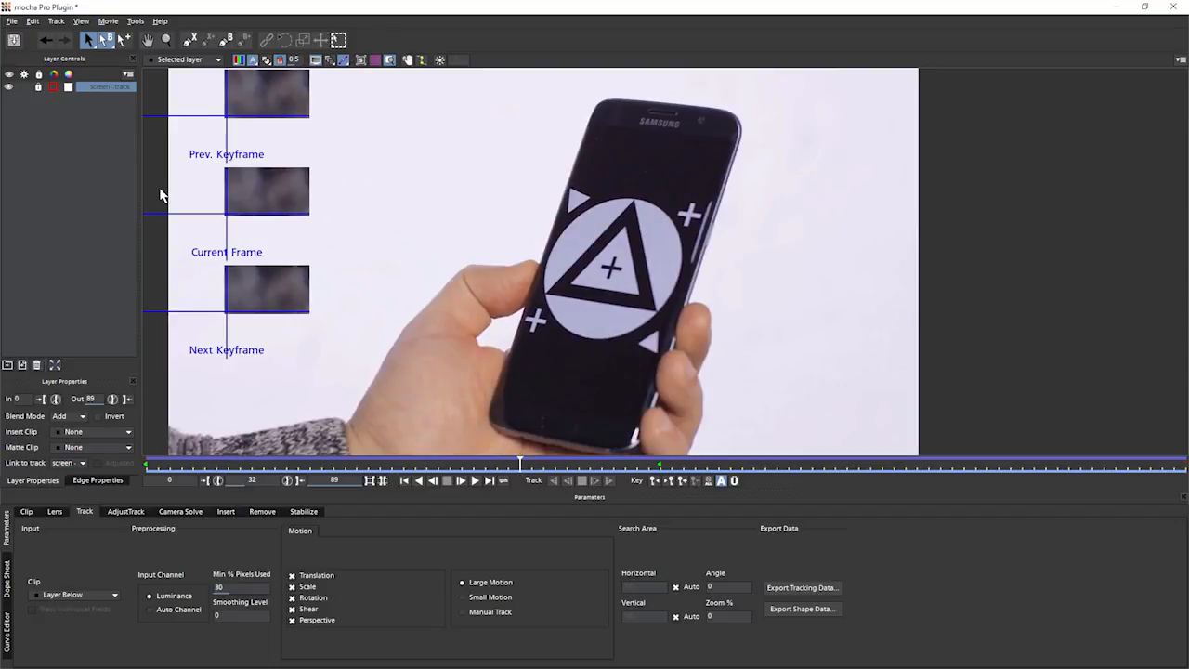
mouse_move(204, 28)
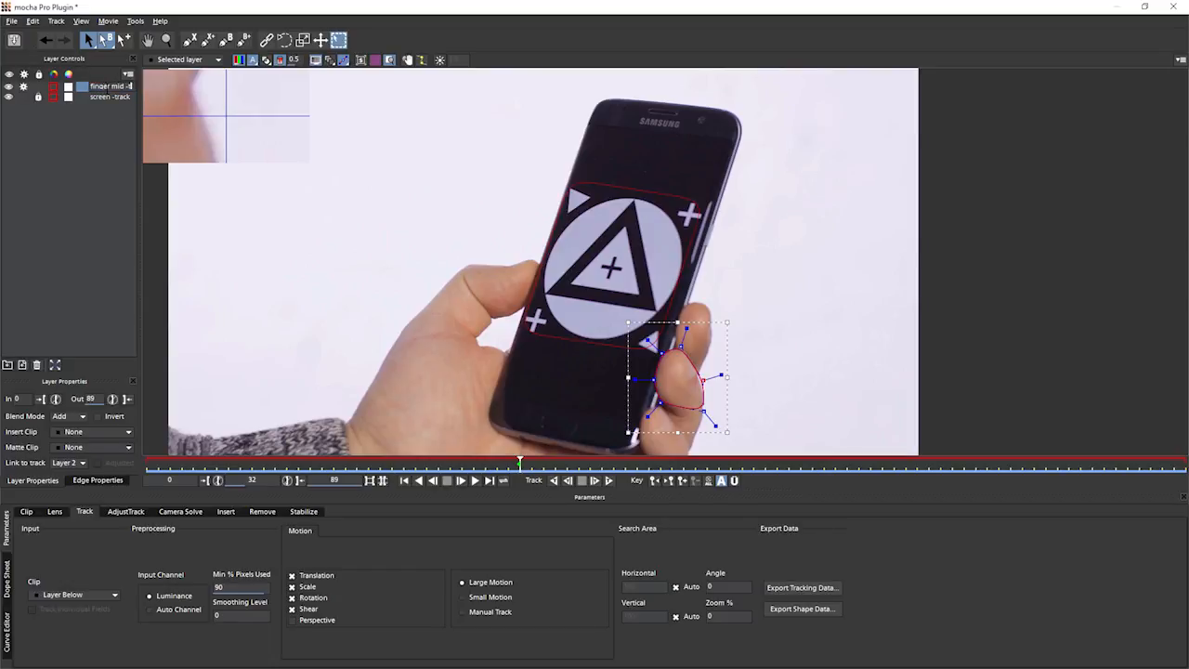
double_click(110, 87)
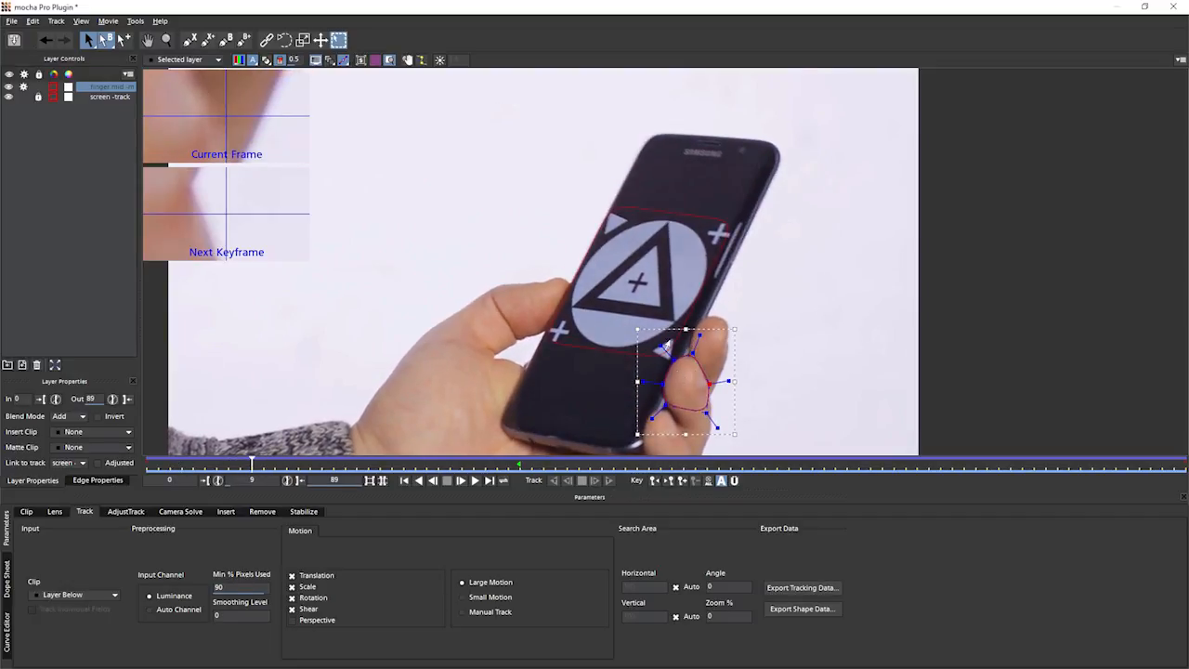
mouse_move(683, 399)
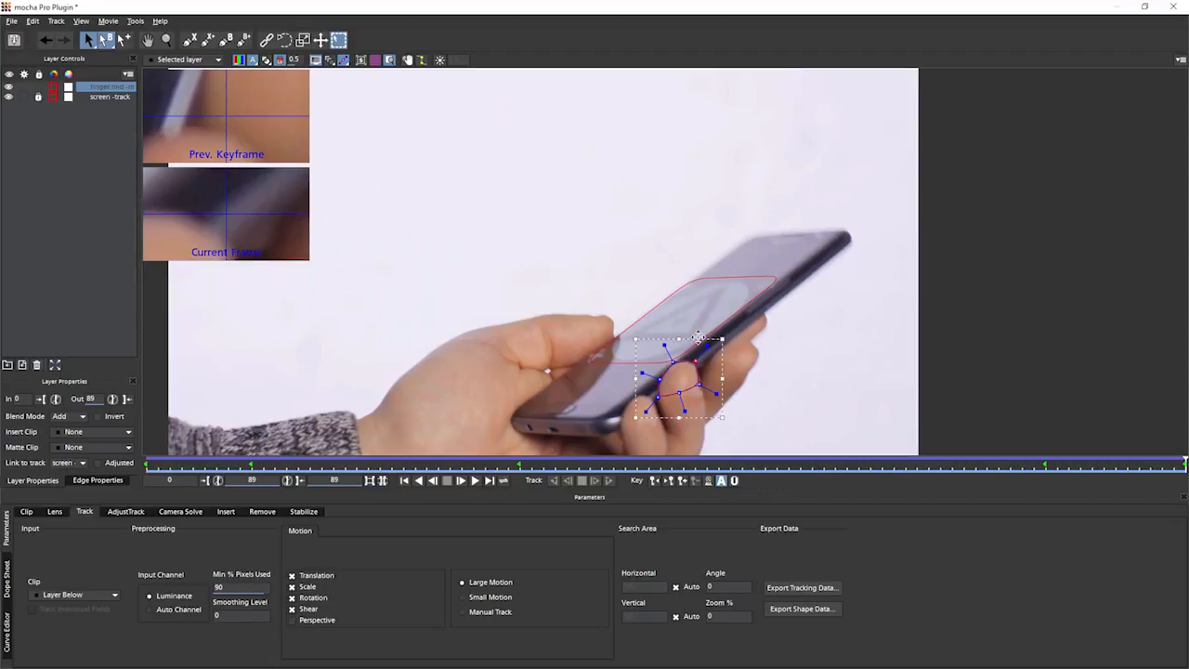
mouse_move(661, 420)
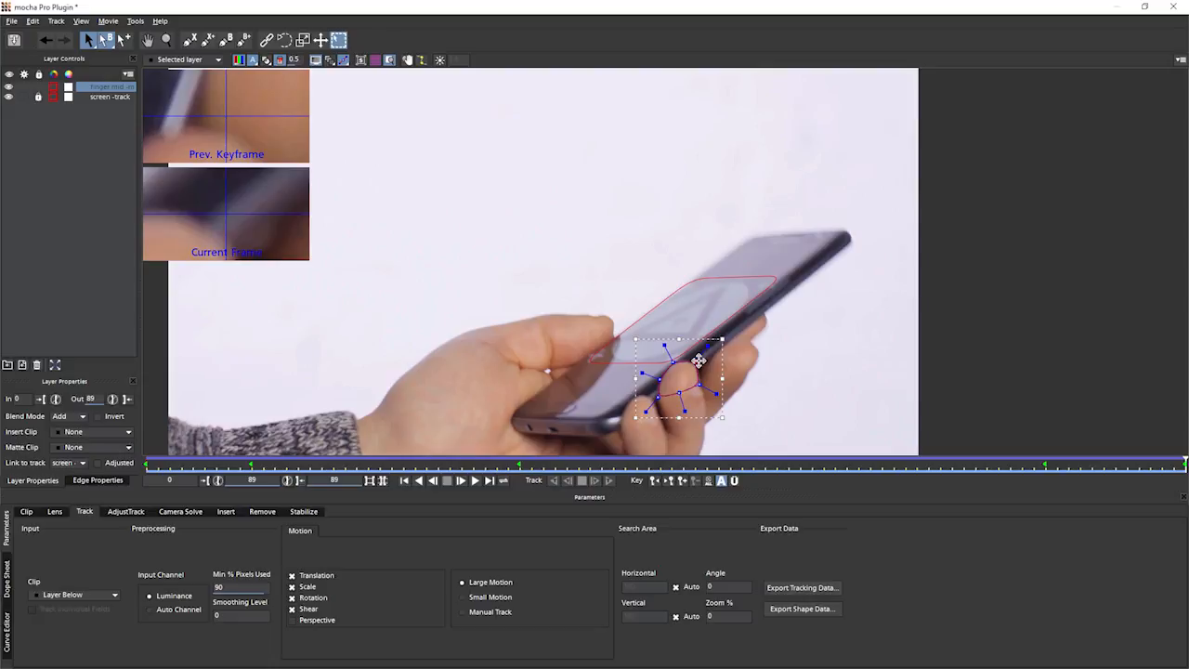
mouse_move(665, 379)
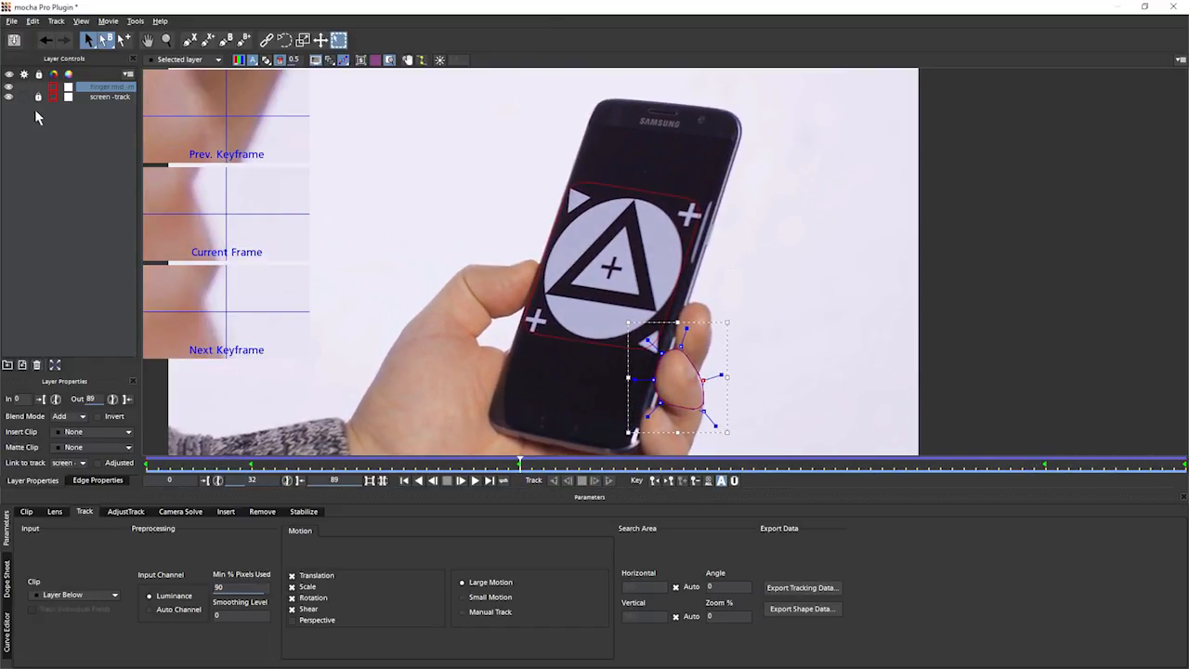
mouse_move(182, 60)
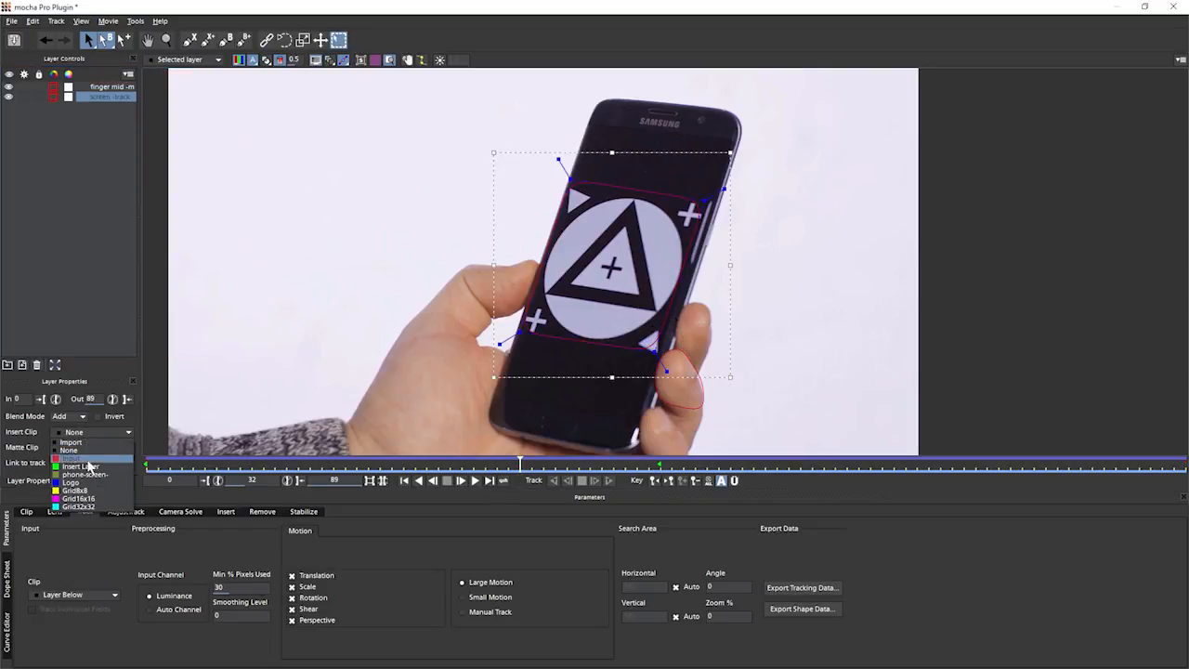
left_click(84, 462)
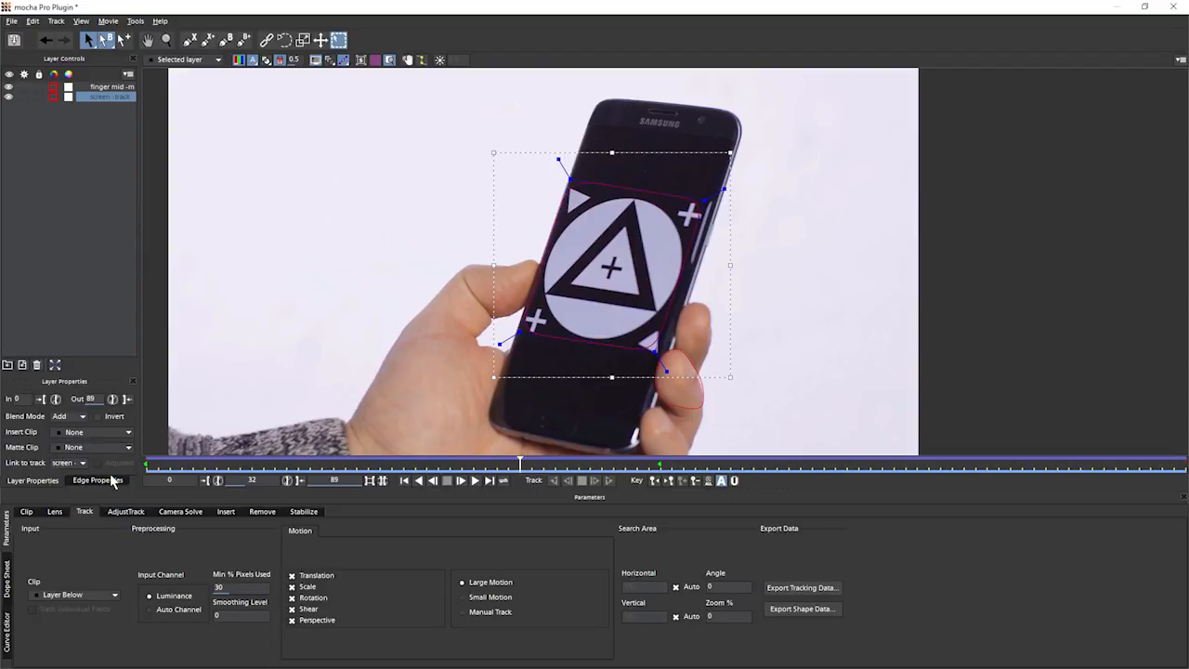
left_click(97, 431)
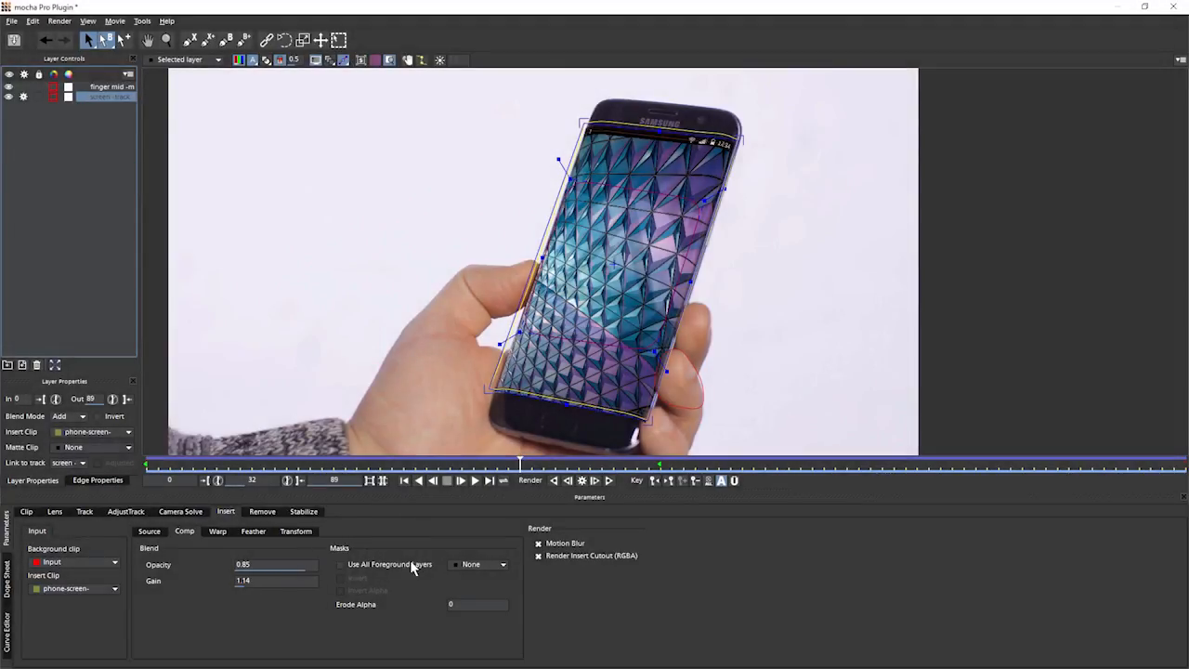
Step: Use the finger shape as an inverted matte for the insert and show the composite
left_click(479, 565)
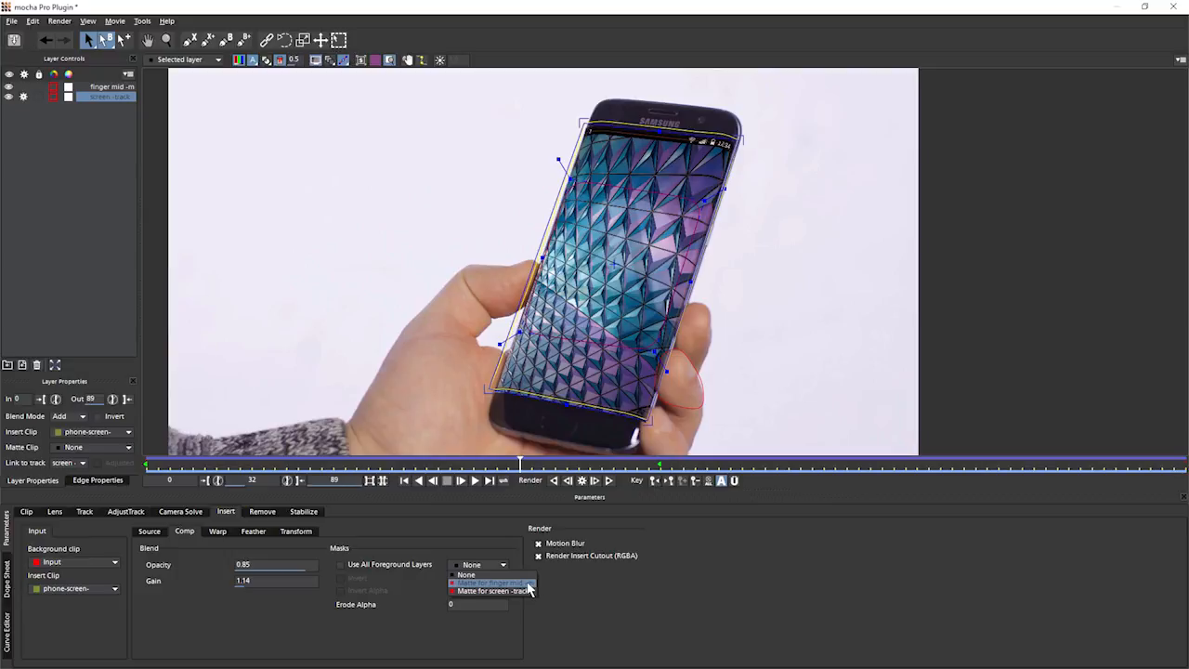
left_click(492, 584)
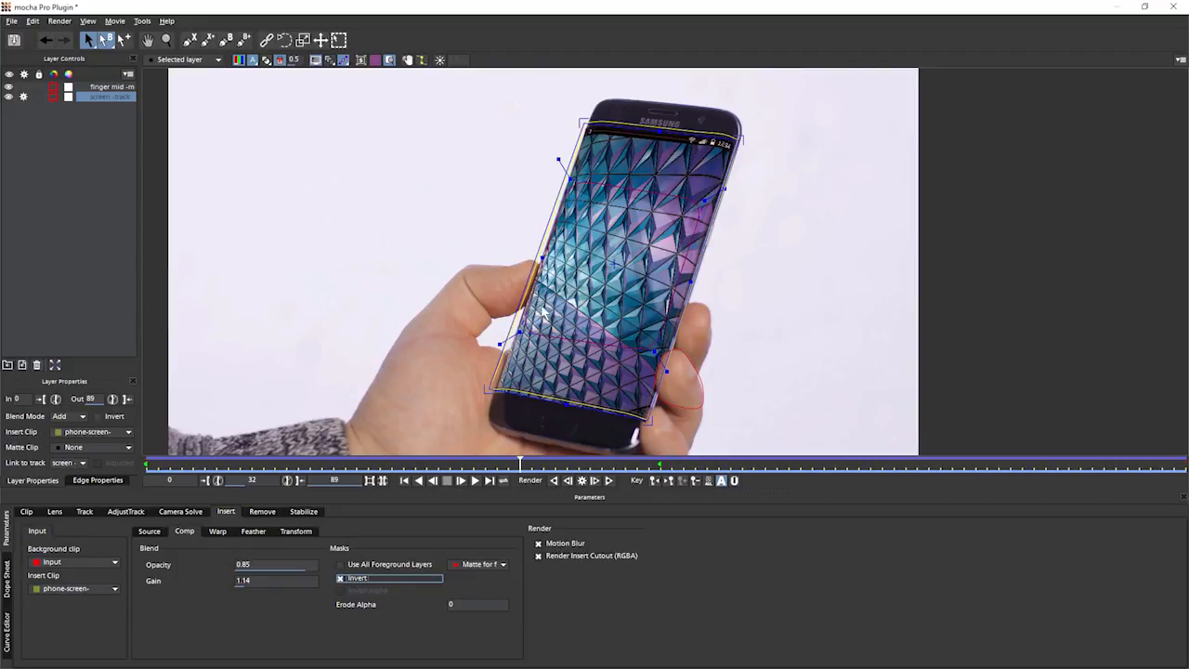
left_click(315, 59)
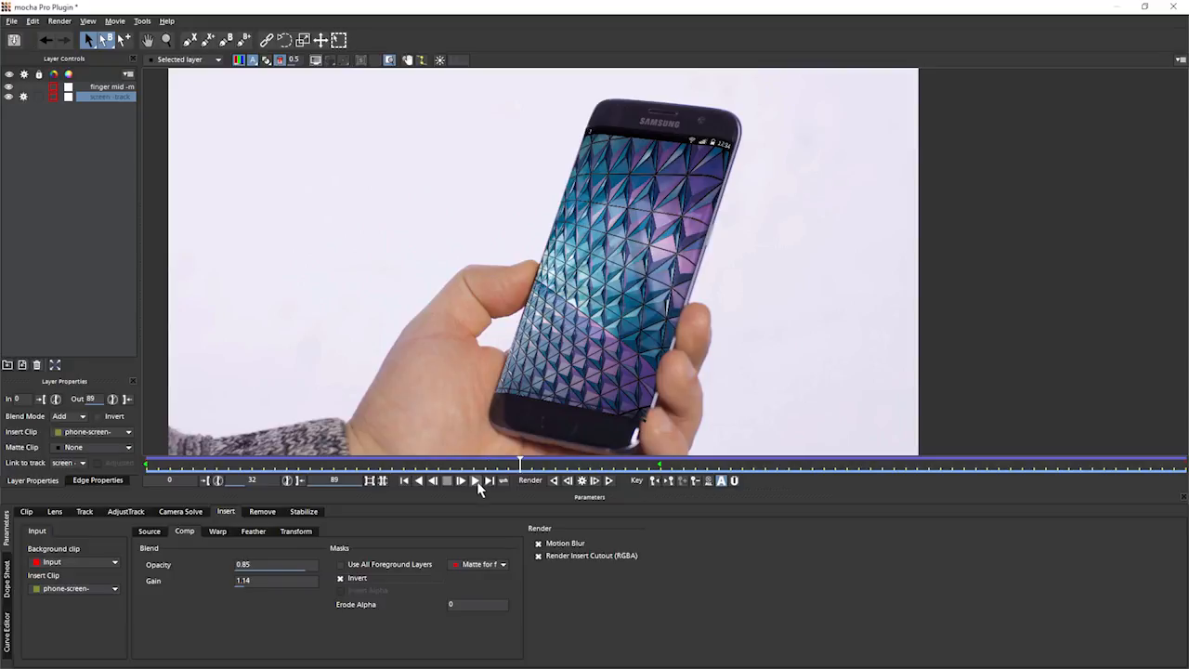
left_click(446, 480)
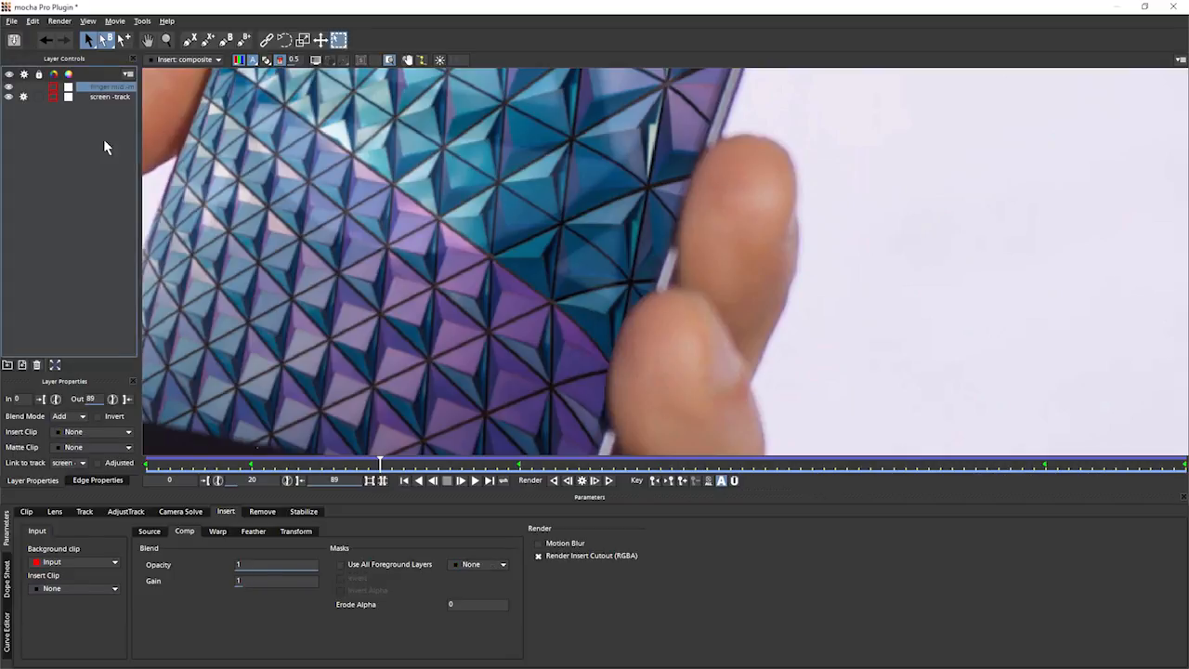
mouse_move(126, 193)
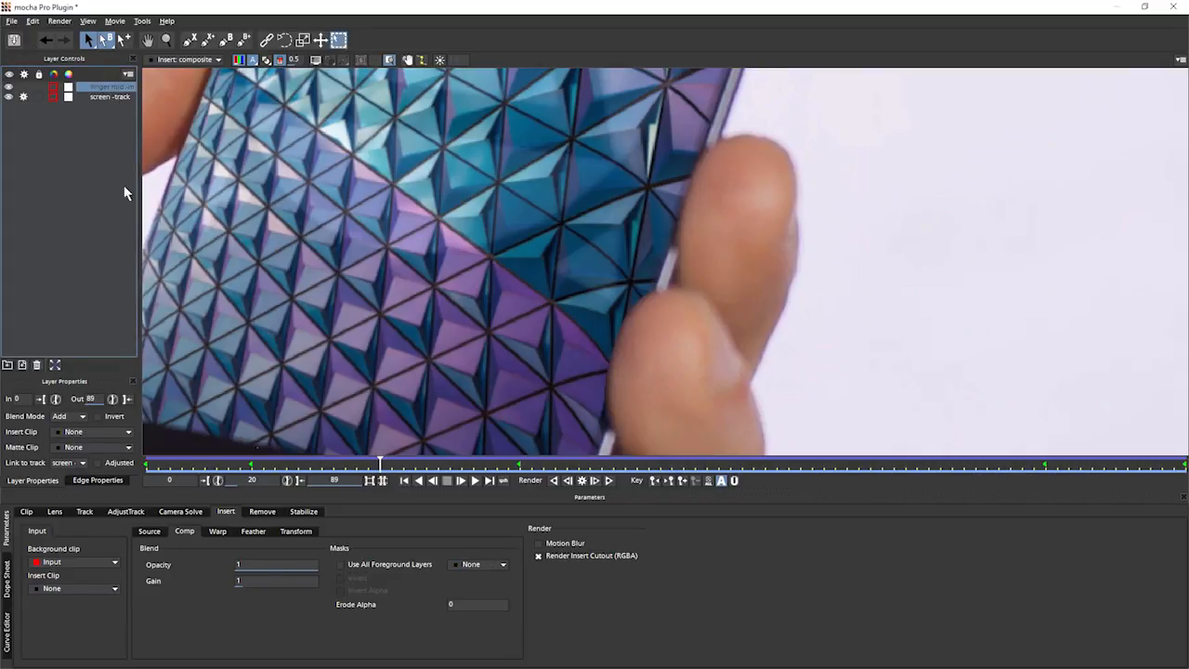
Step: Show the layer's edge properties and play through the shot to check the finger cutout
left_click(97, 479)
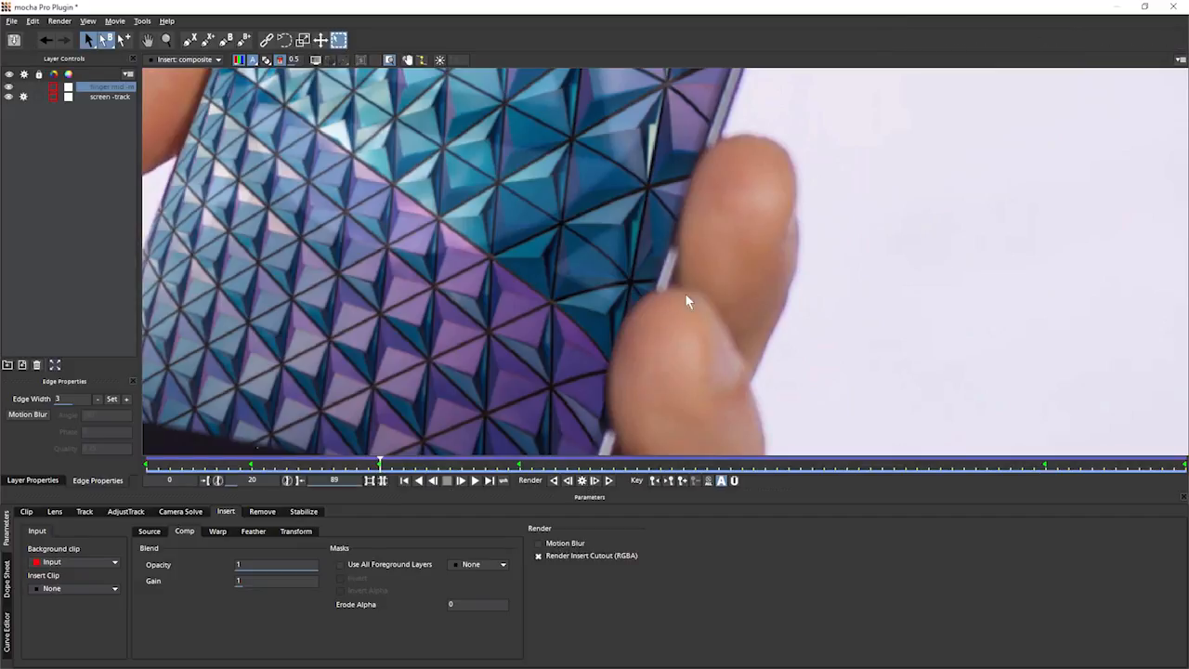
mouse_move(554, 412)
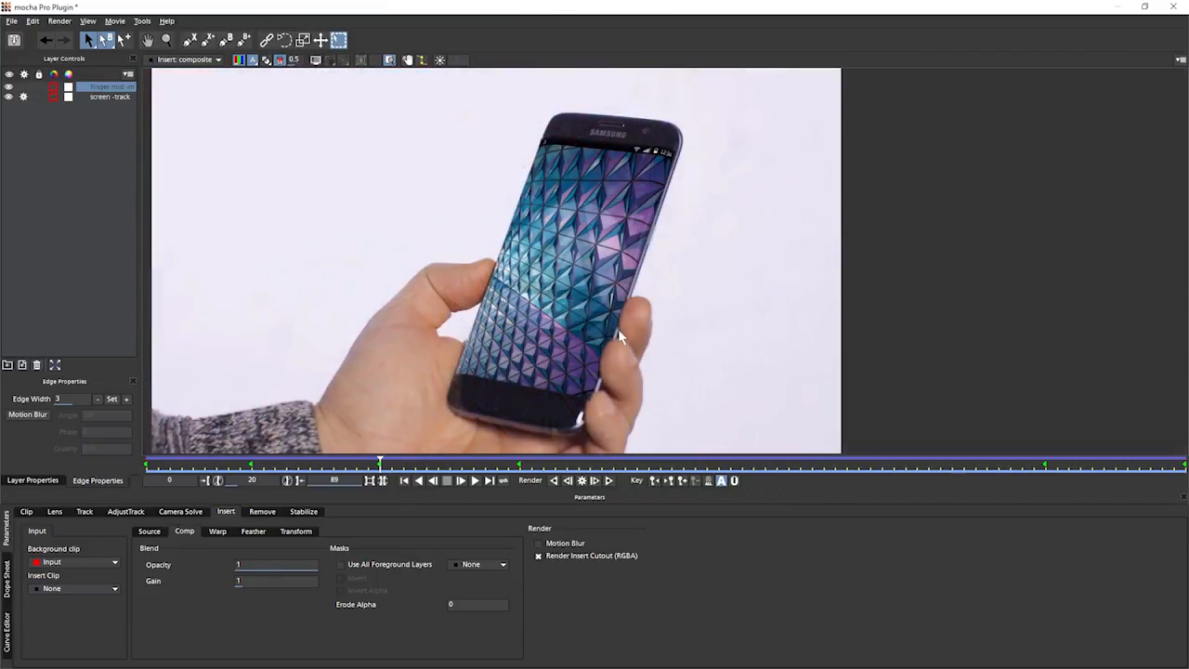
mouse_move(622, 319)
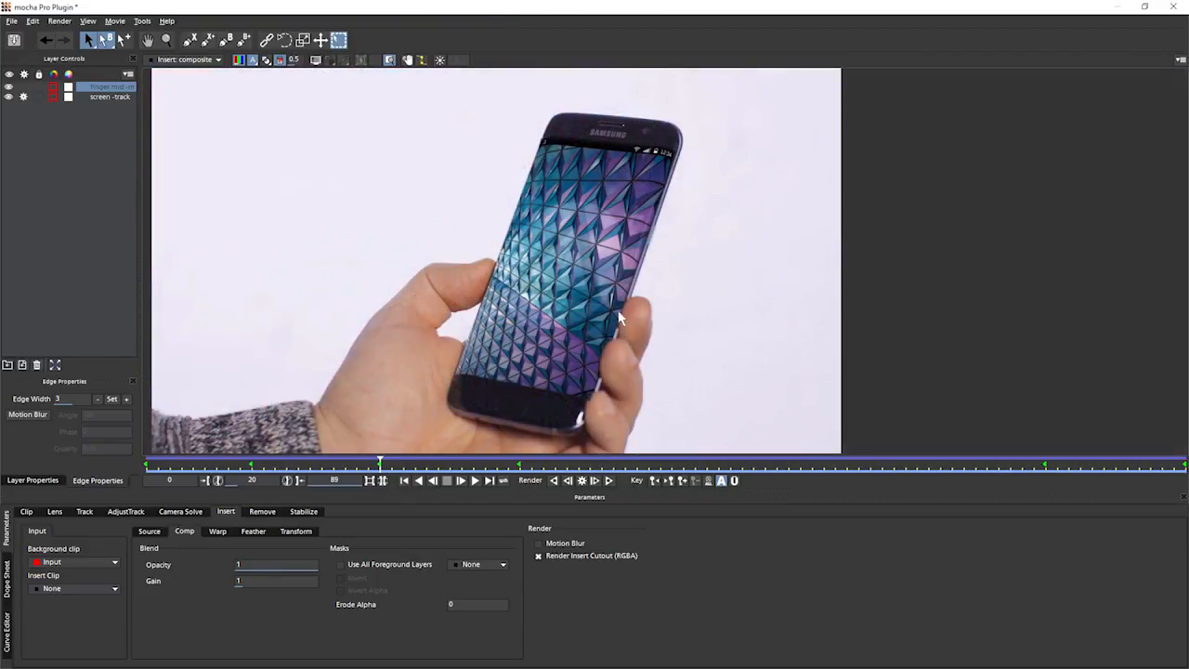
mouse_move(598, 390)
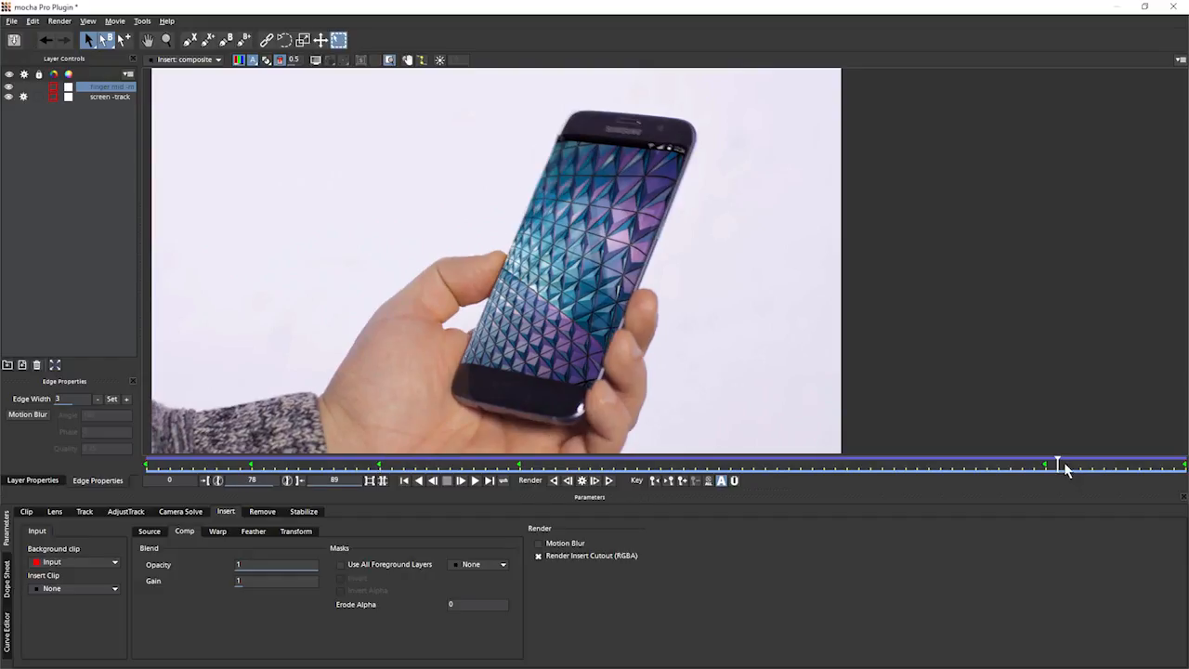
left_click_drag(1056, 464, 1174, 464)
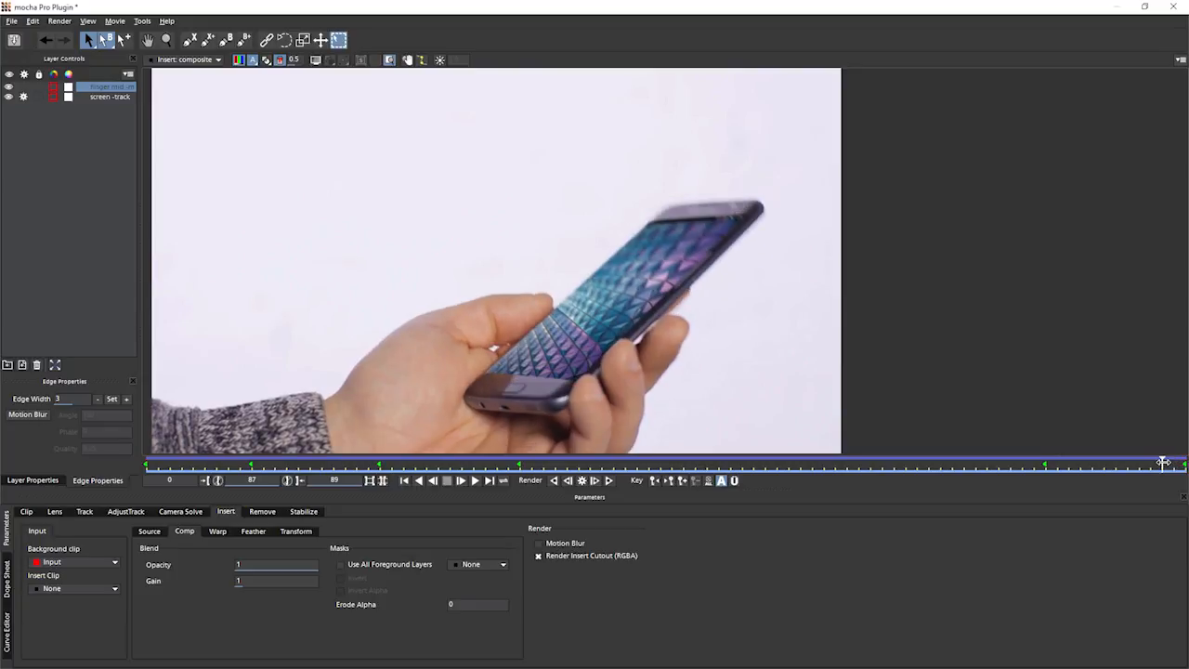
mouse_move(542, 385)
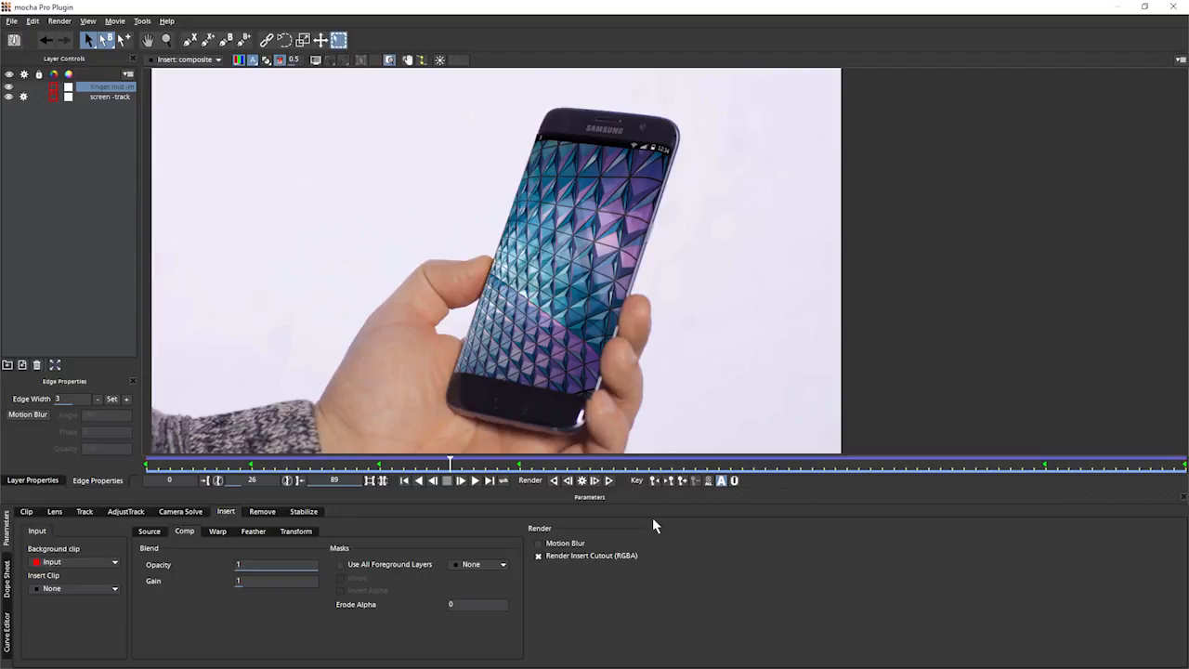
mouse_move(14, 26)
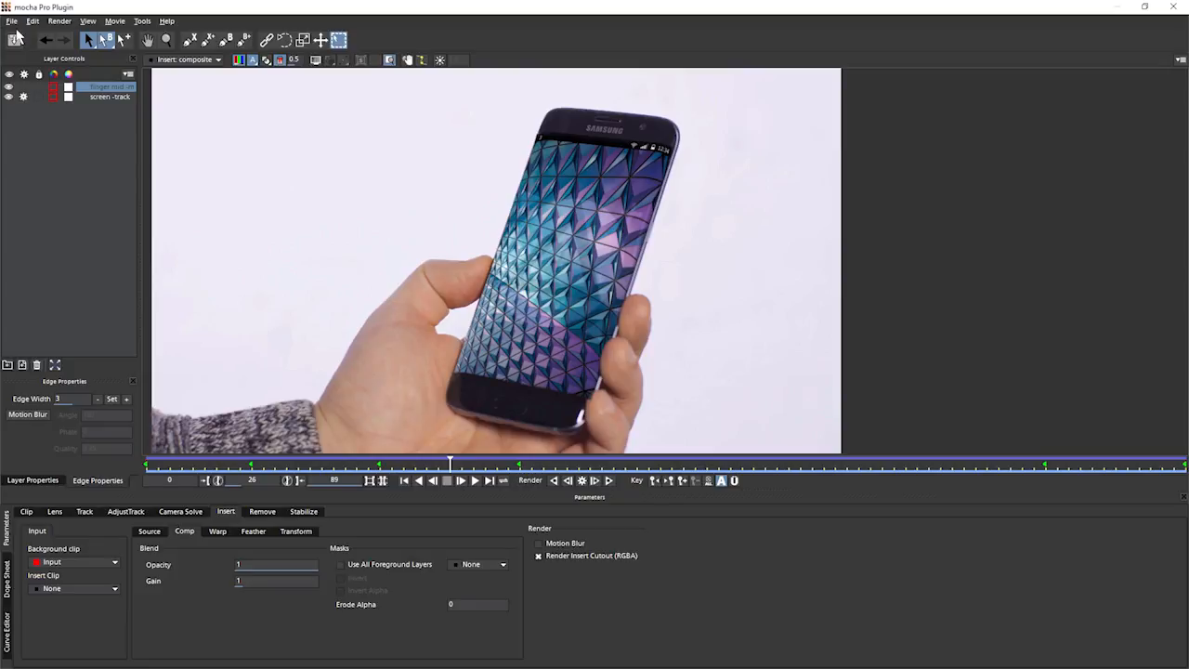
left_click(11, 21)
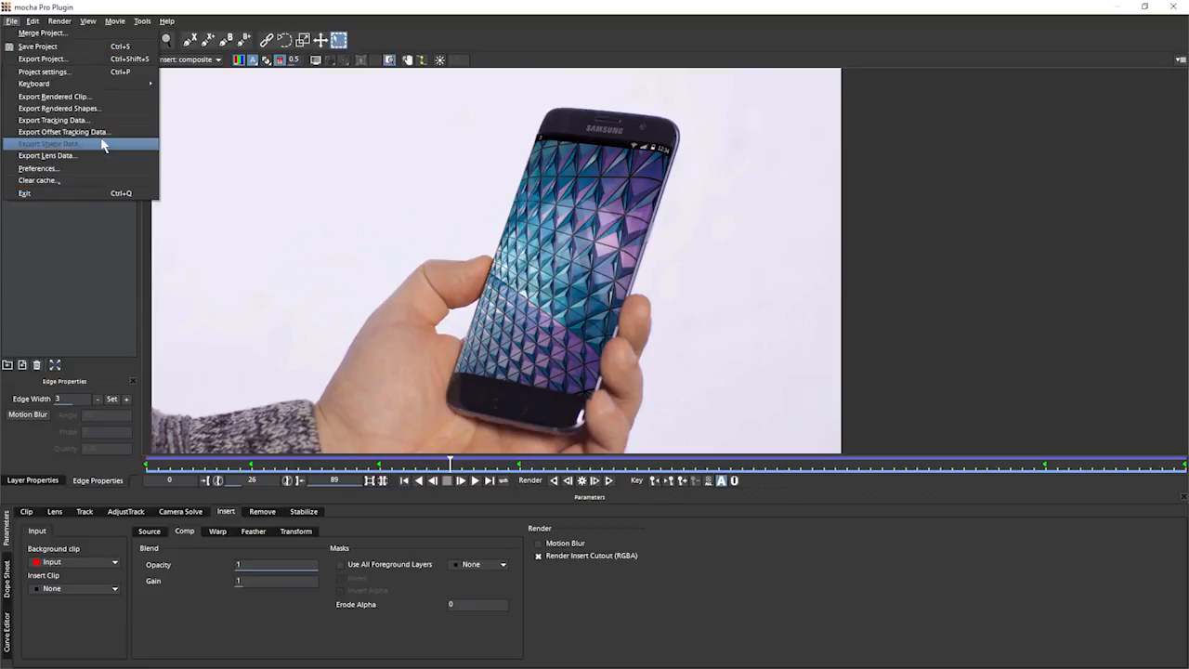
mouse_move(130, 97)
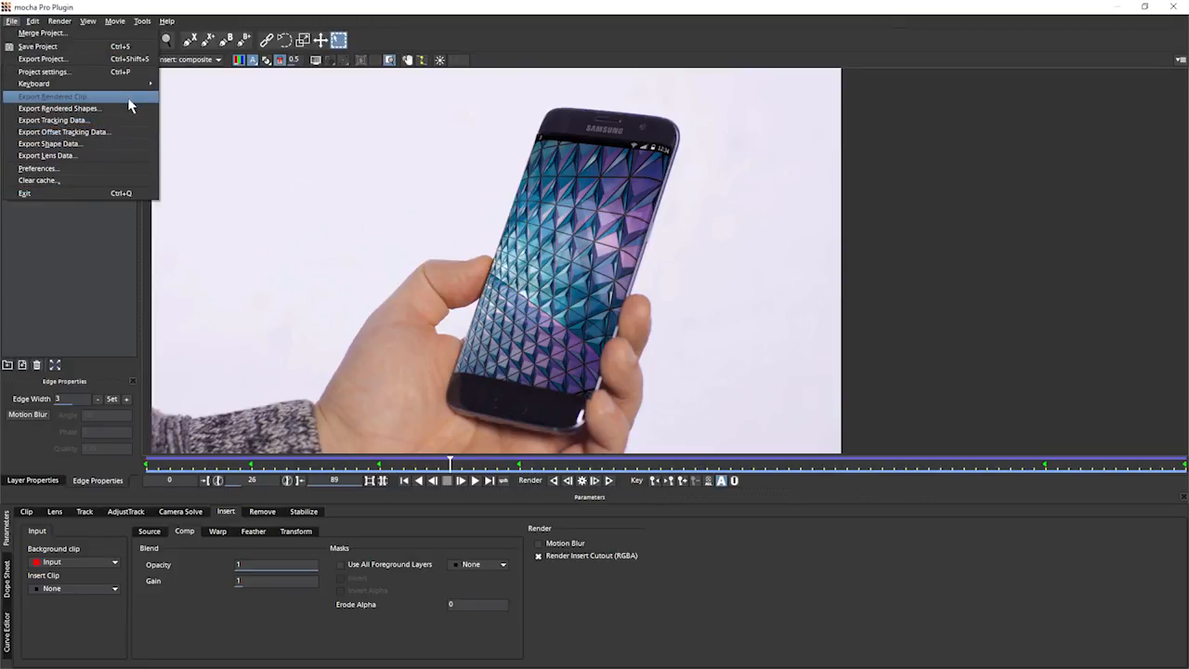
left_click(52, 96)
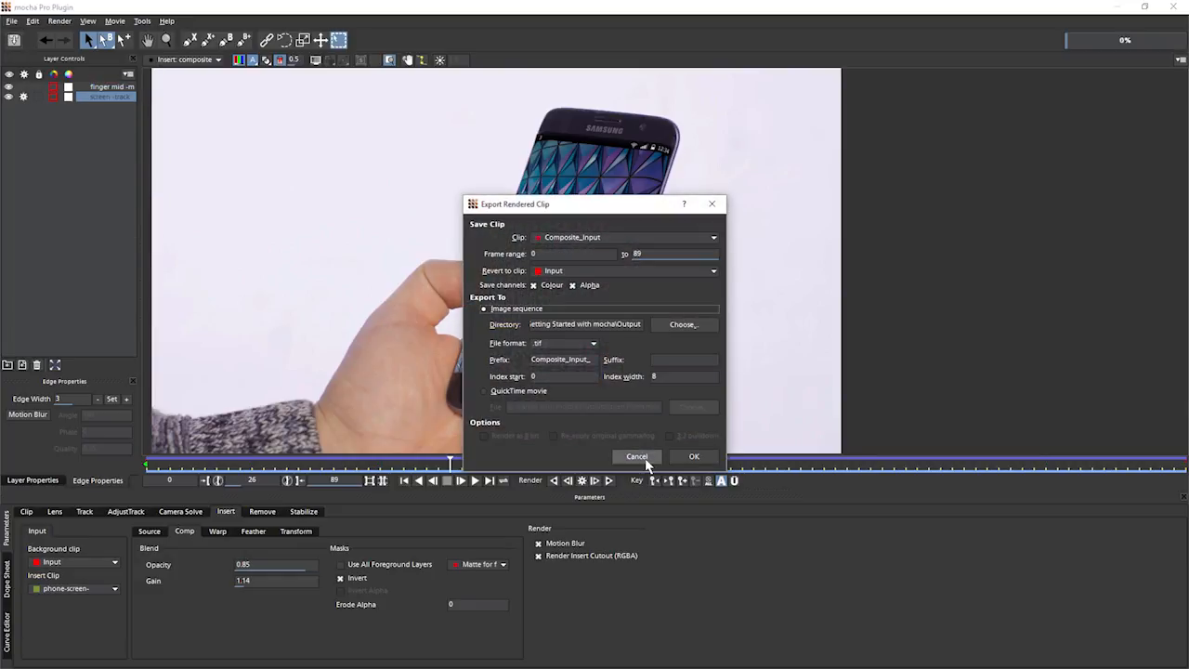
left_click(637, 457)
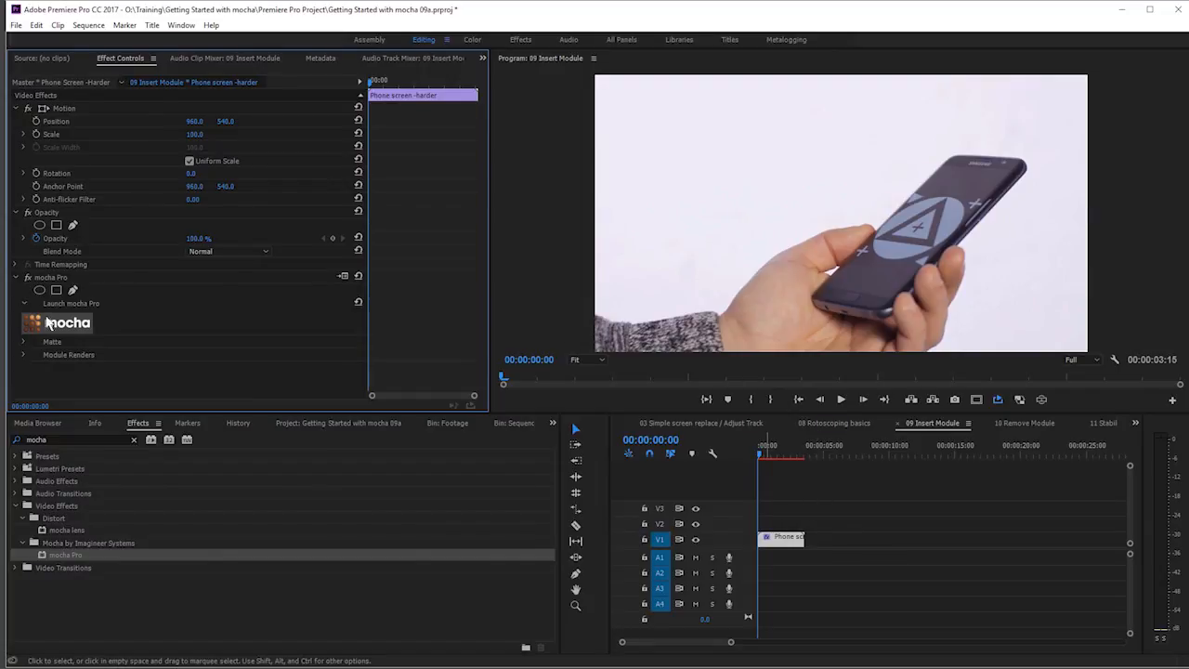
mouse_move(739, 566)
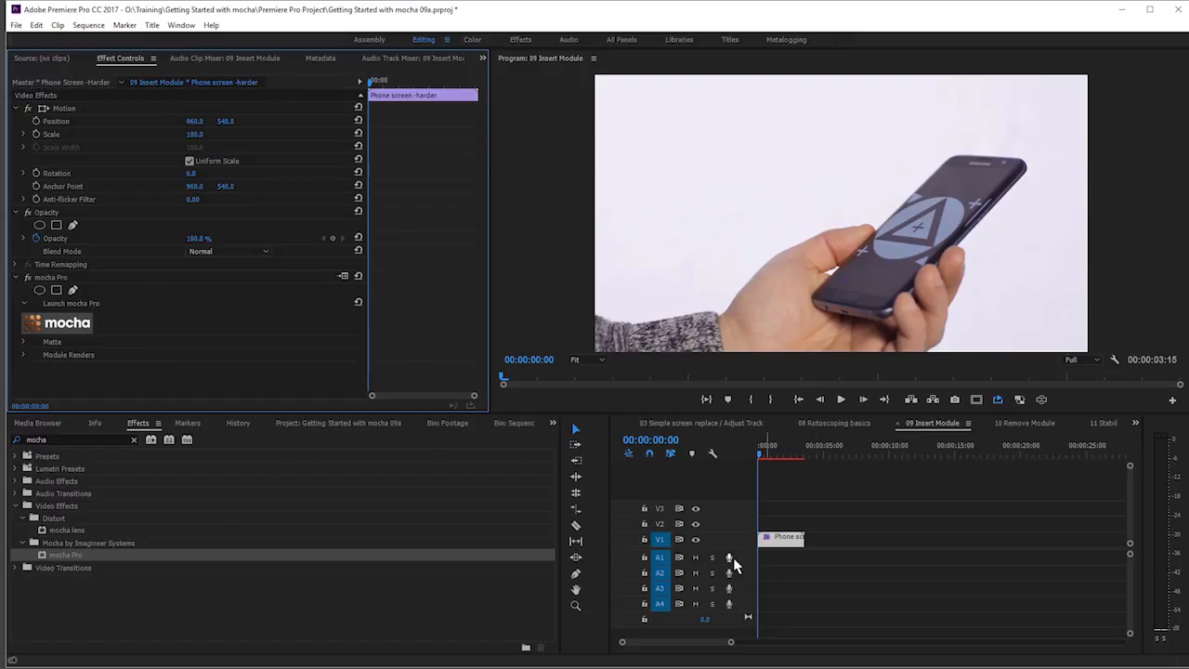
Step: Expand Module Renders under the mocha Pro effect and tick Render
left_click(22, 338)
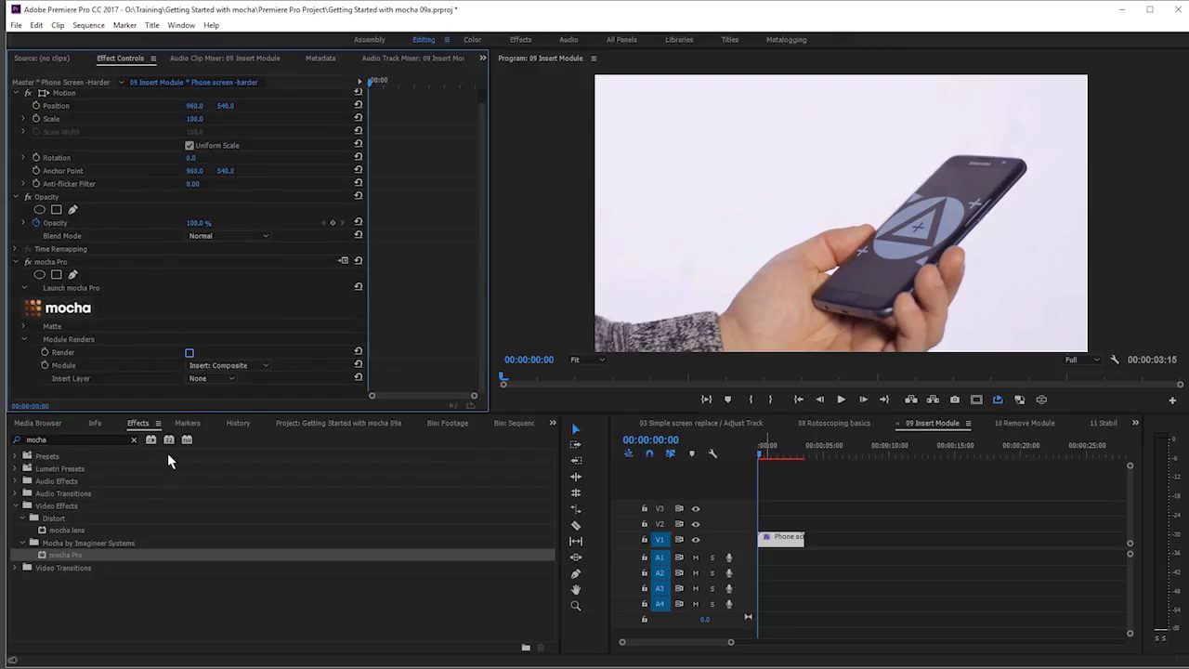
left_click(190, 353)
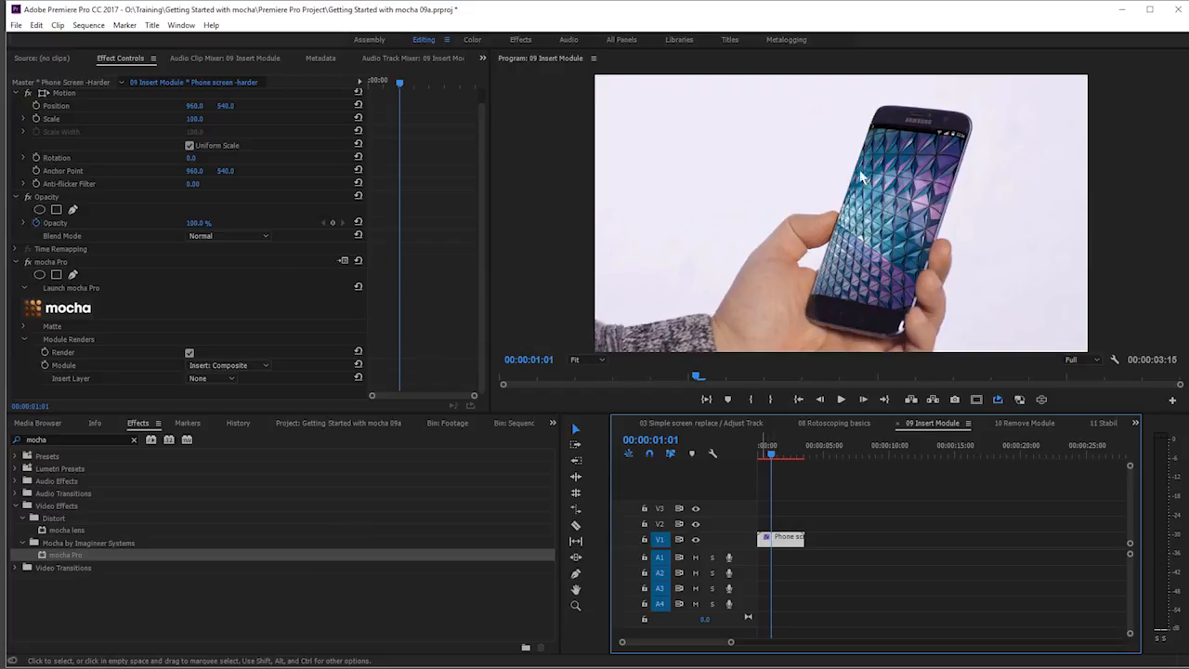
mouse_move(790, 548)
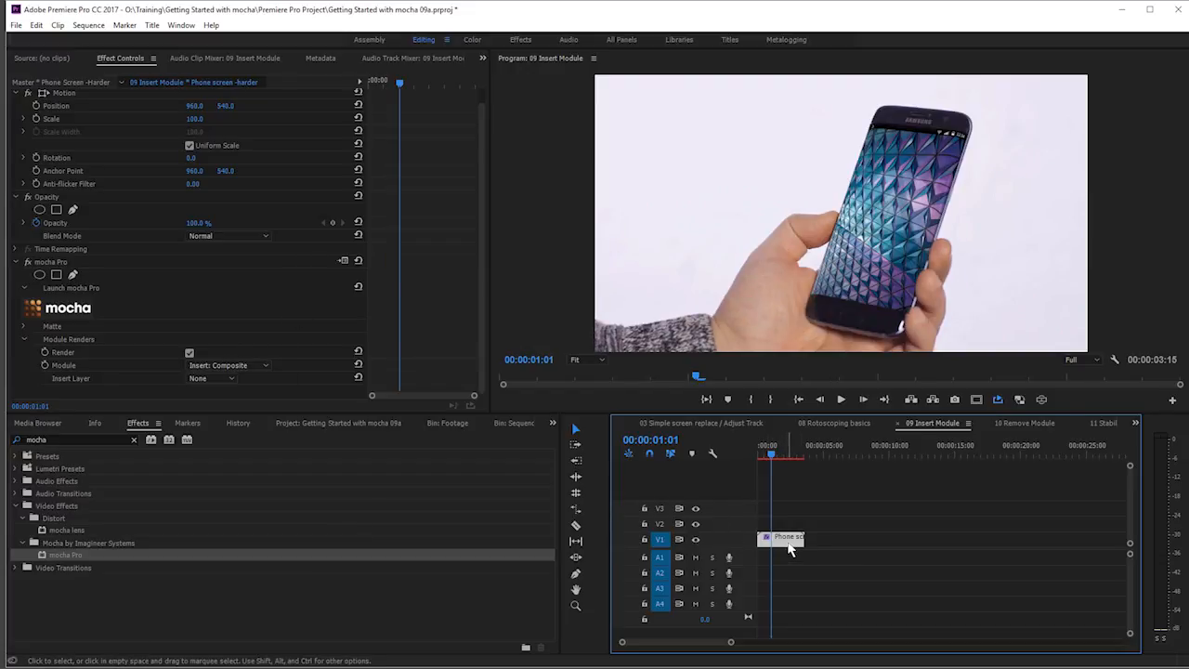
left_click_drag(784, 539, 780, 520)
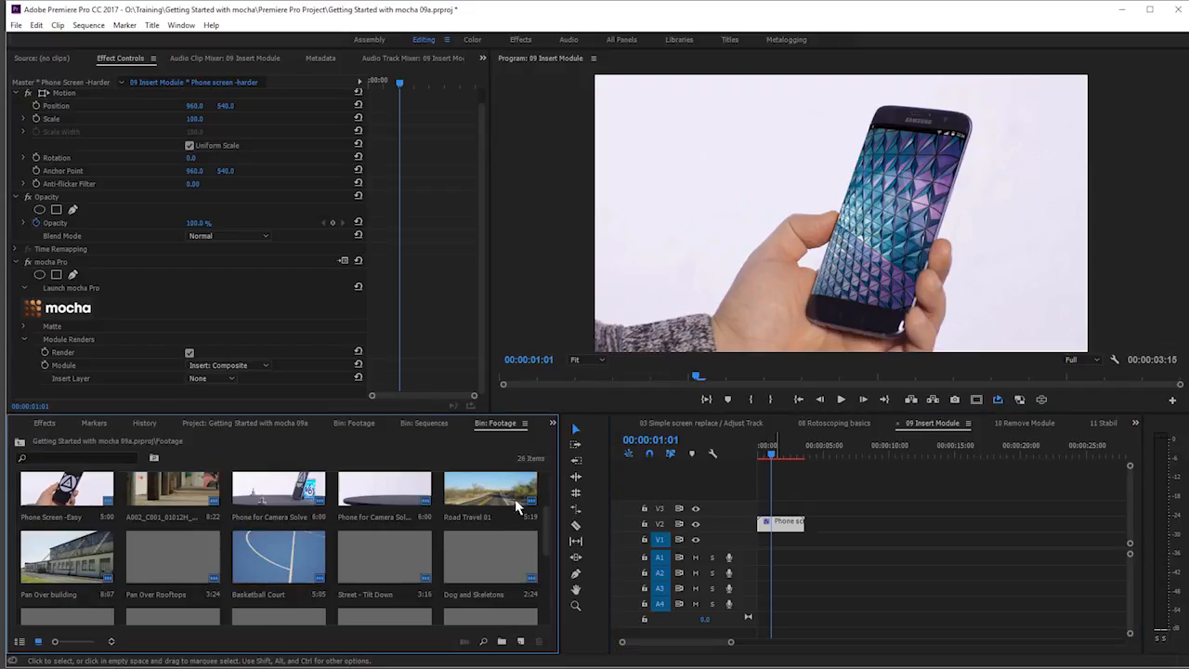
Step: Set the mocha render module to Insert Cutout
scroll("up", 3)
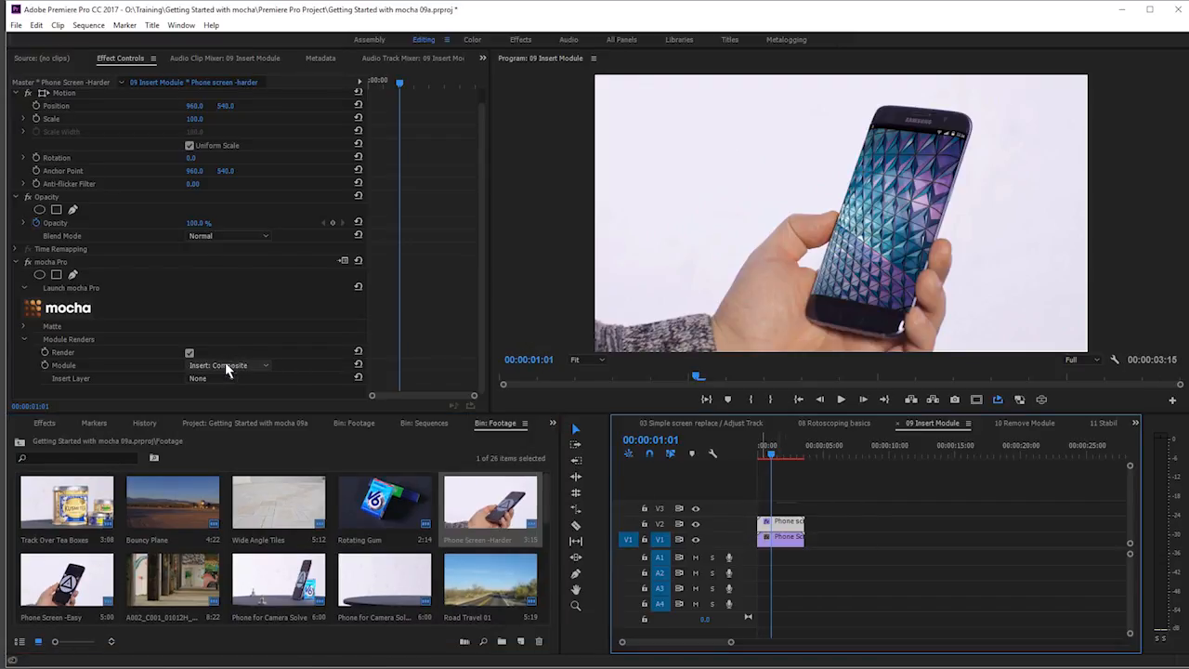
left_click(227, 364)
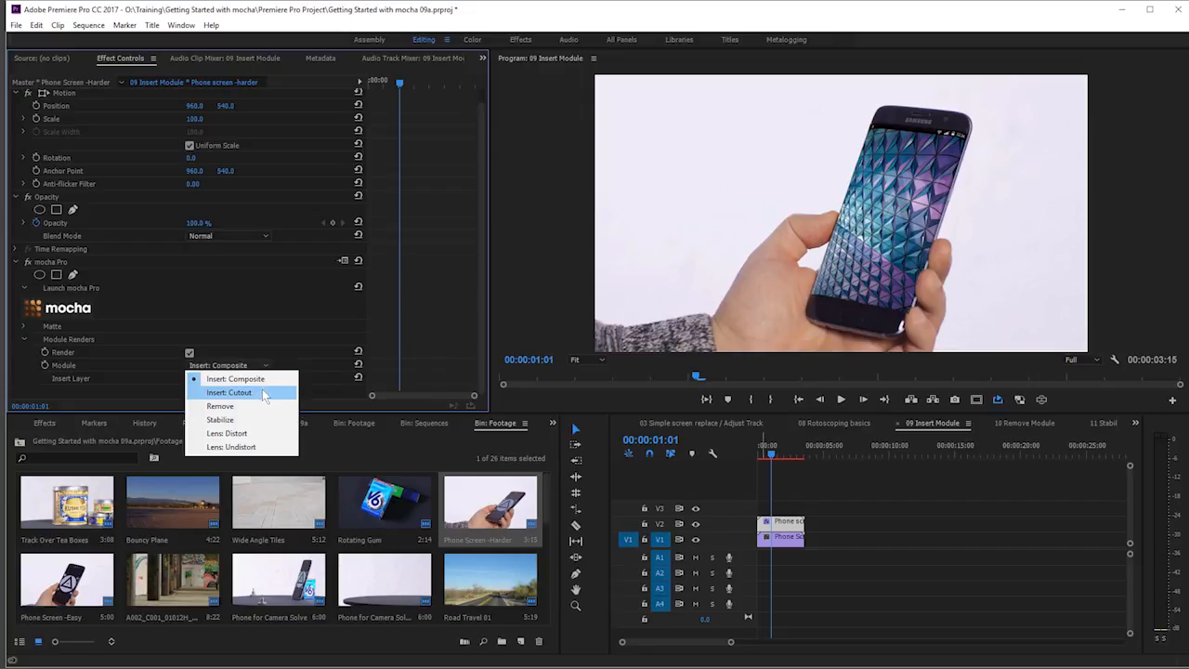
left_click(229, 390)
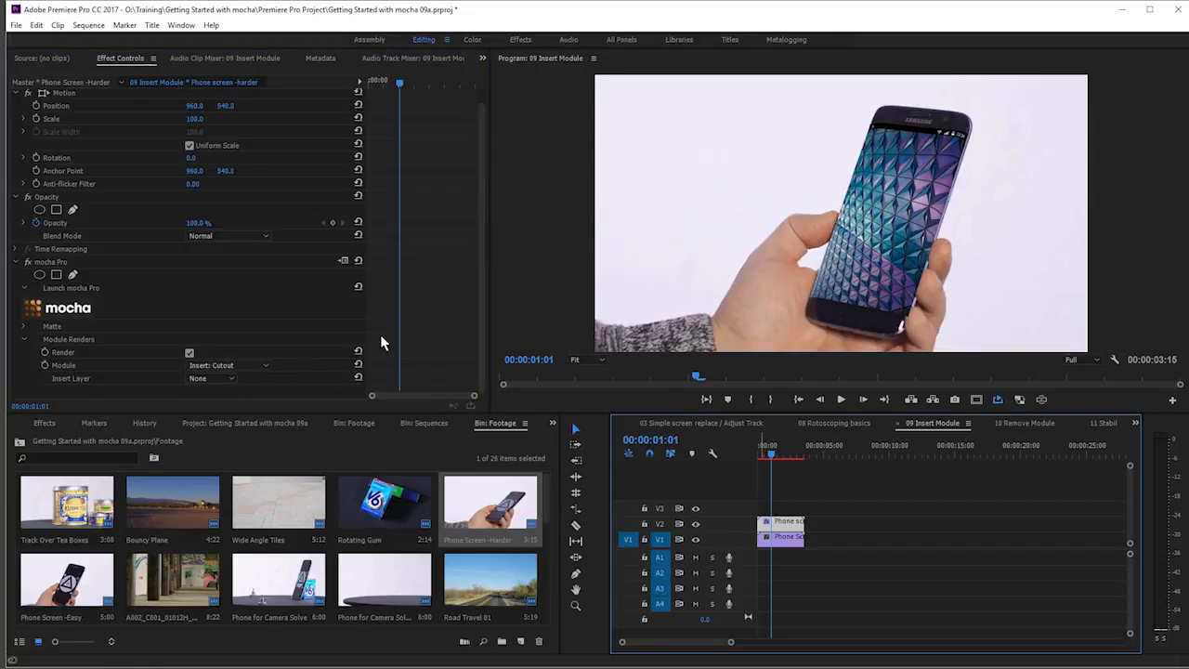
Step: Apply Color Balance (HLS) from the Effects panel and commit a new Hue value
left_click(44, 424)
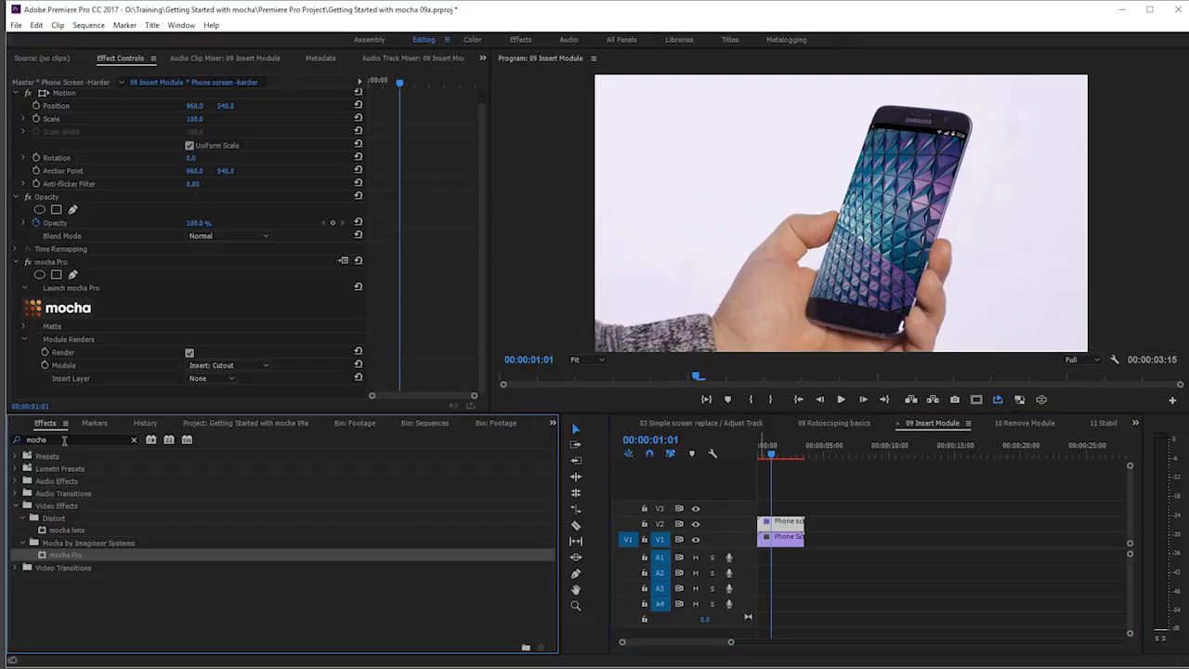
left_click(65, 438)
type("hls")
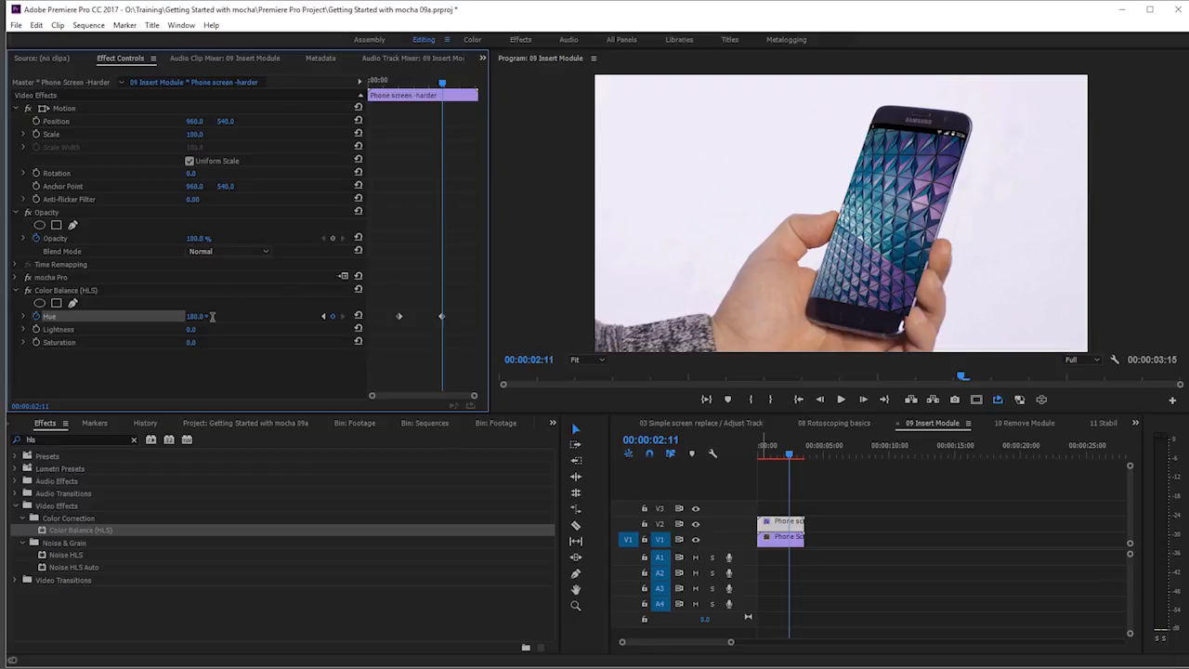
key("Return")
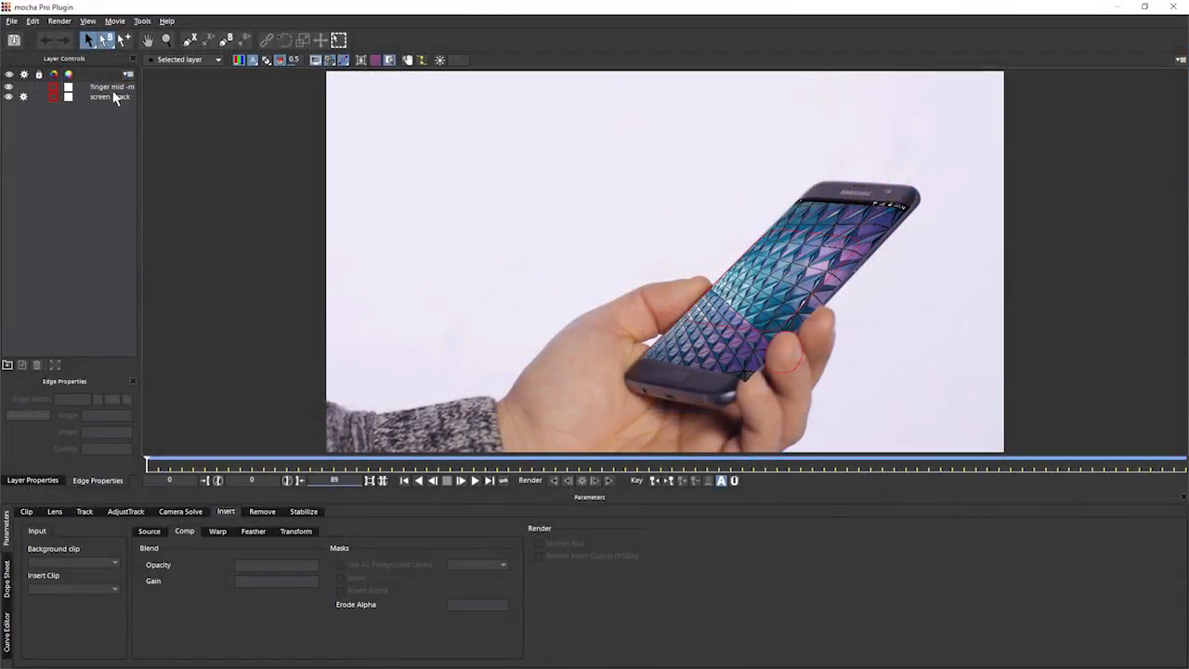
Step: Select the screen tracking layer to show its surface and insert settings
left_click(101, 96)
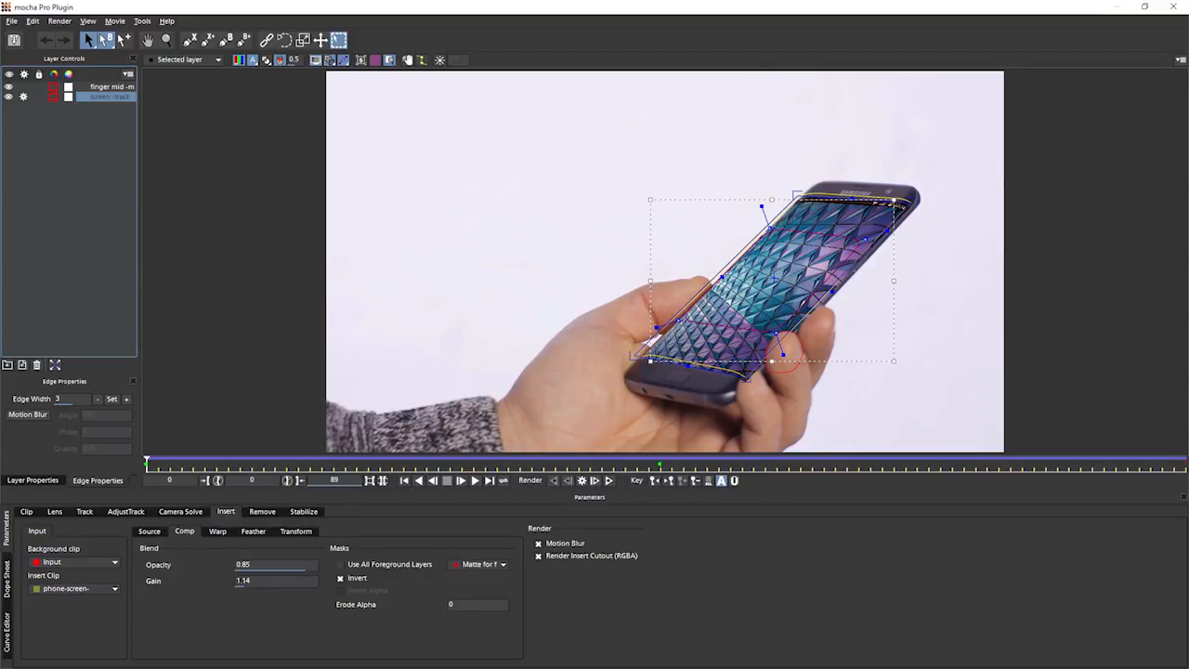
mouse_move(807, 360)
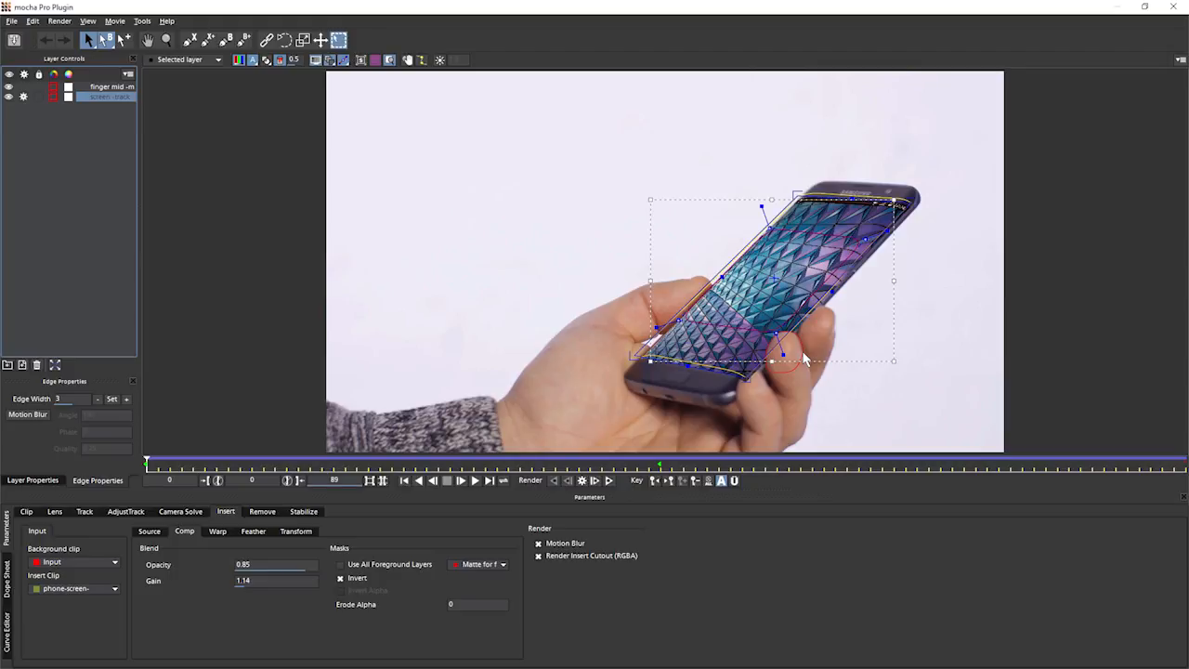
mouse_move(214, 156)
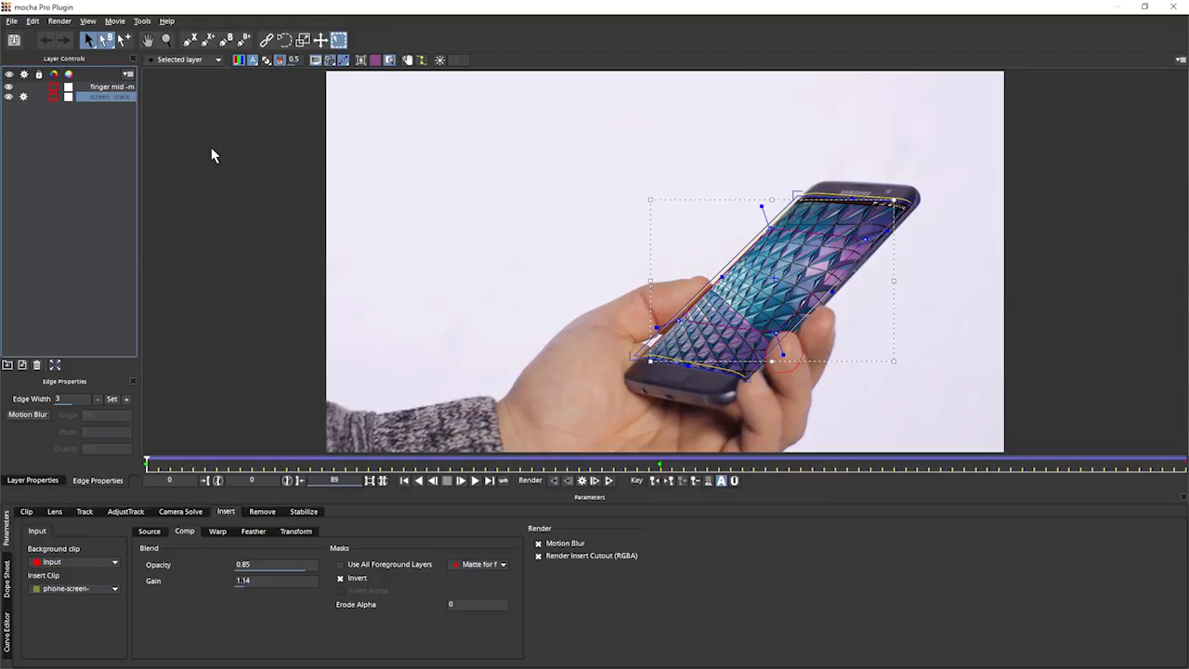